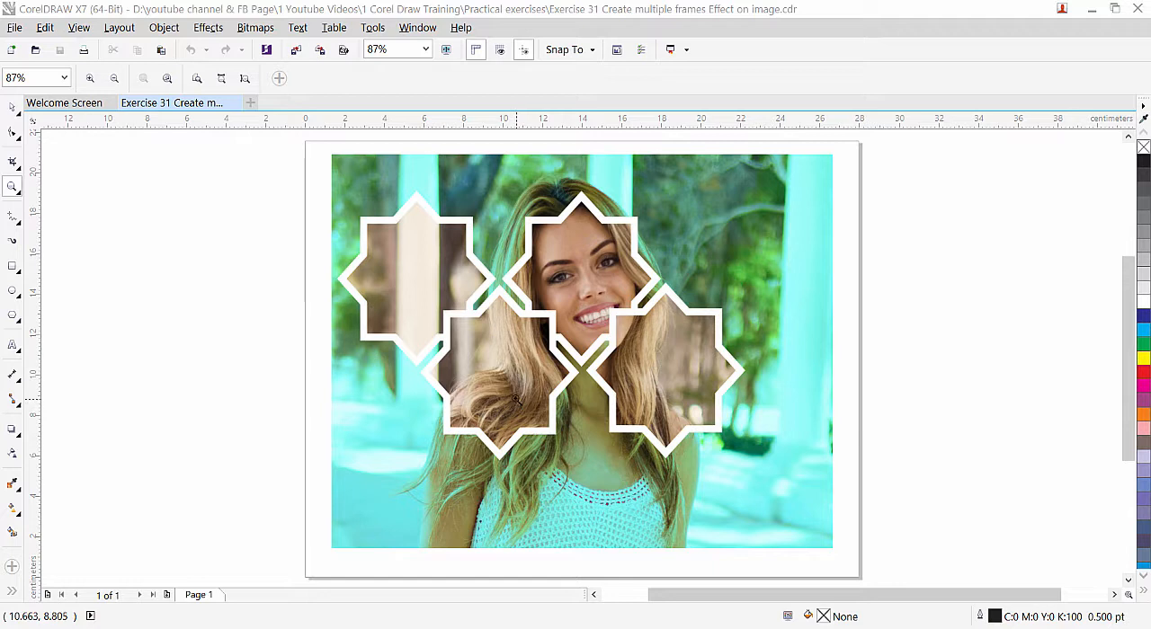
pyautogui.moveTo(425, 277)
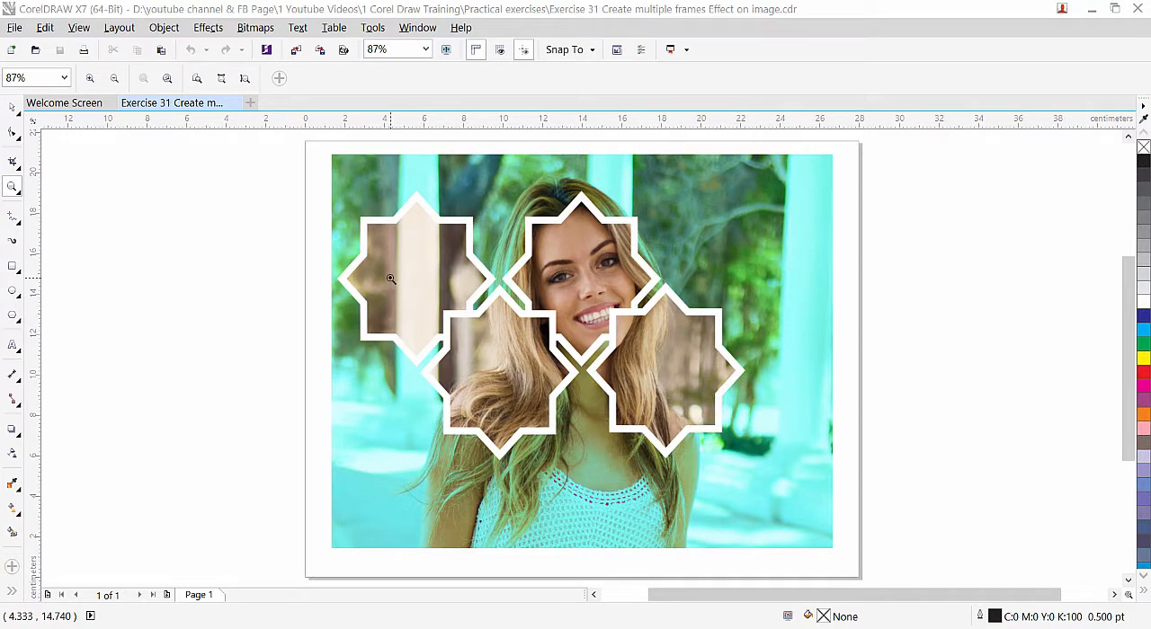
pyautogui.moveTo(471, 261)
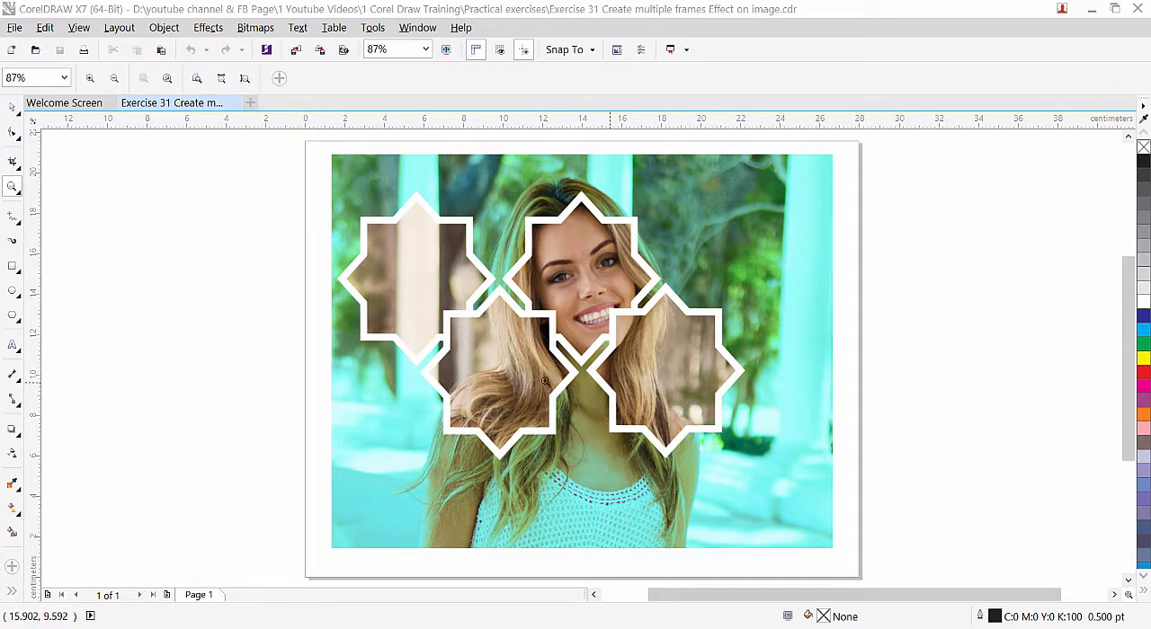
pyautogui.moveTo(449, 291)
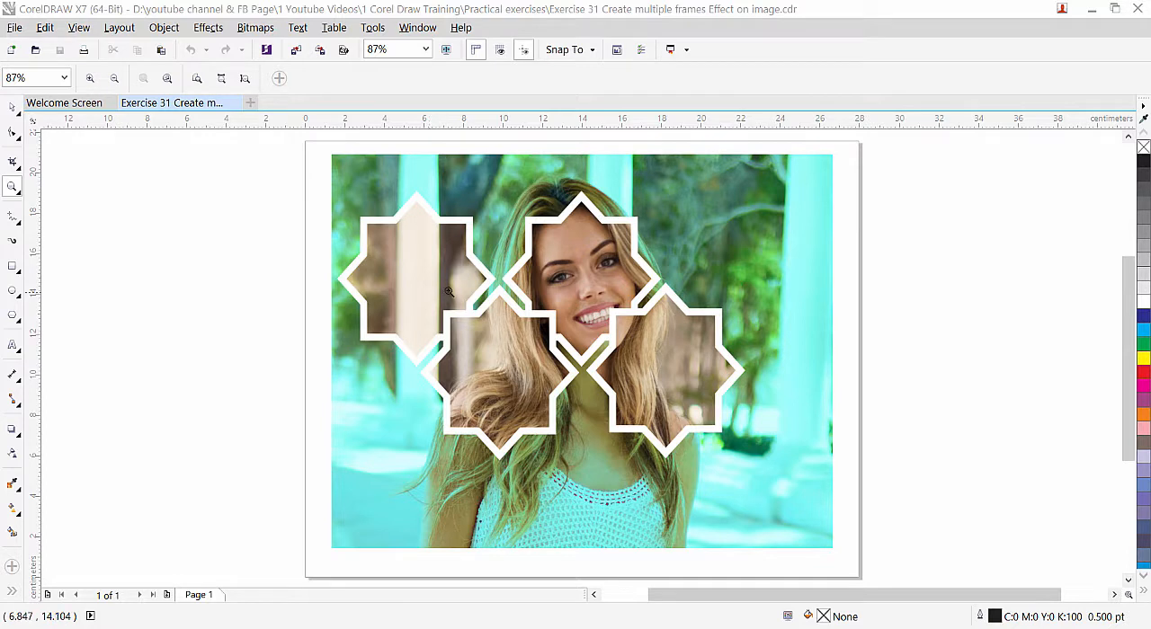
pyautogui.moveTo(395, 475)
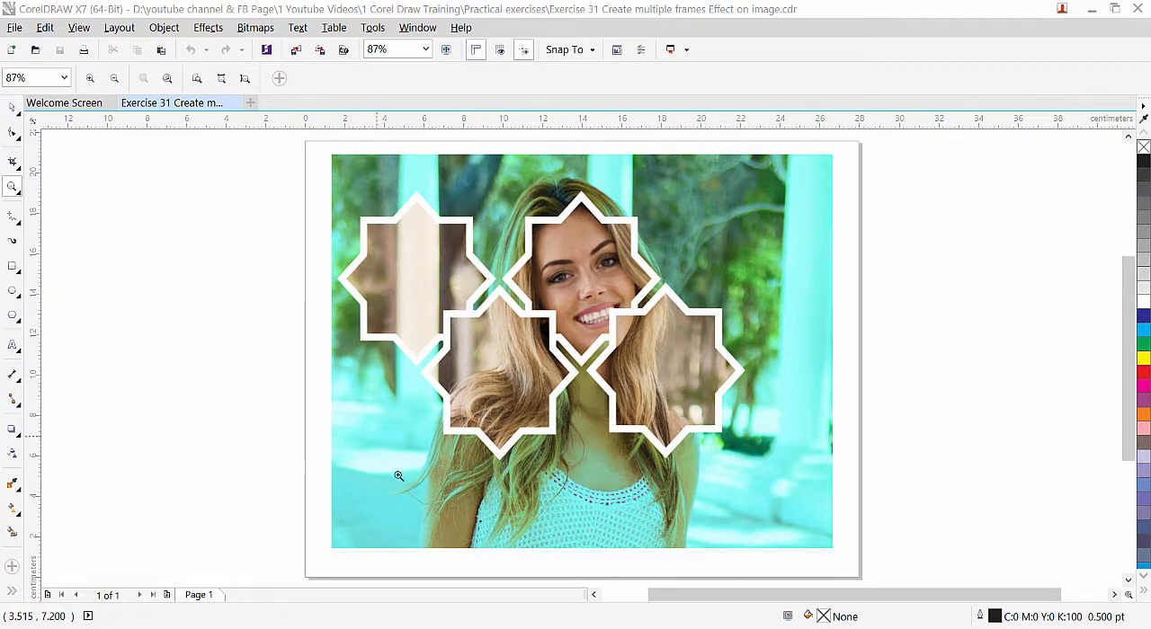
pyautogui.moveTo(425, 485)
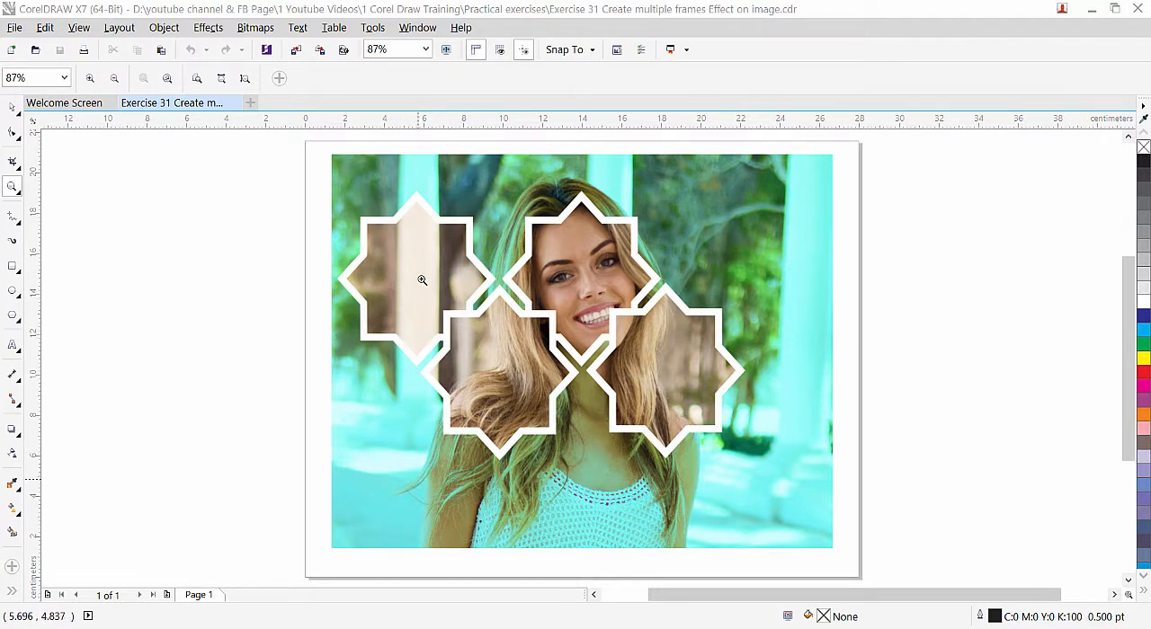
pyautogui.moveTo(582, 389)
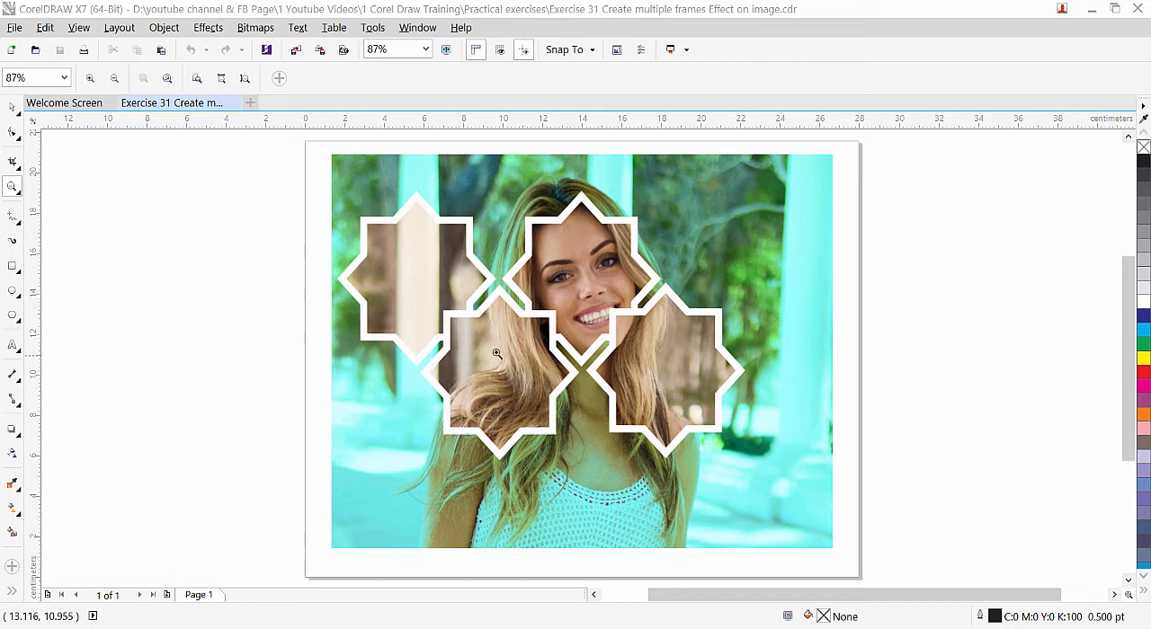
pyautogui.moveTo(433, 286)
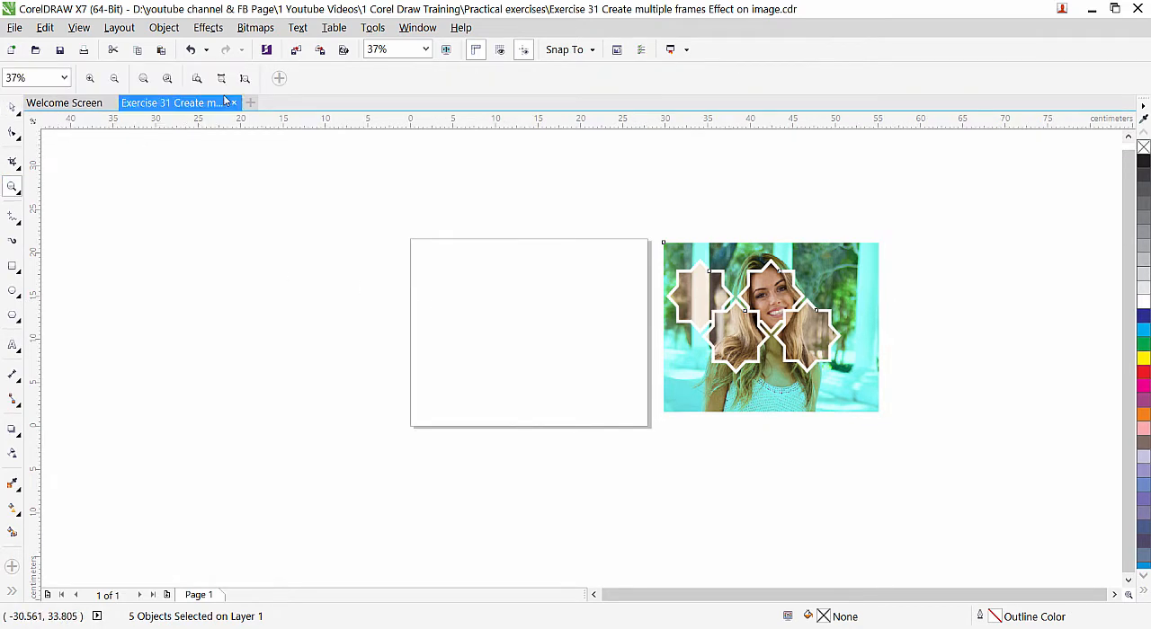
# Step: Import the pxfuel.com (4) portrait via File > Import and drag it across the blank page
pyautogui.click(374, 302)
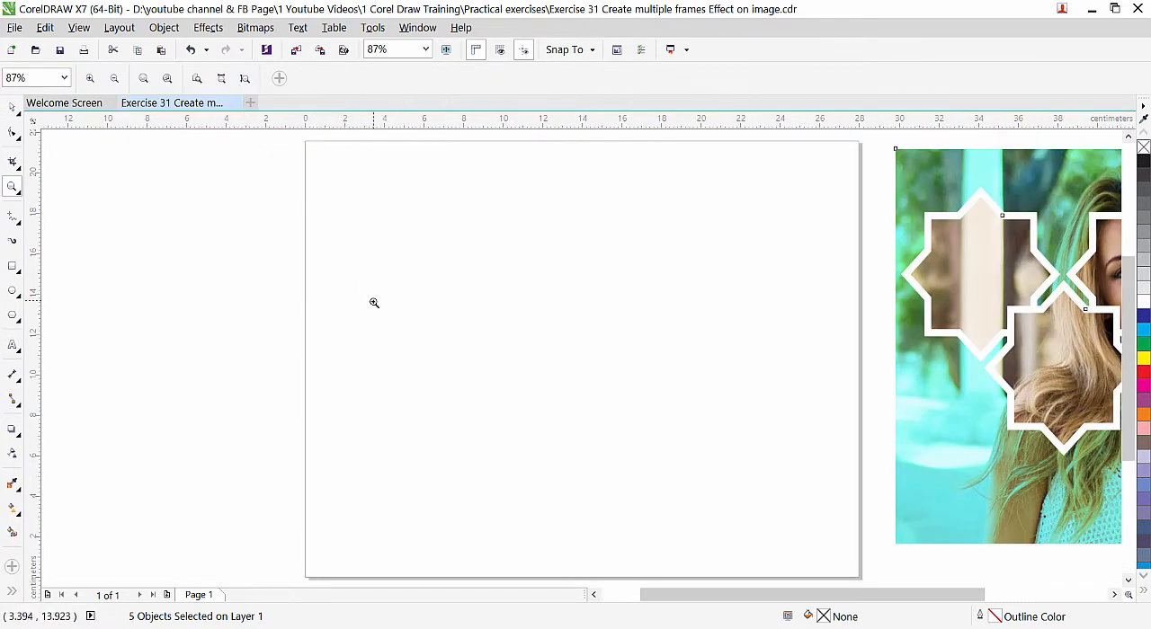
pyautogui.moveTo(333, 285)
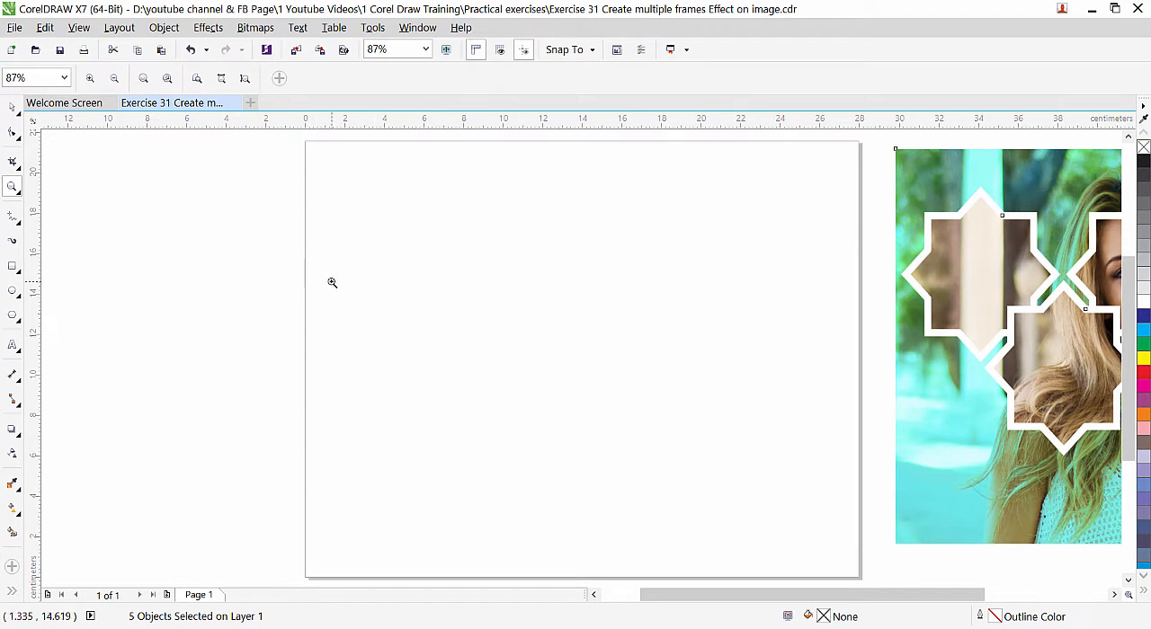
pyautogui.click(13, 27)
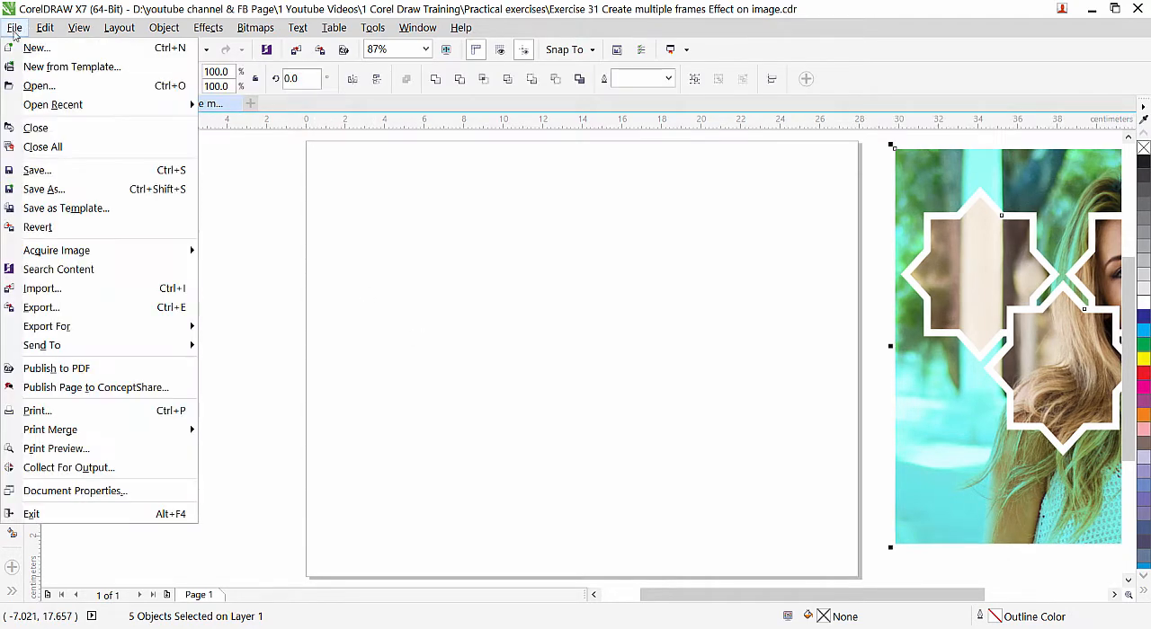
pyautogui.click(43, 288)
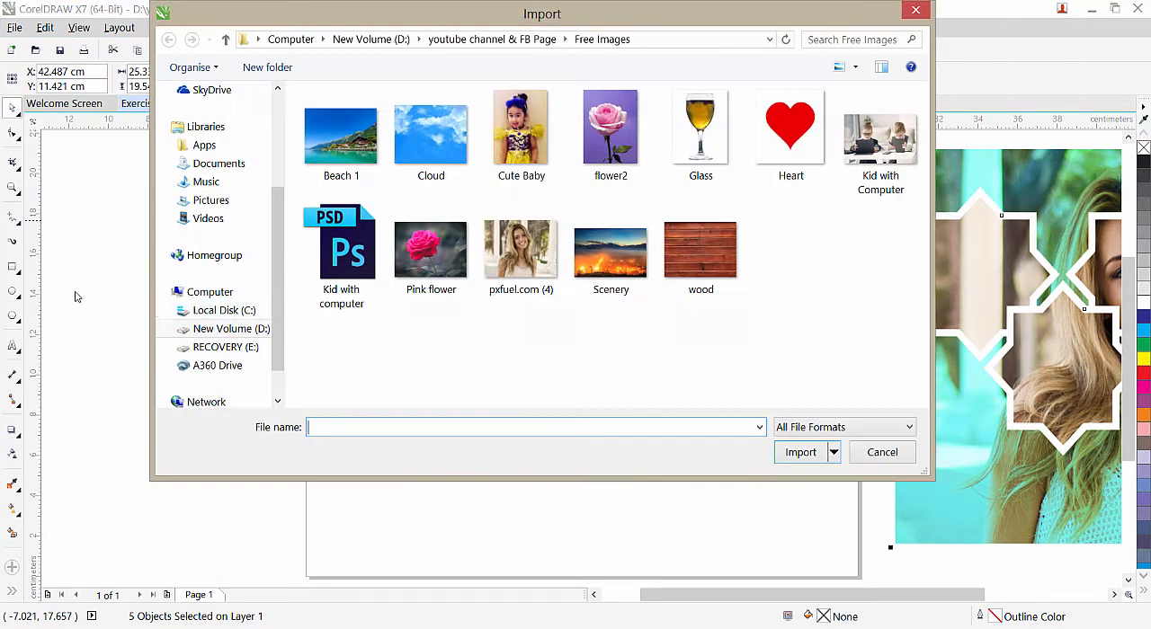
pyautogui.click(522, 250)
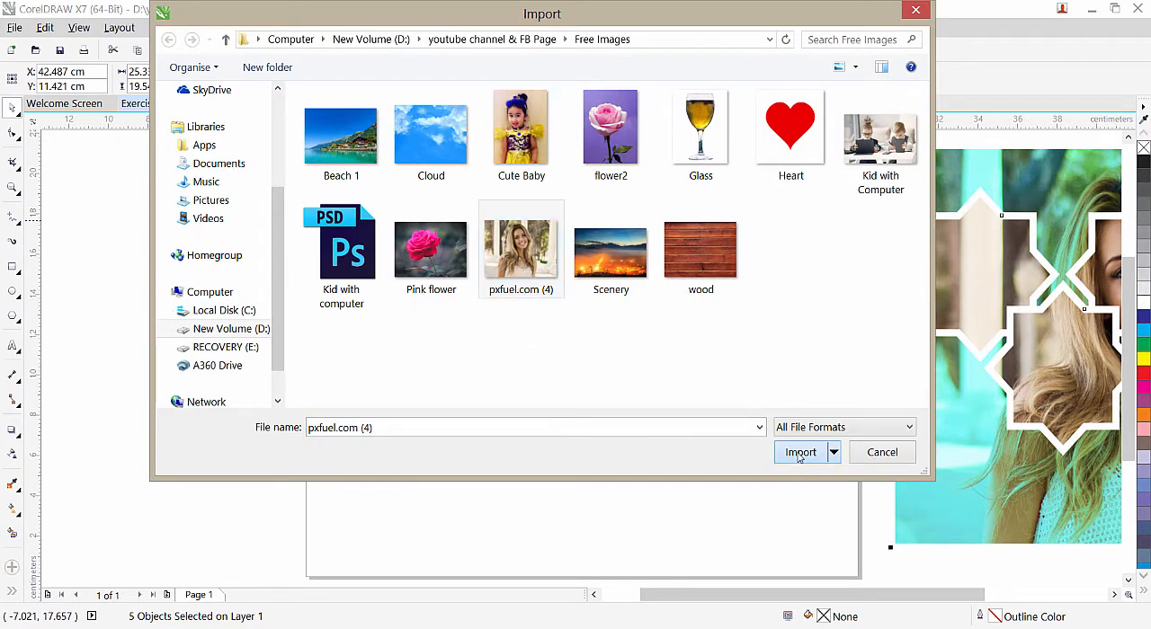
pyautogui.click(800, 451)
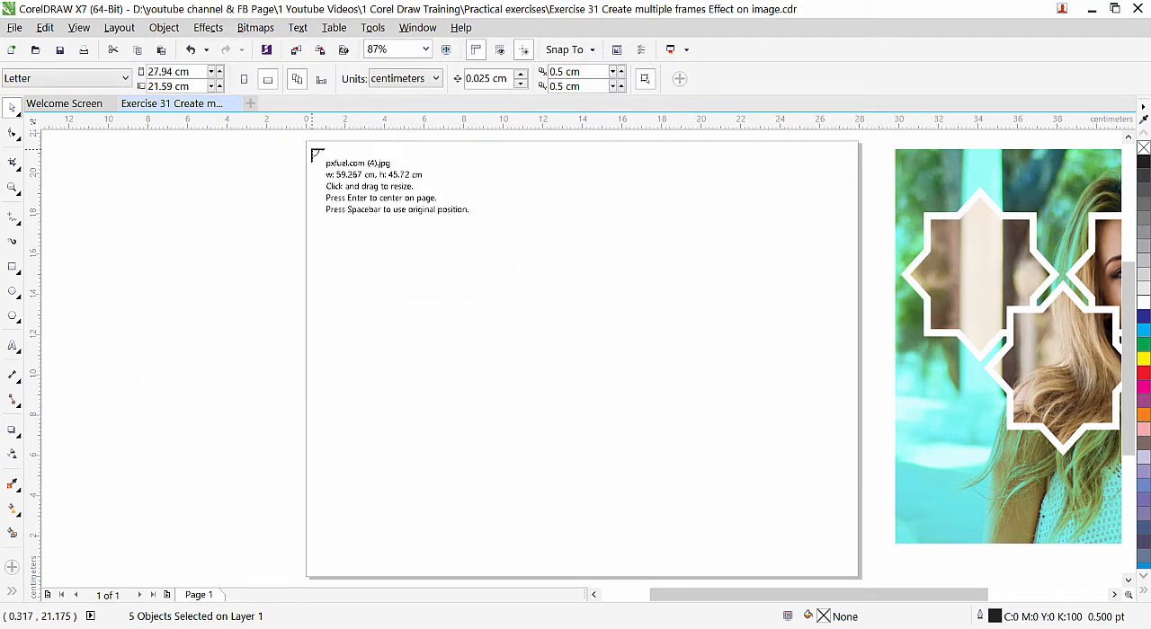
pyautogui.moveTo(316, 153); pyautogui.dragTo(817, 551)
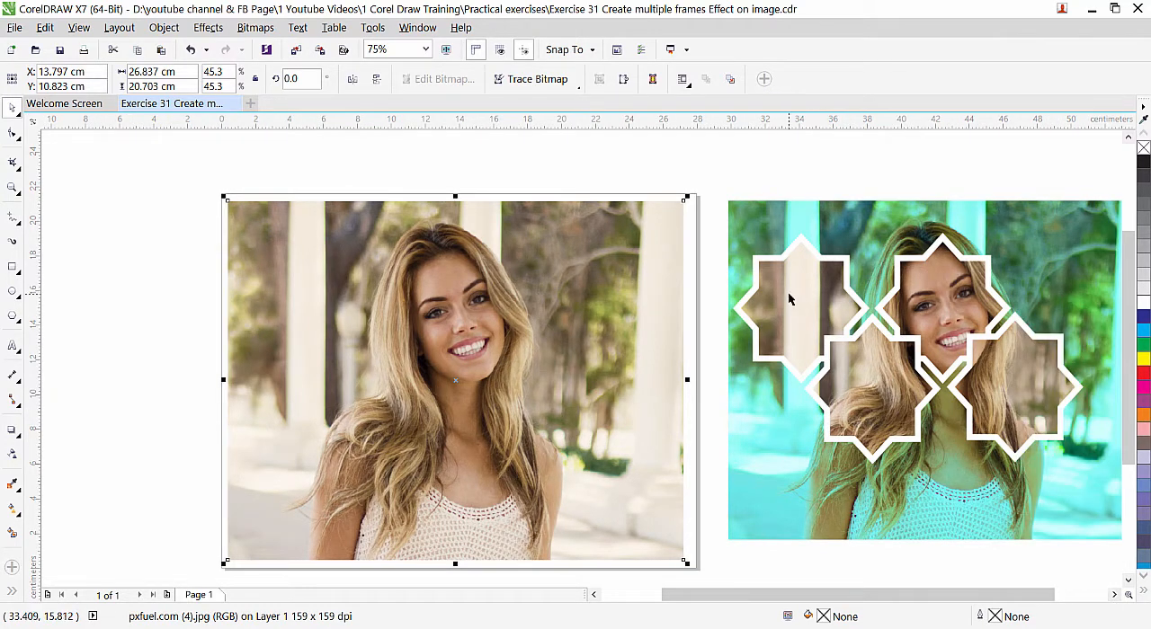
pyautogui.moveTo(780, 444)
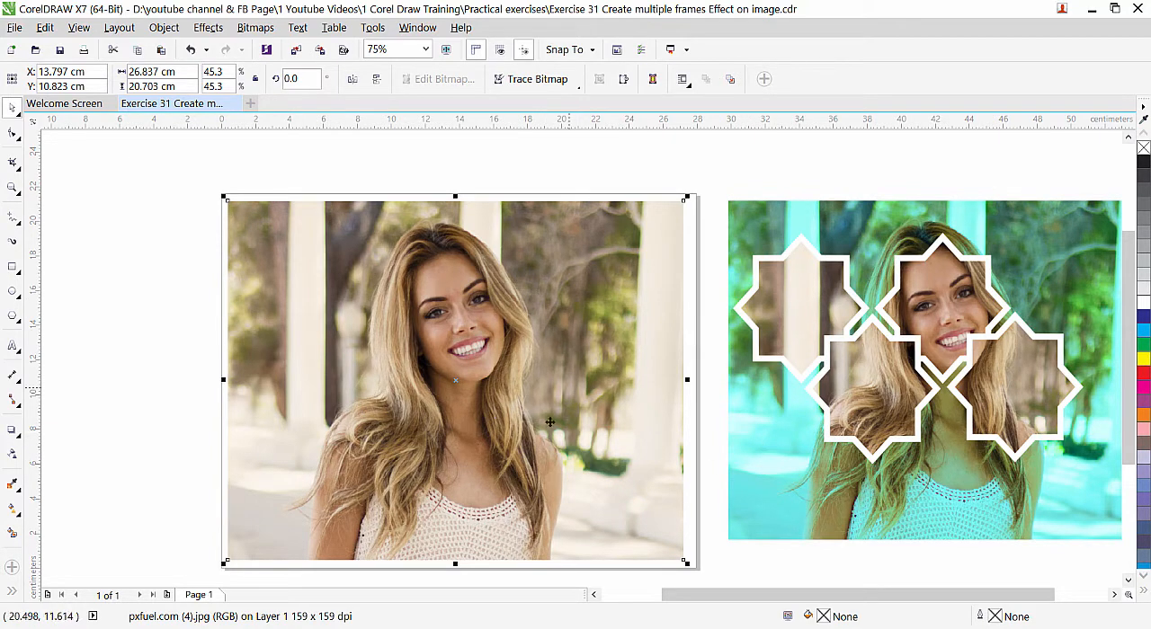
pyautogui.moveTo(380, 315)
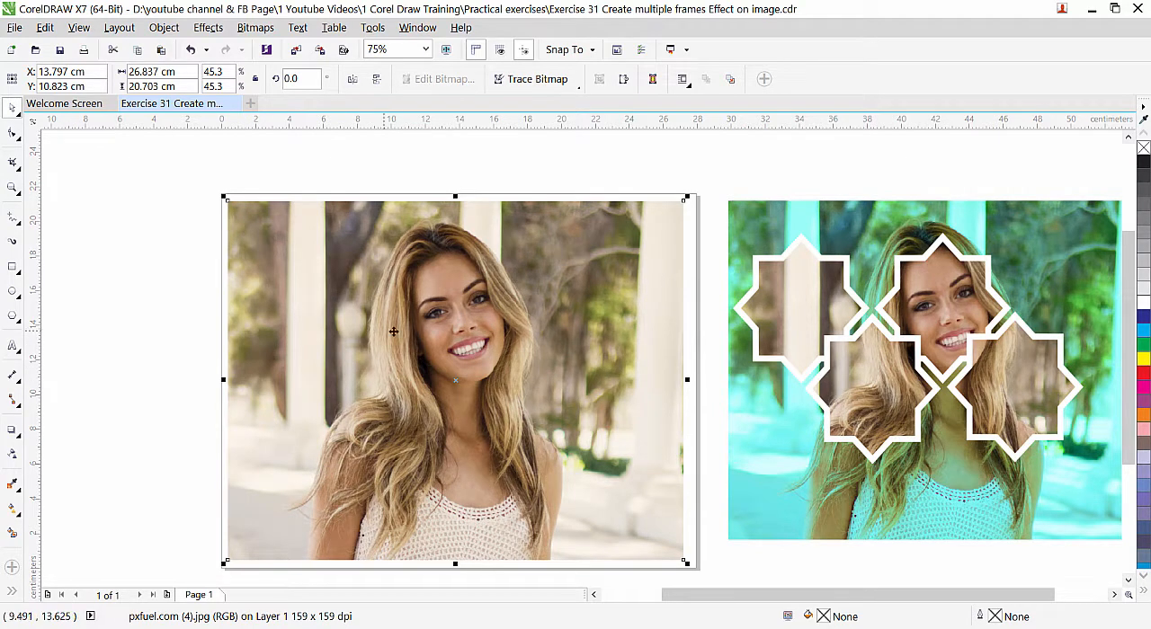
pyautogui.moveTo(392, 348)
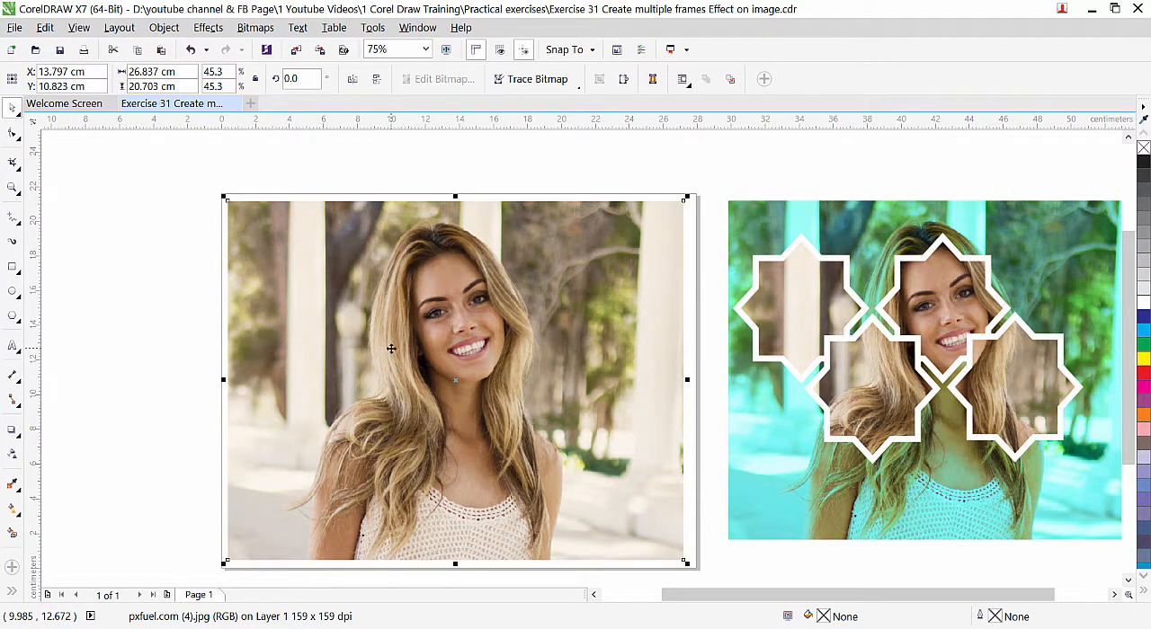
pyautogui.moveTo(379, 298)
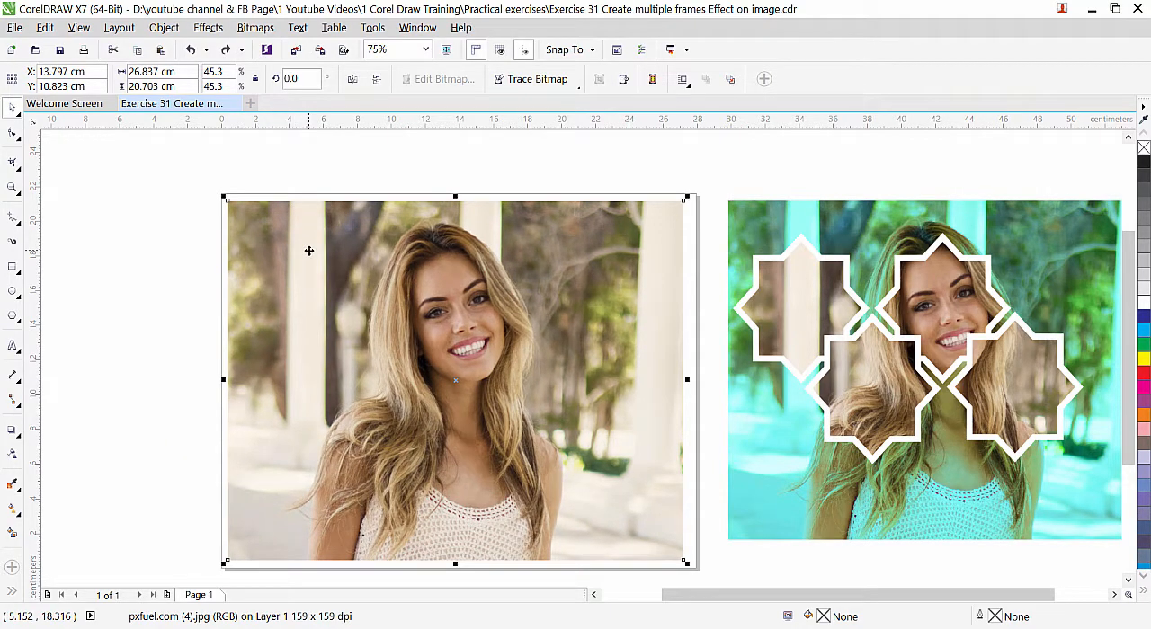
pyautogui.moveTo(453, 382); pyautogui.dragTo(403, 438)
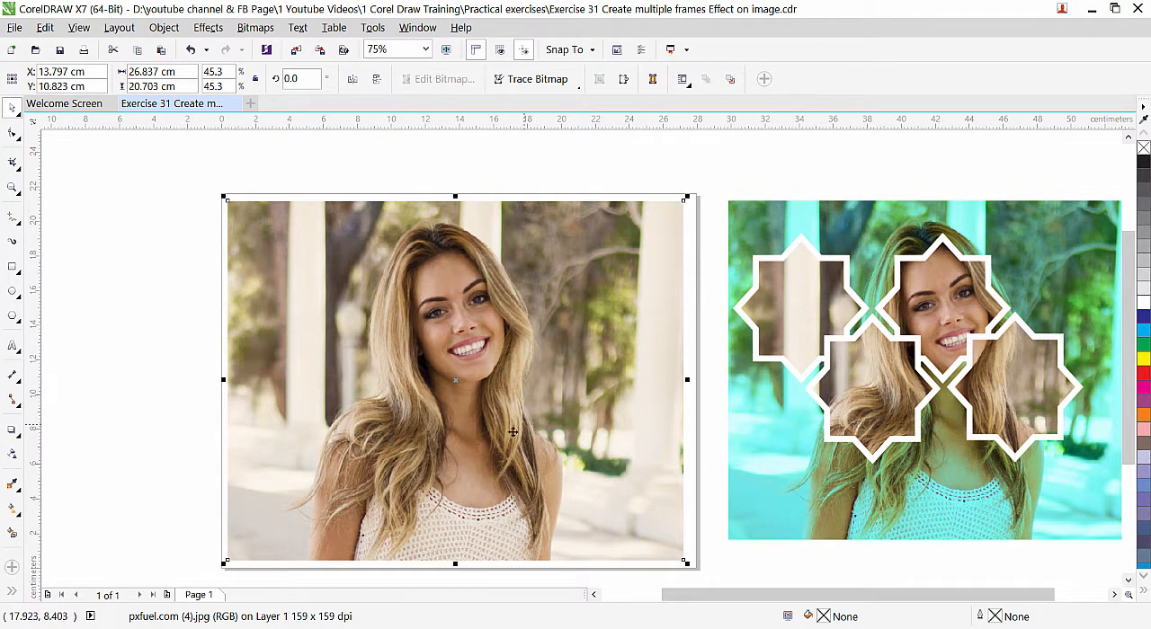
pyautogui.moveTo(315, 305)
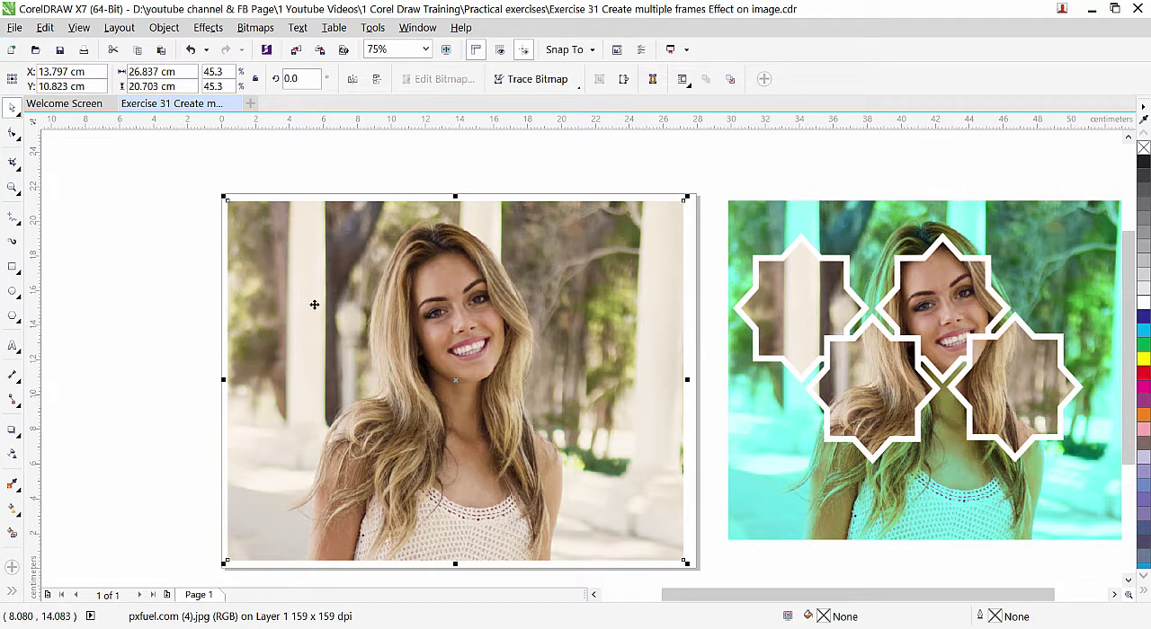
pyautogui.moveTo(303, 291)
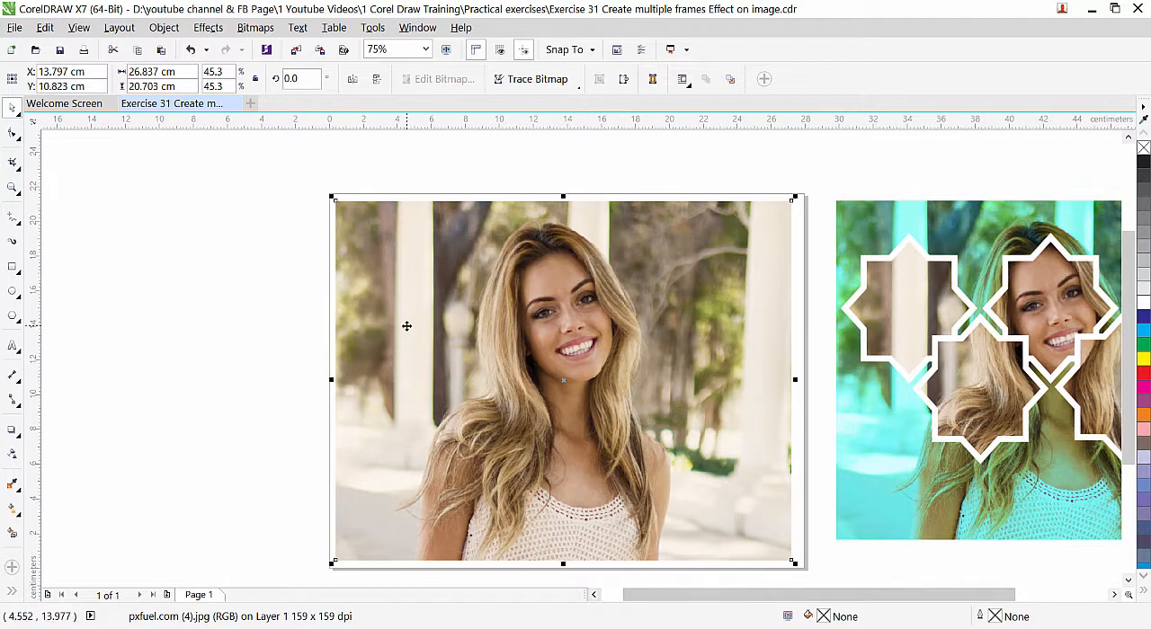
pyautogui.moveTo(13, 317)
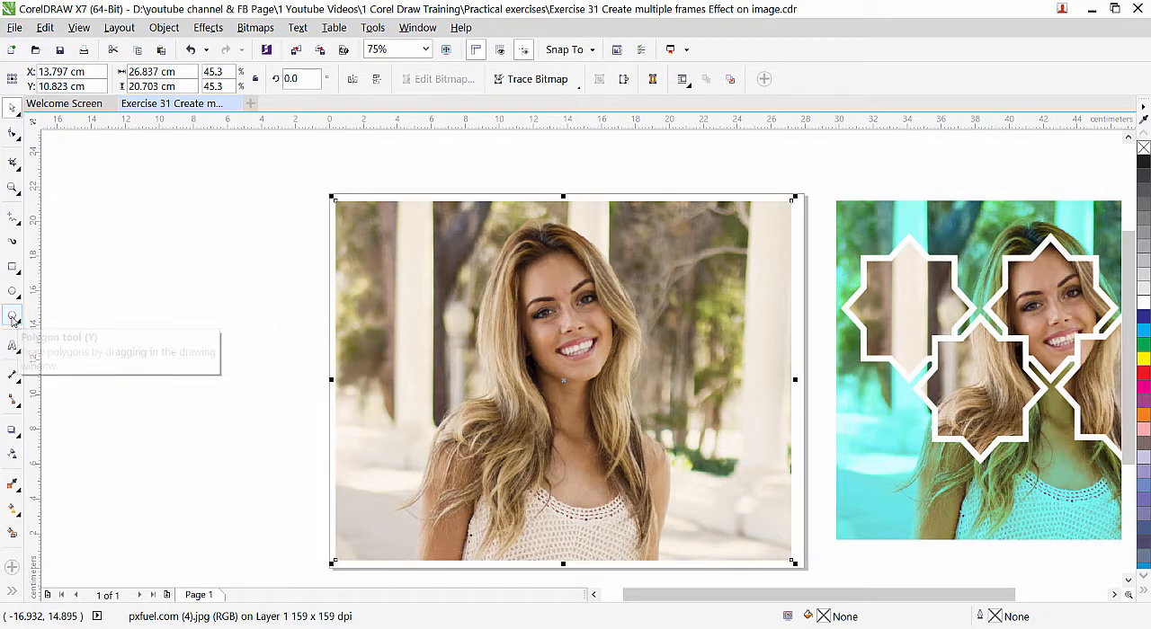
# Step: Draw a star left of the photo with the Star tool and raise its points to eight
pyautogui.click(11, 317)
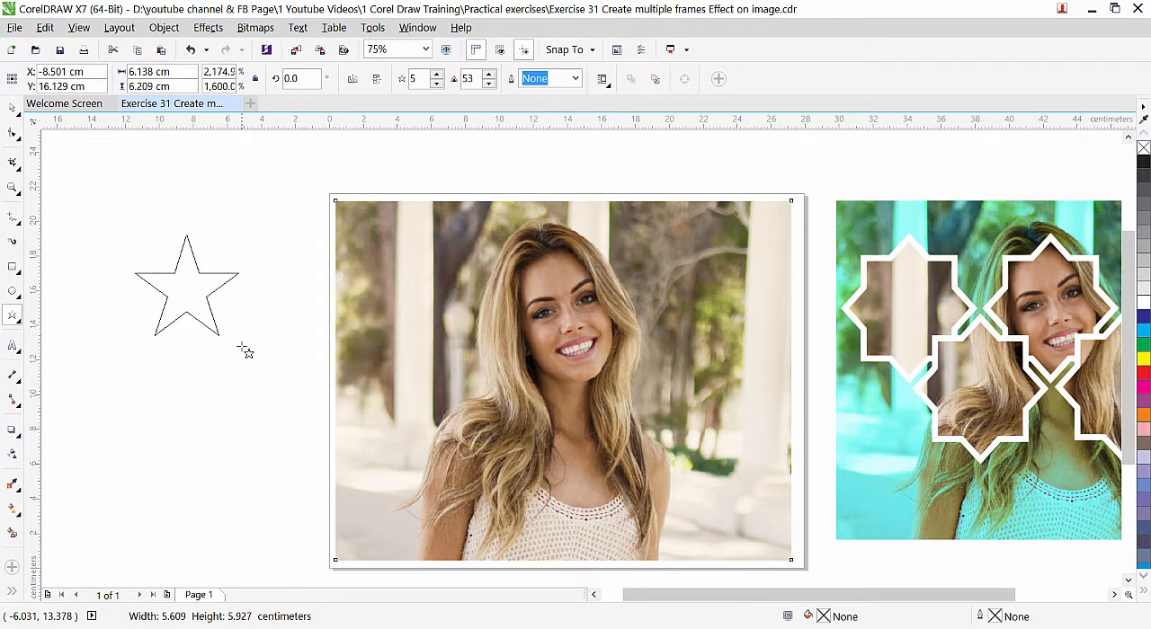
pyautogui.moveTo(242, 351); pyautogui.dragTo(237, 370)
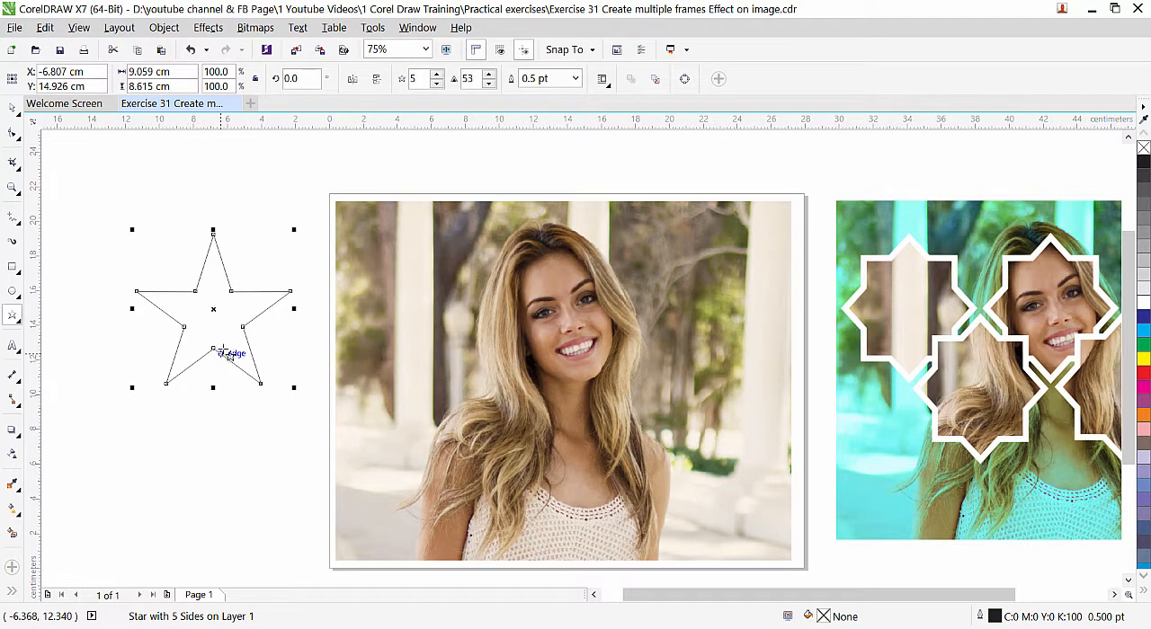
pyautogui.moveTo(189, 234)
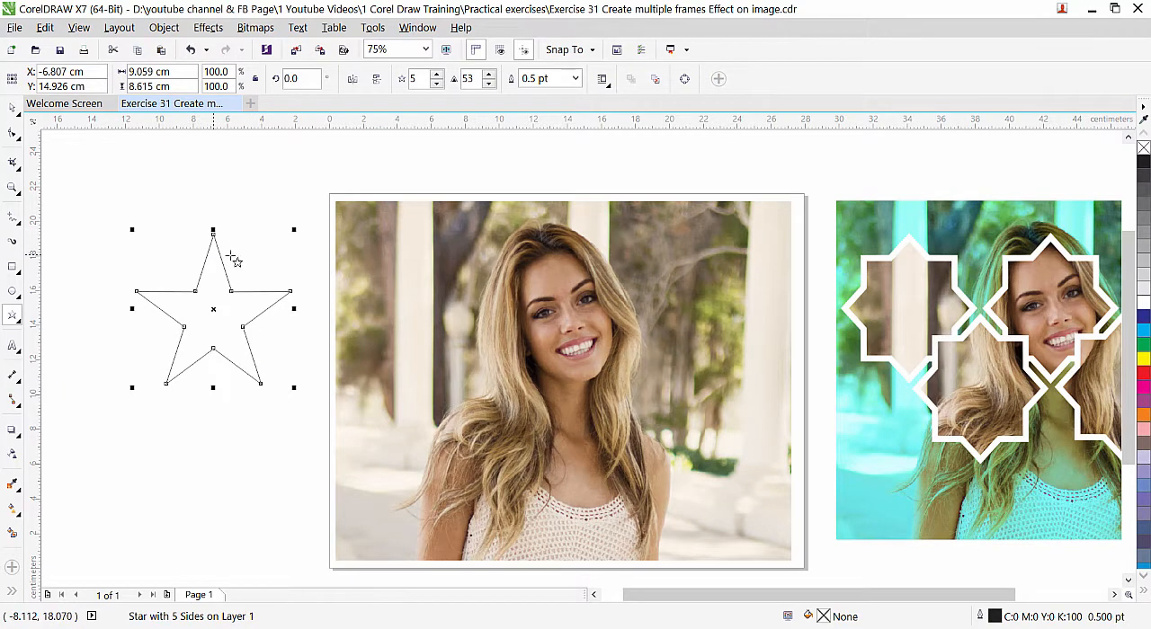
pyautogui.moveTo(298, 262)
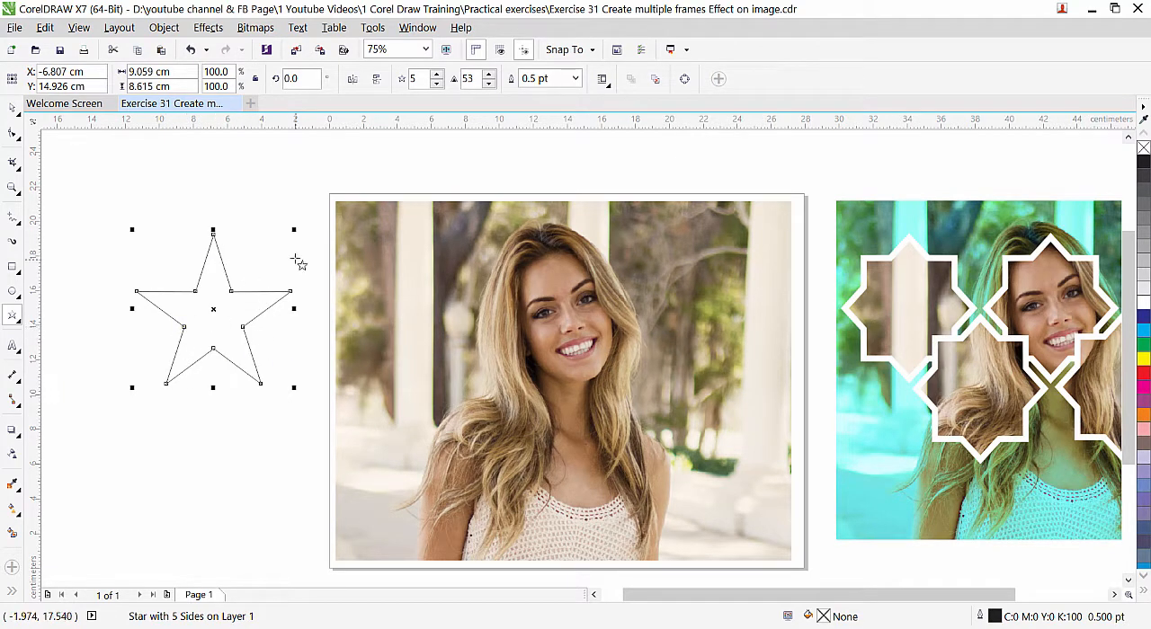
pyautogui.moveTo(439, 79)
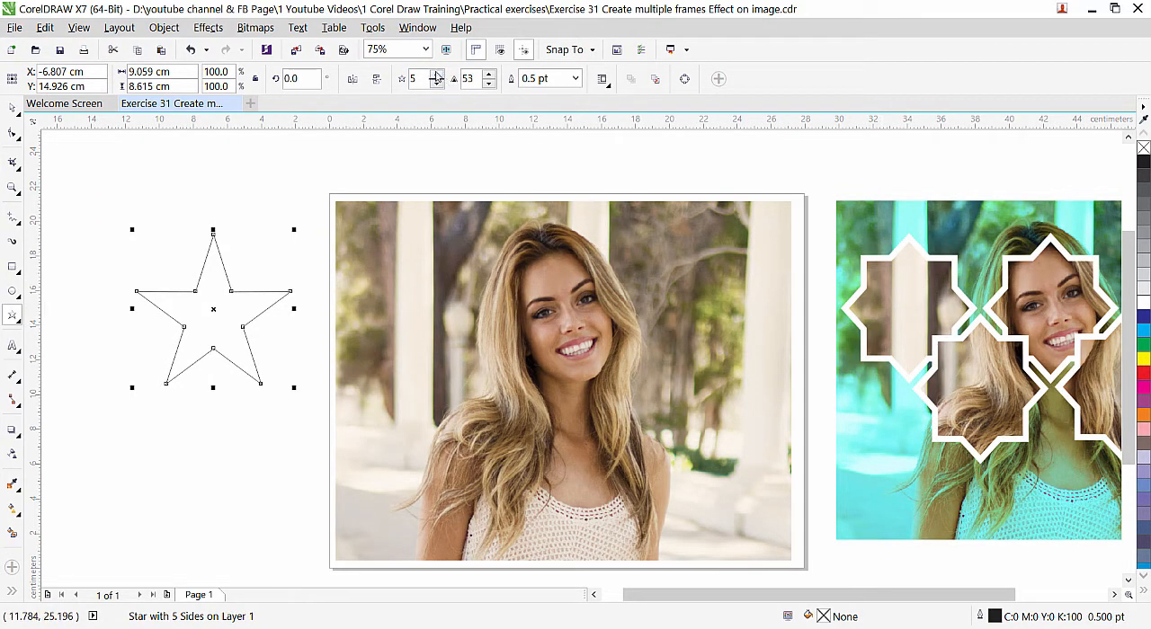
pyautogui.click(436, 74)
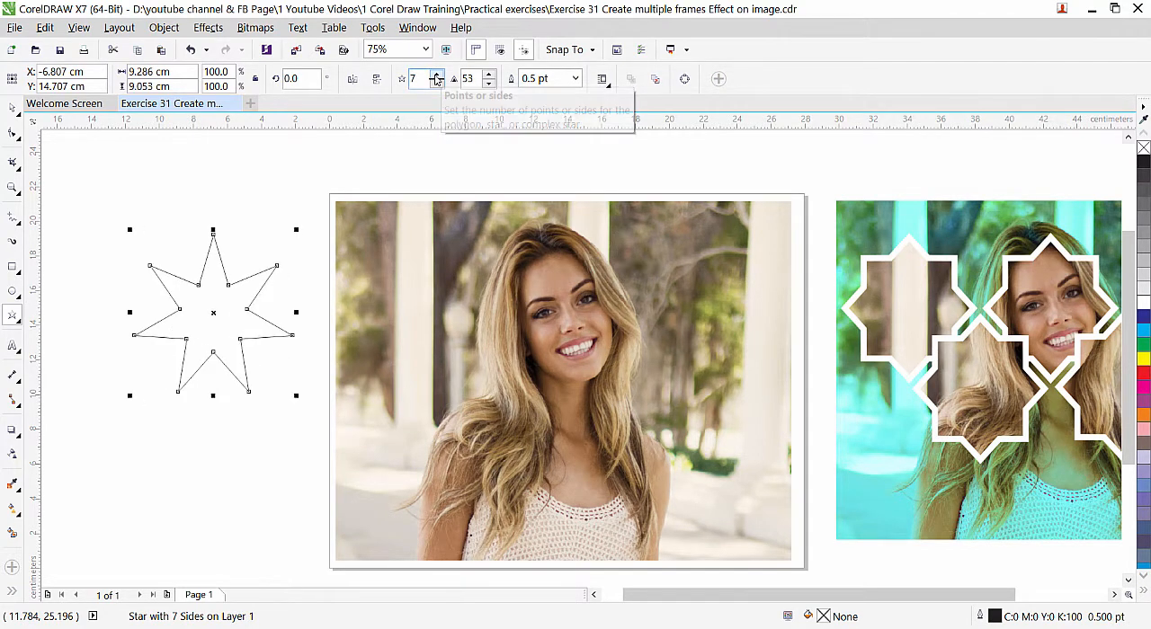
pyautogui.click(439, 74)
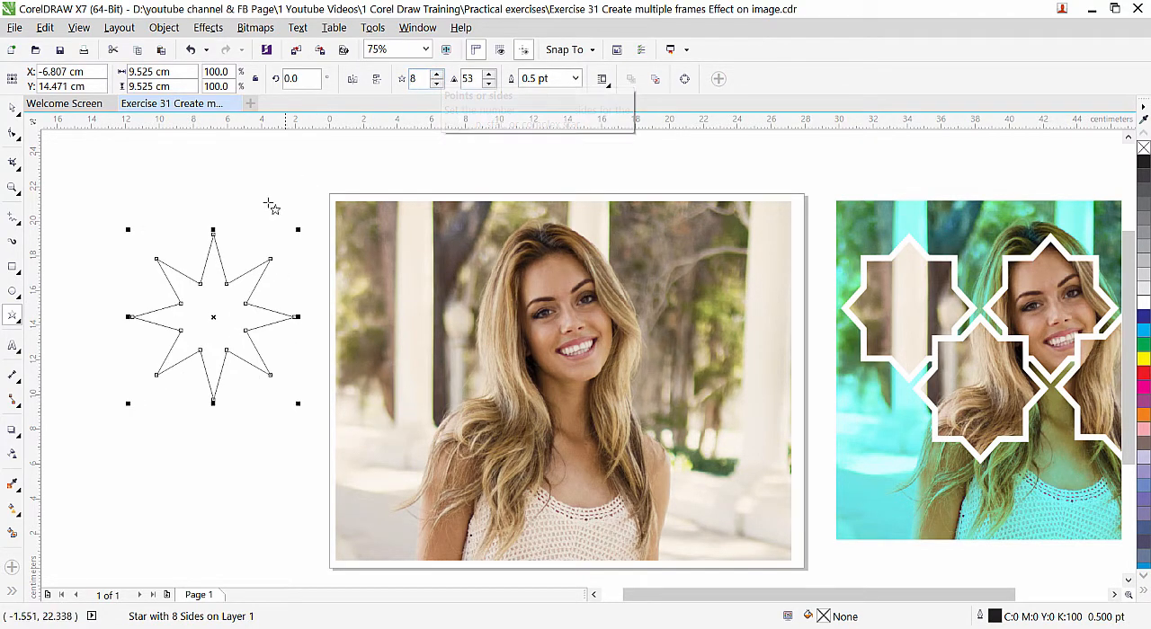
pyautogui.moveTo(261, 310)
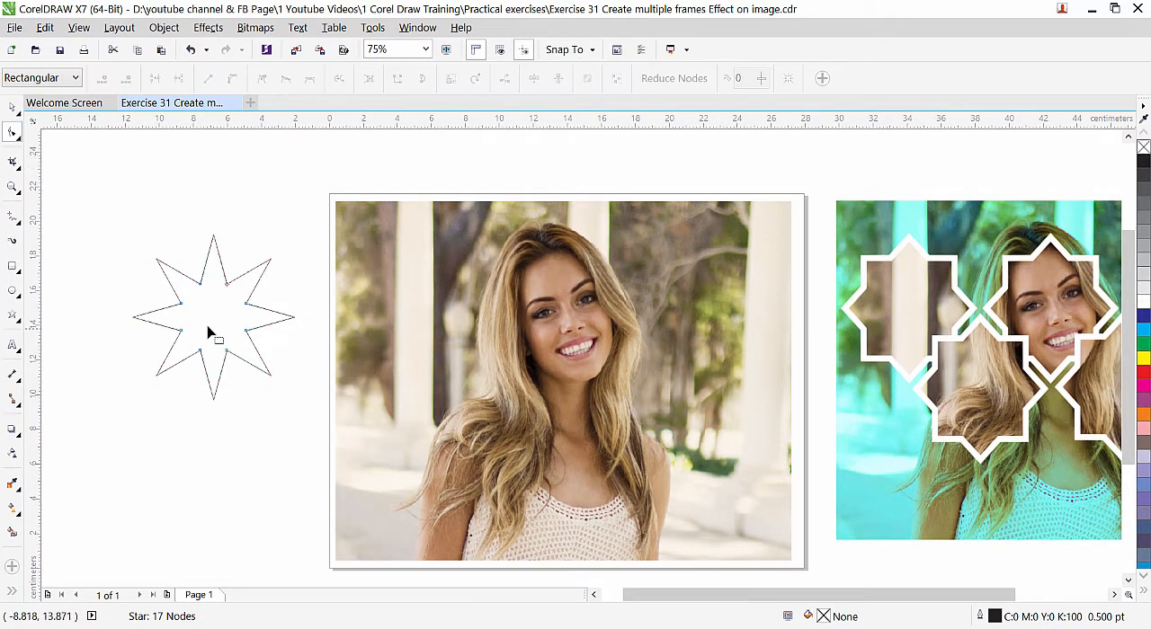
pyautogui.moveTo(298, 284)
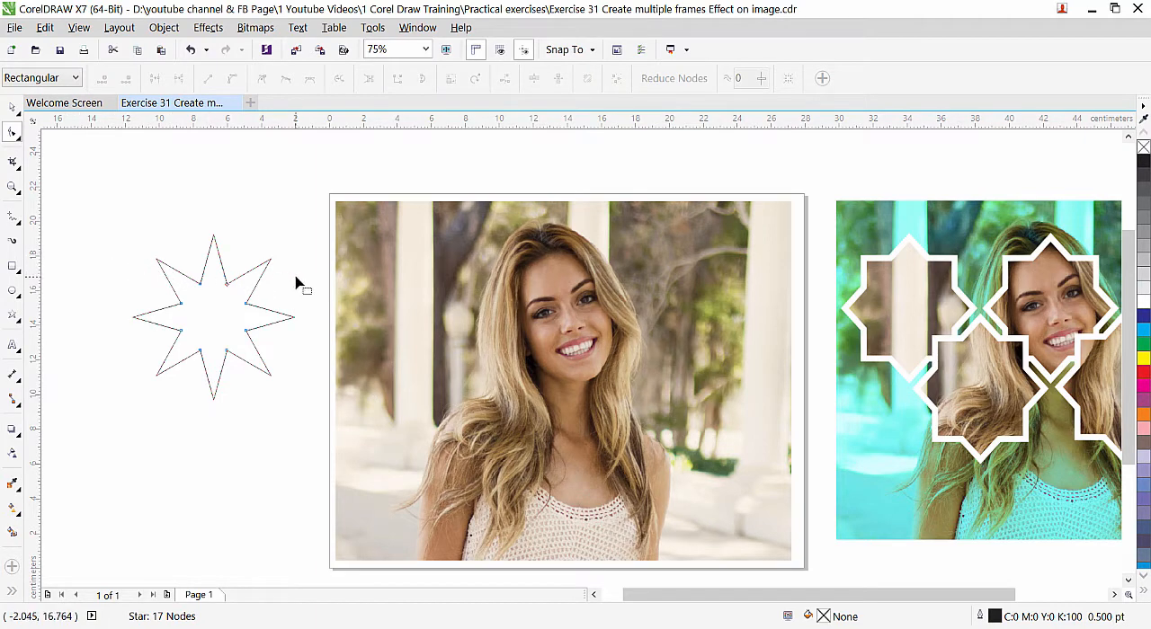
pyautogui.moveTo(122, 263)
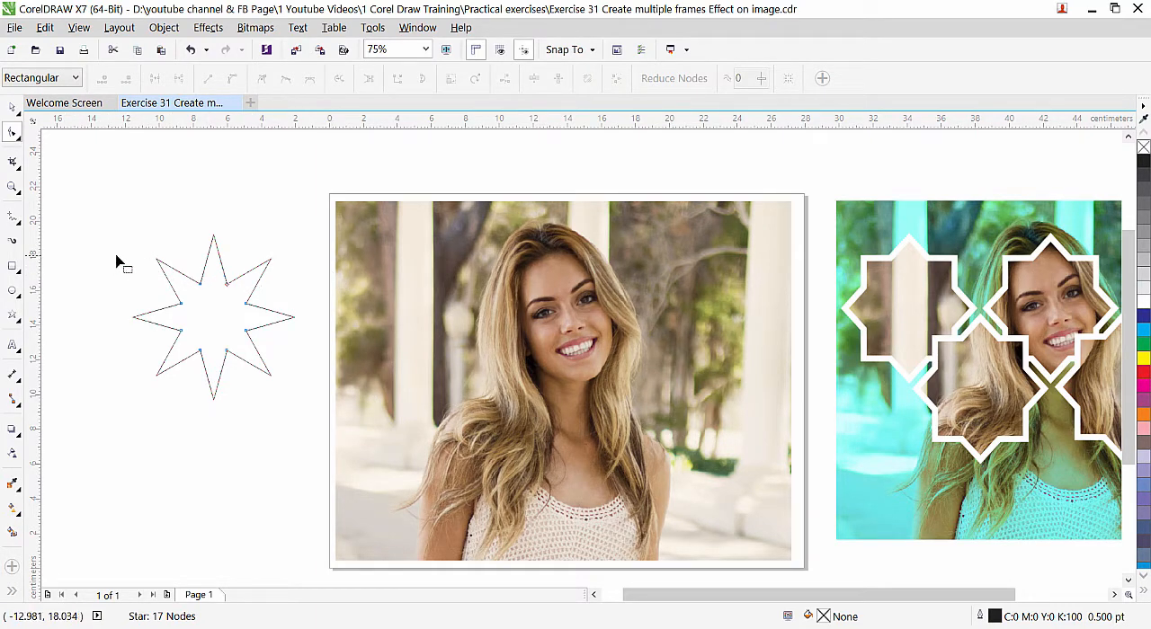
pyautogui.moveTo(214, 149)
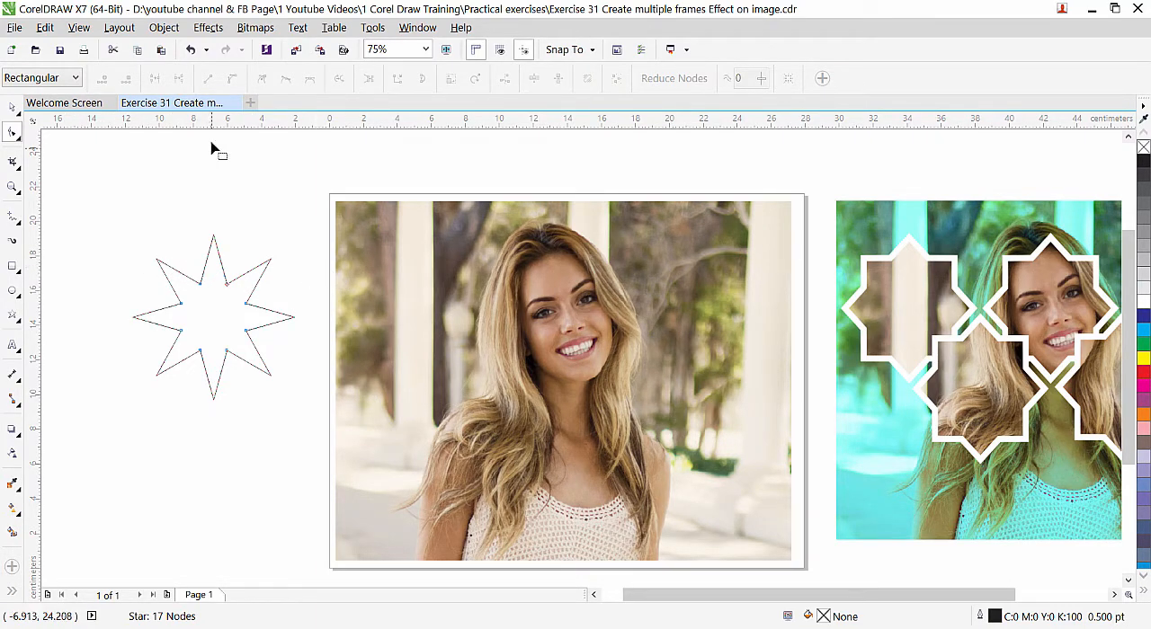
pyautogui.moveTo(212, 252)
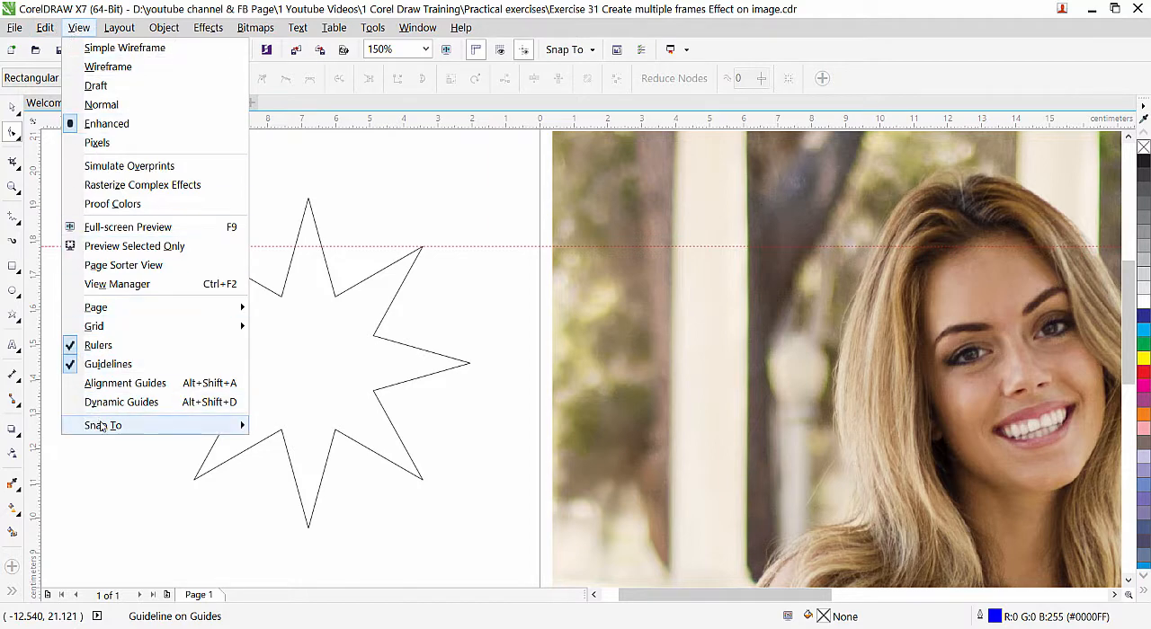
# Step: Enable snapping to guidelines and pull the star's inner nodes out to the guide for a blockier shape
pyautogui.click(103, 424)
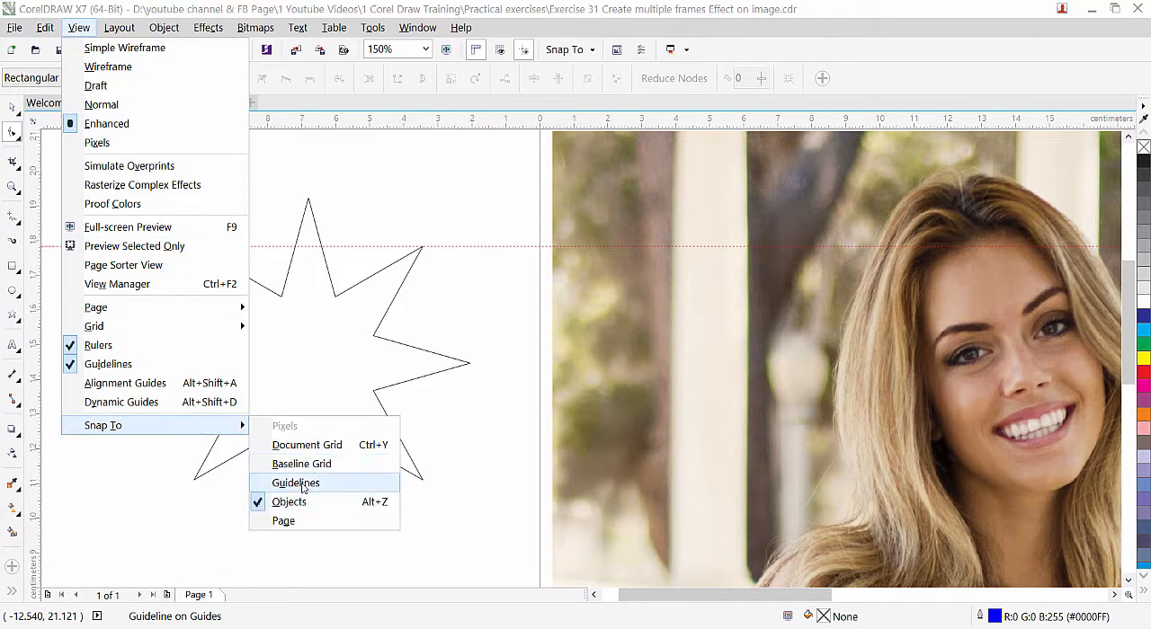
pyautogui.click(295, 482)
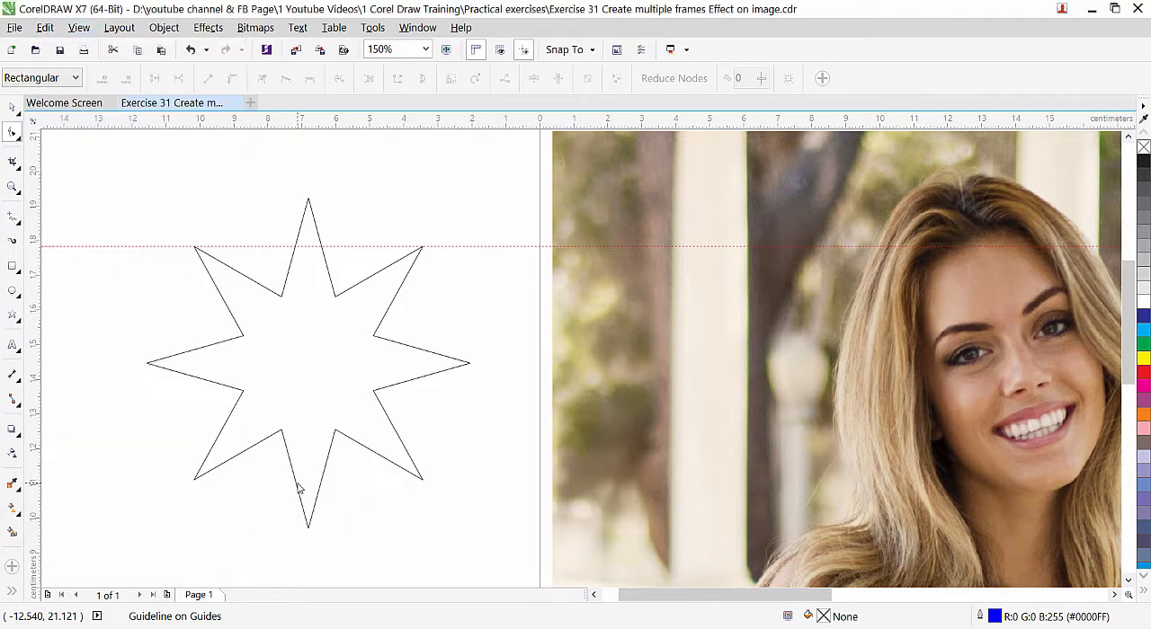
pyautogui.moveTo(201, 302)
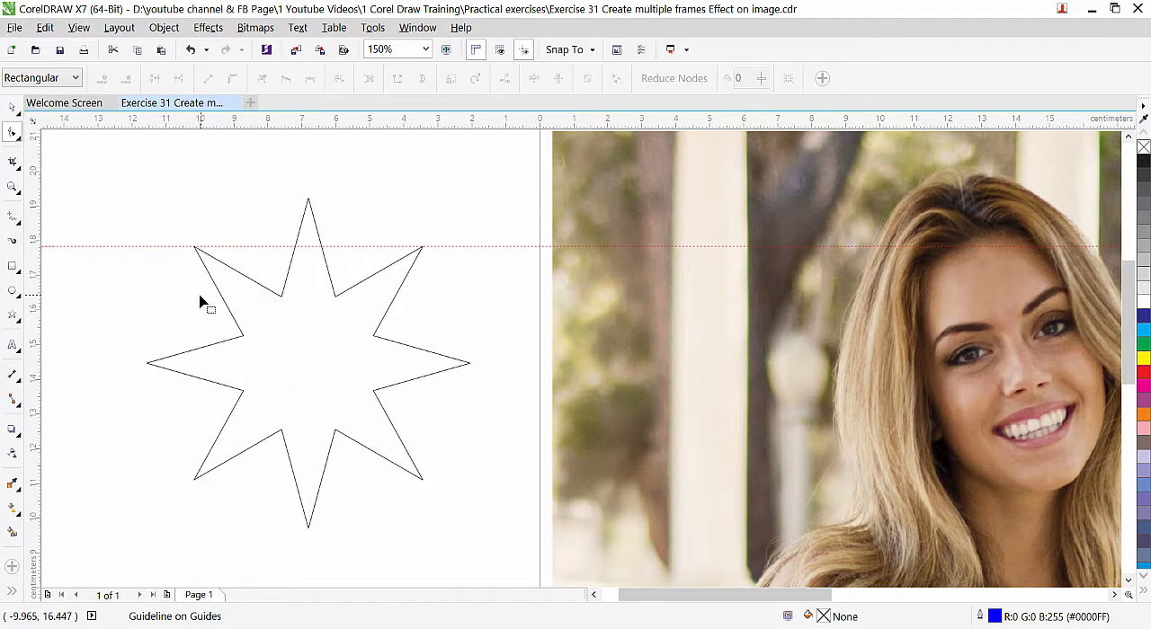
pyautogui.moveTo(277, 248)
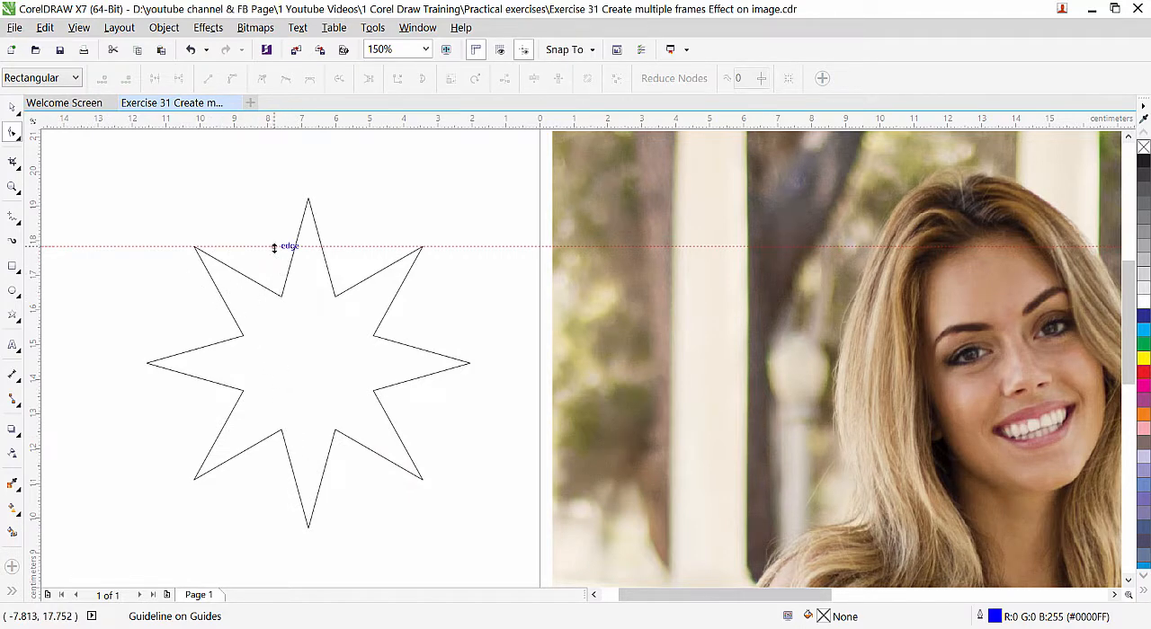
pyautogui.moveTo(285, 342)
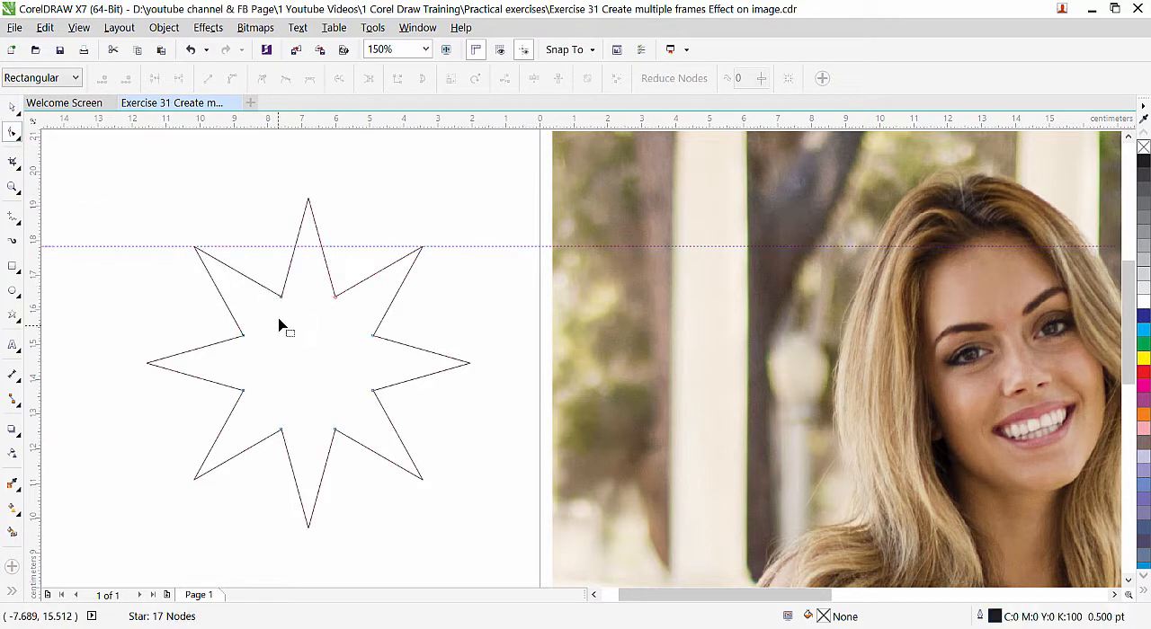
pyautogui.moveTo(279, 297)
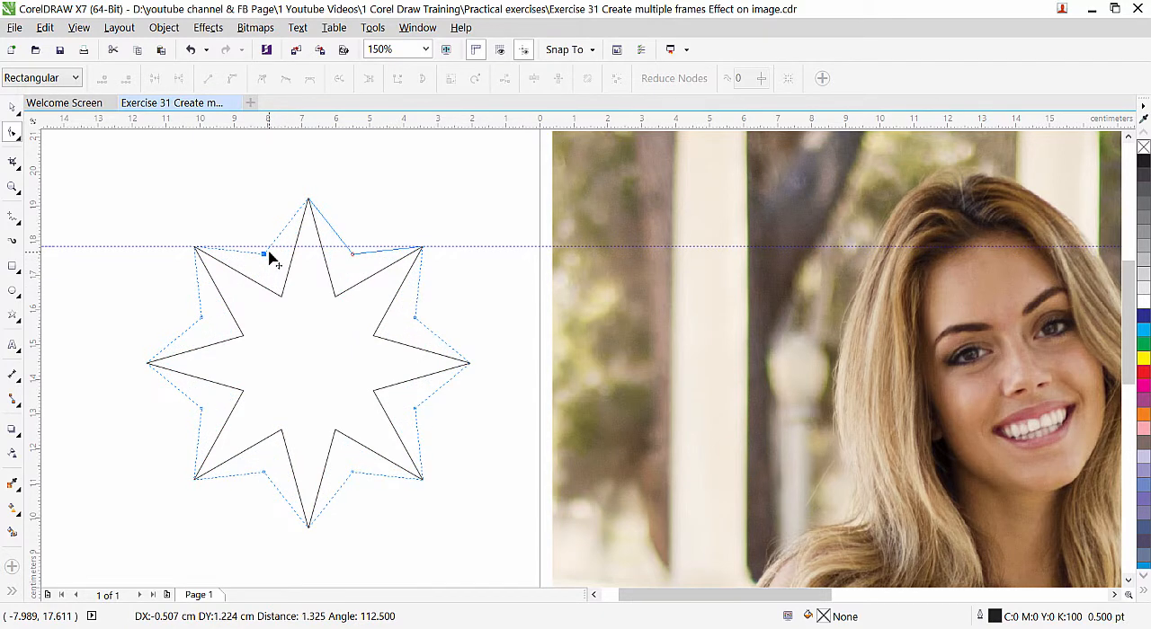
pyautogui.moveTo(269, 255); pyautogui.dragTo(259, 248)
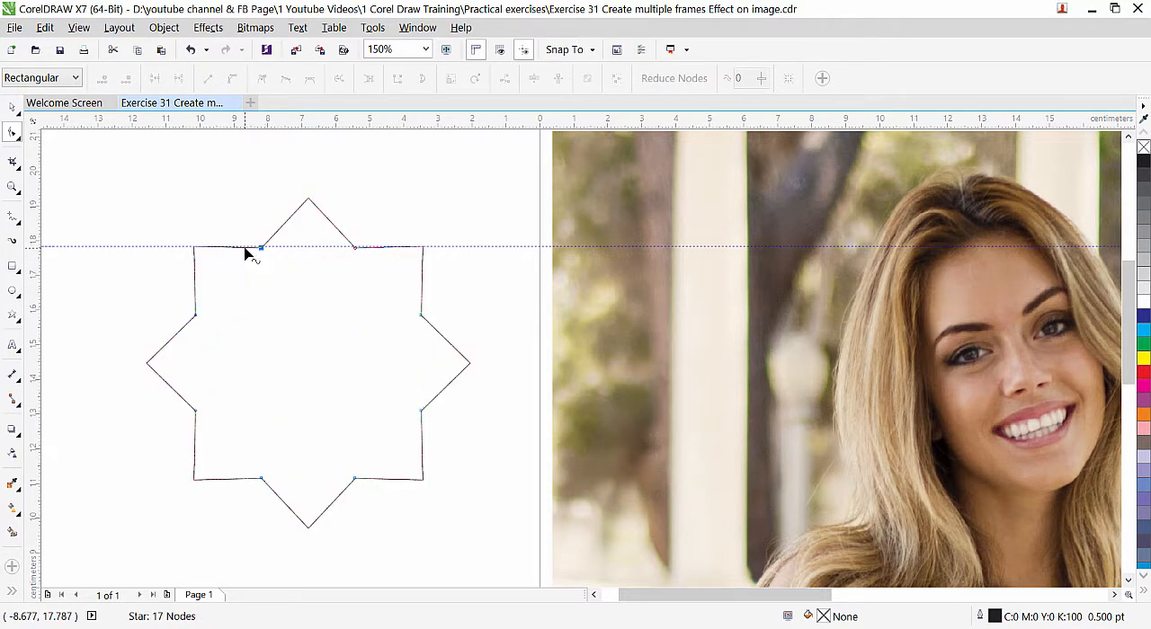
pyautogui.write('600')
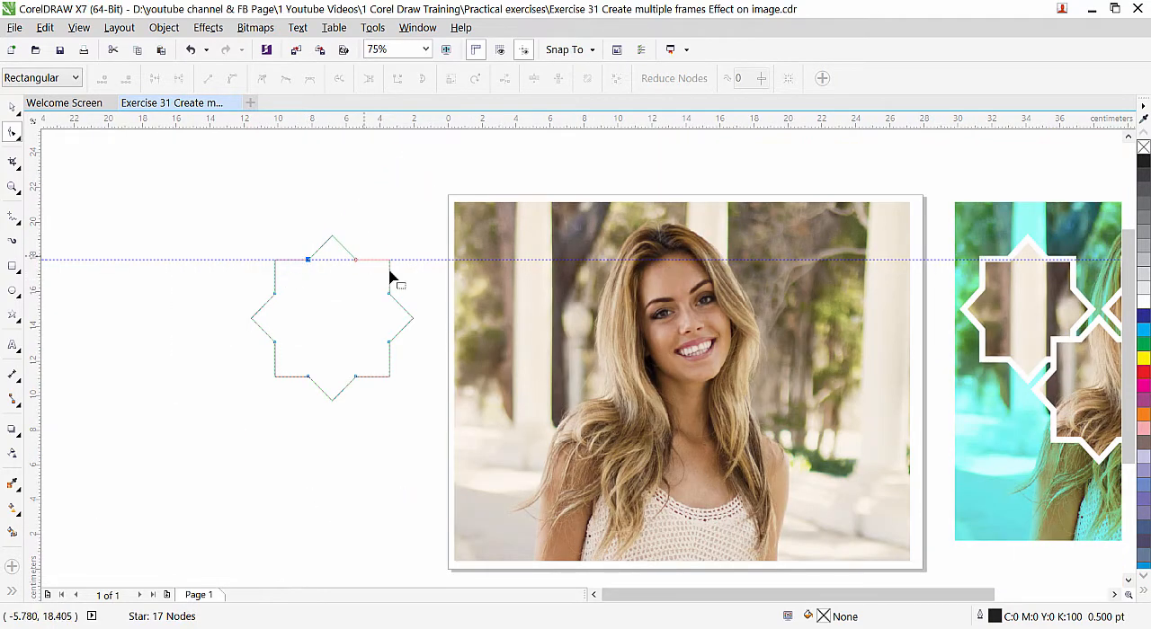
pyautogui.moveTo(586, 367)
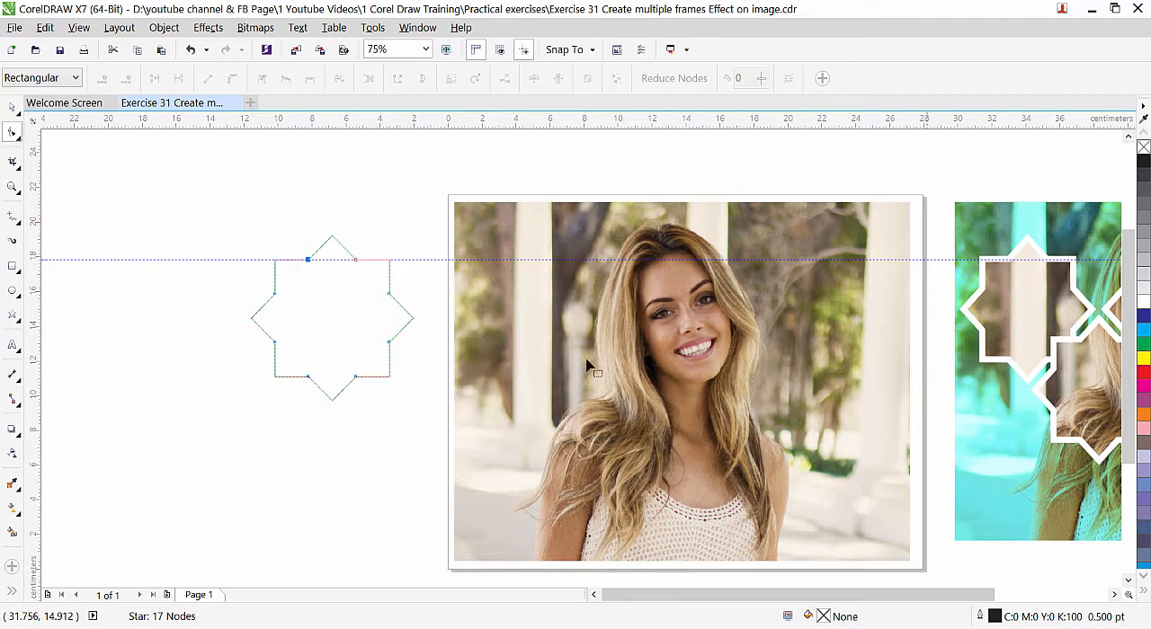
pyautogui.moveTo(9, 108)
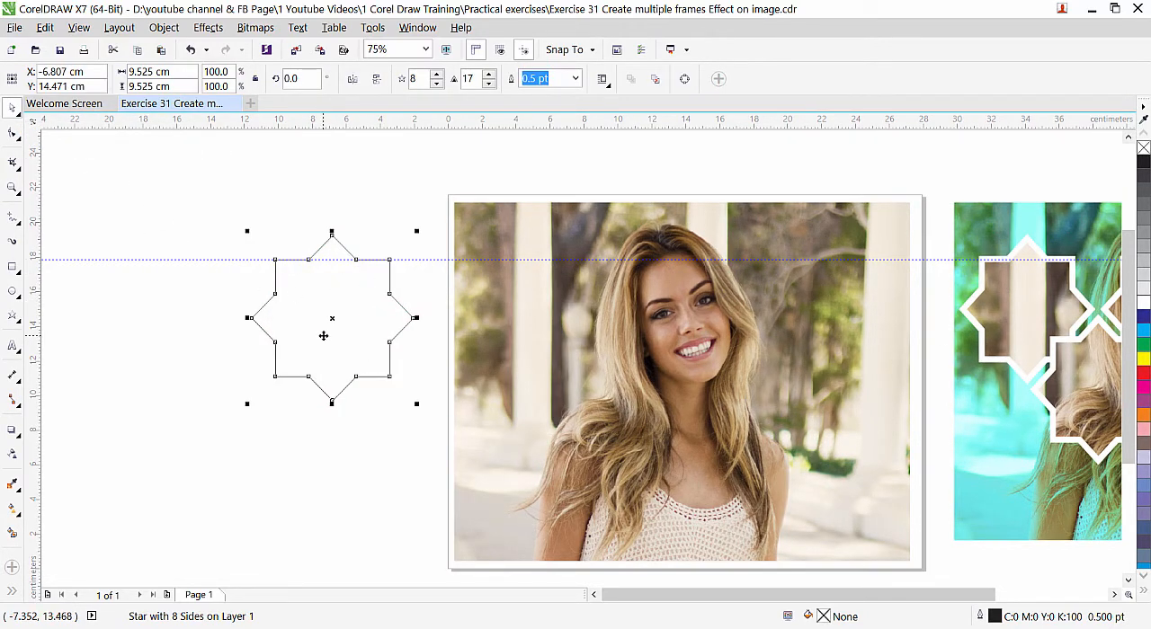
pyautogui.moveTo(331, 290)
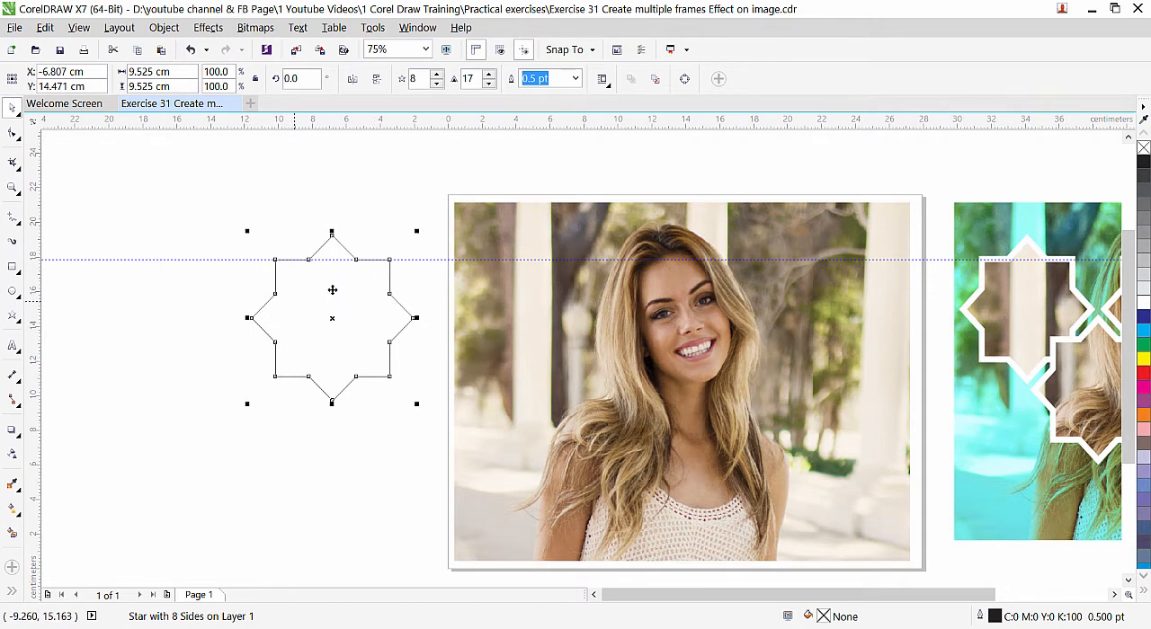
pyautogui.moveTo(374, 366)
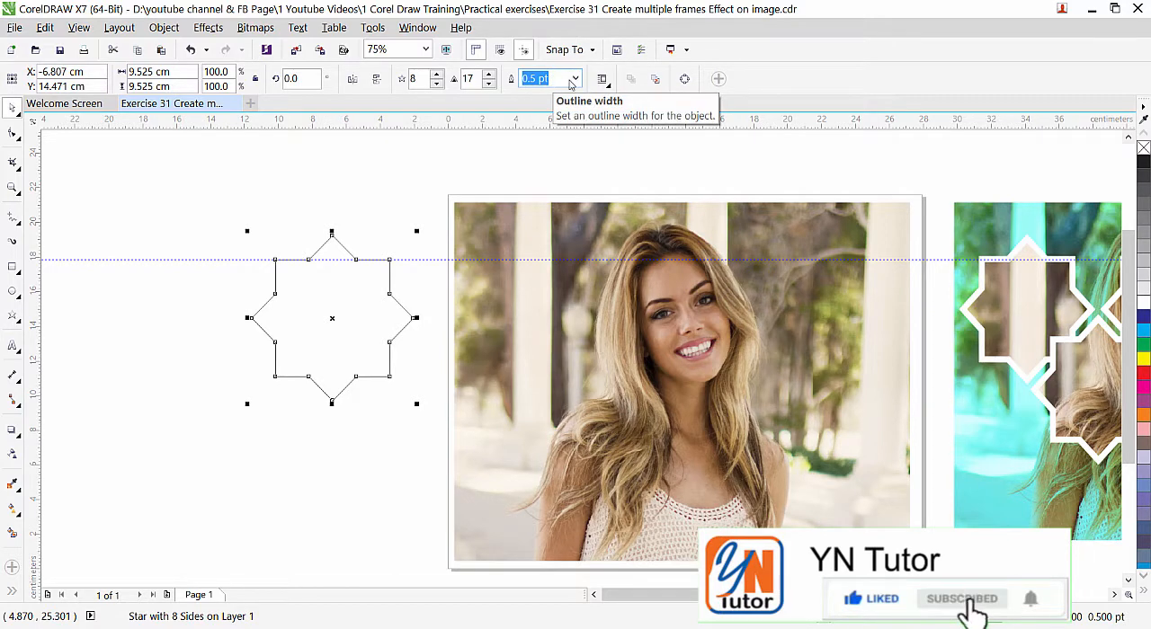
# Step: Set the star's outline width to 10.0 pt from the property bar list
pyautogui.click(575, 79)
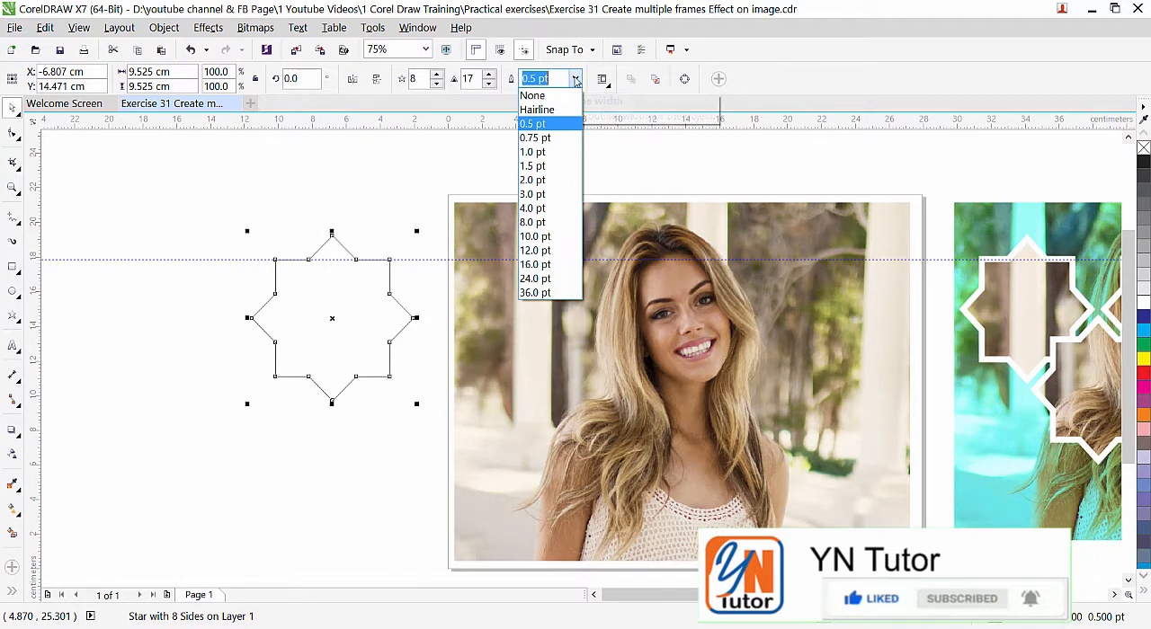
pyautogui.click(532, 250)
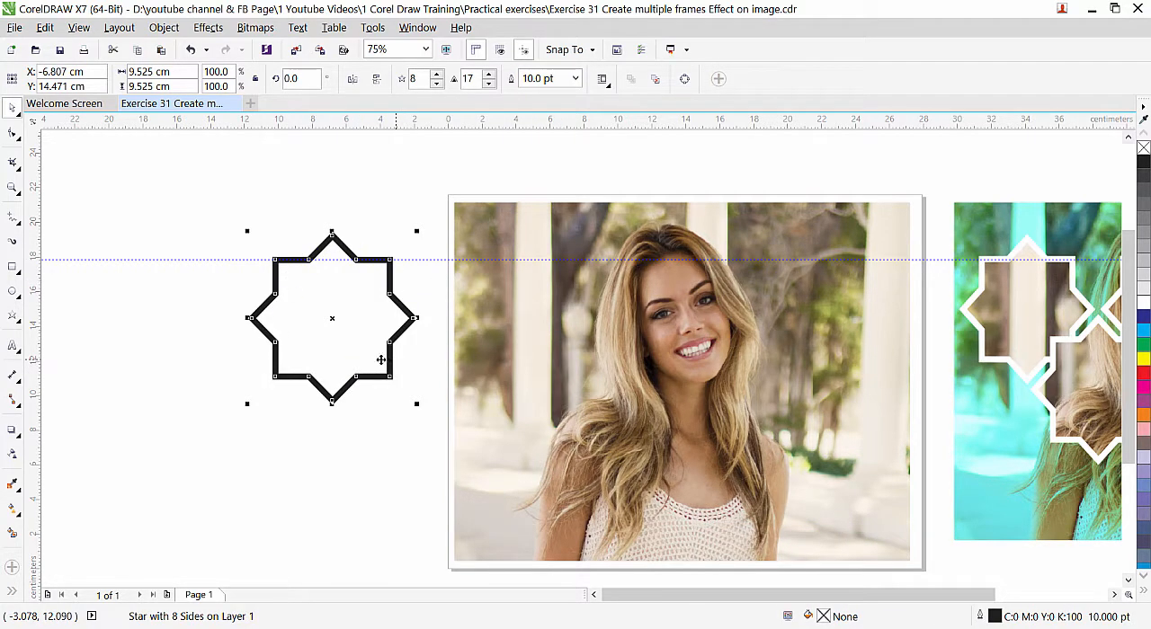
pyautogui.moveTo(1144, 313)
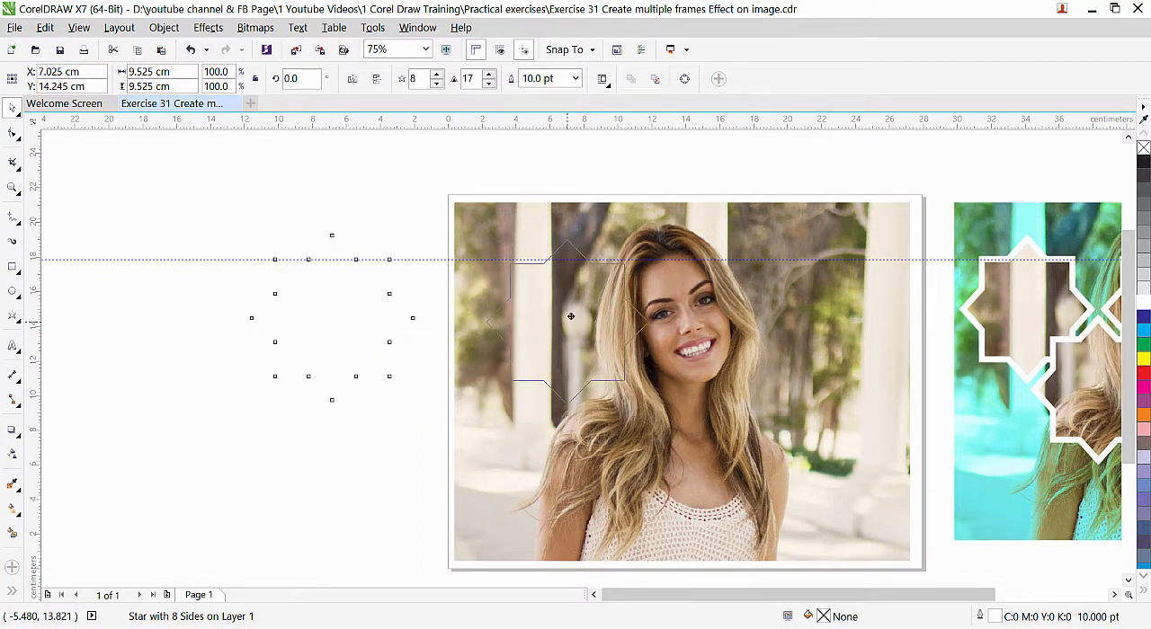
# Step: Move the white star onto the left of the portrait and drop a copy lower right
pyautogui.moveTo(572, 316); pyautogui.dragTo(561, 308)
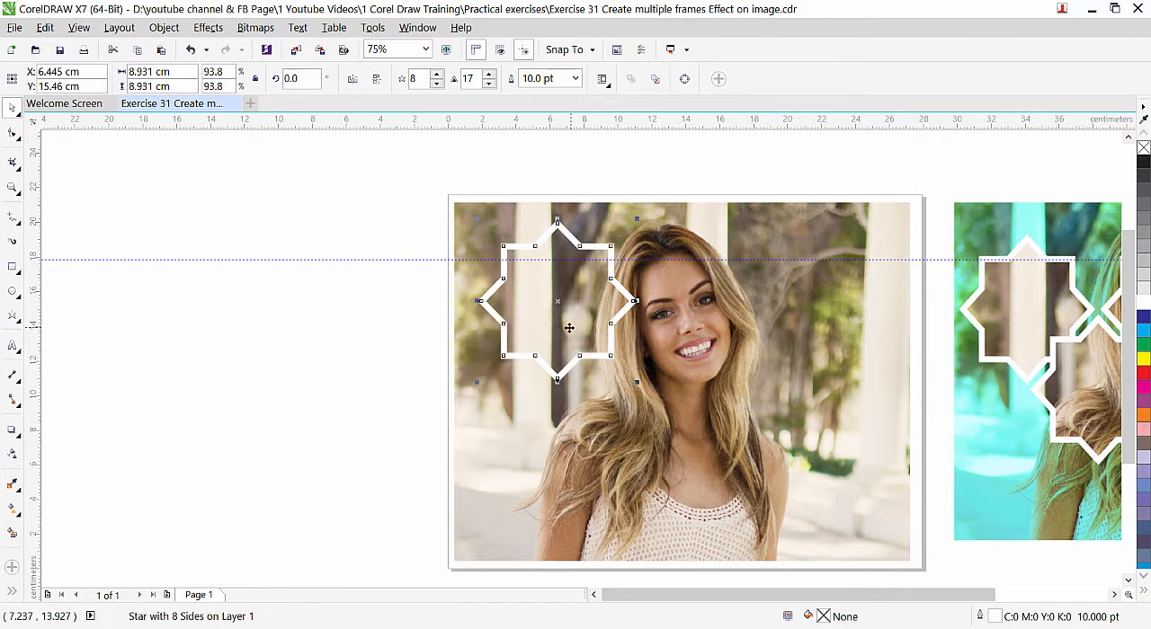
pyautogui.moveTo(564, 326)
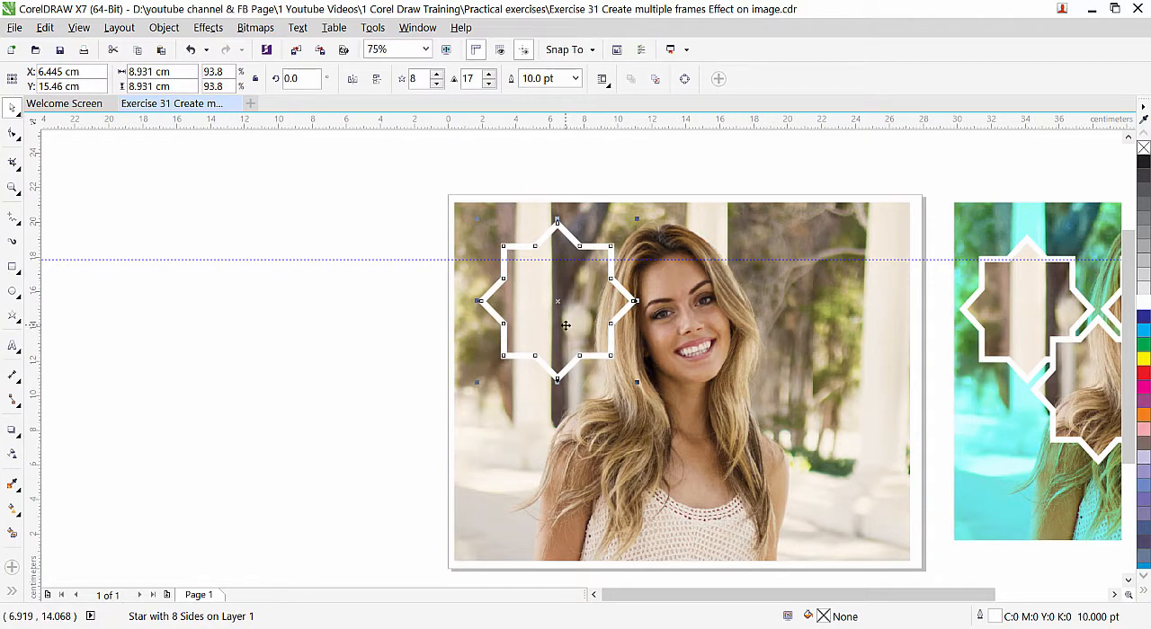
pyautogui.moveTo(565, 325); pyautogui.dragTo(626, 381)
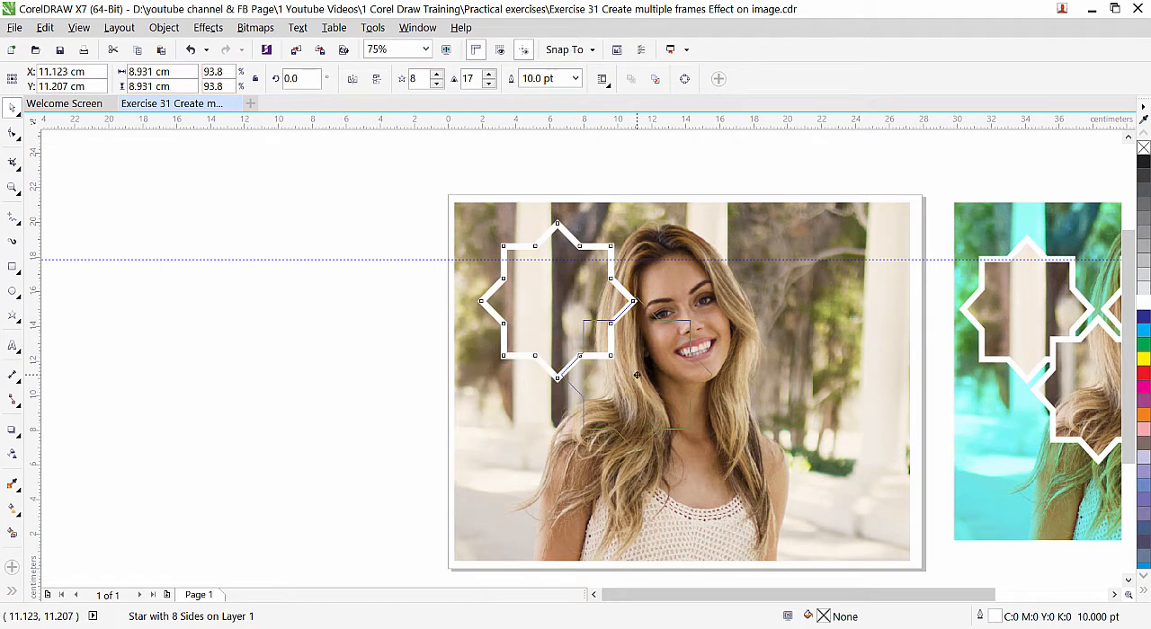
pyautogui.moveTo(556, 302); pyautogui.dragTo(644, 387)
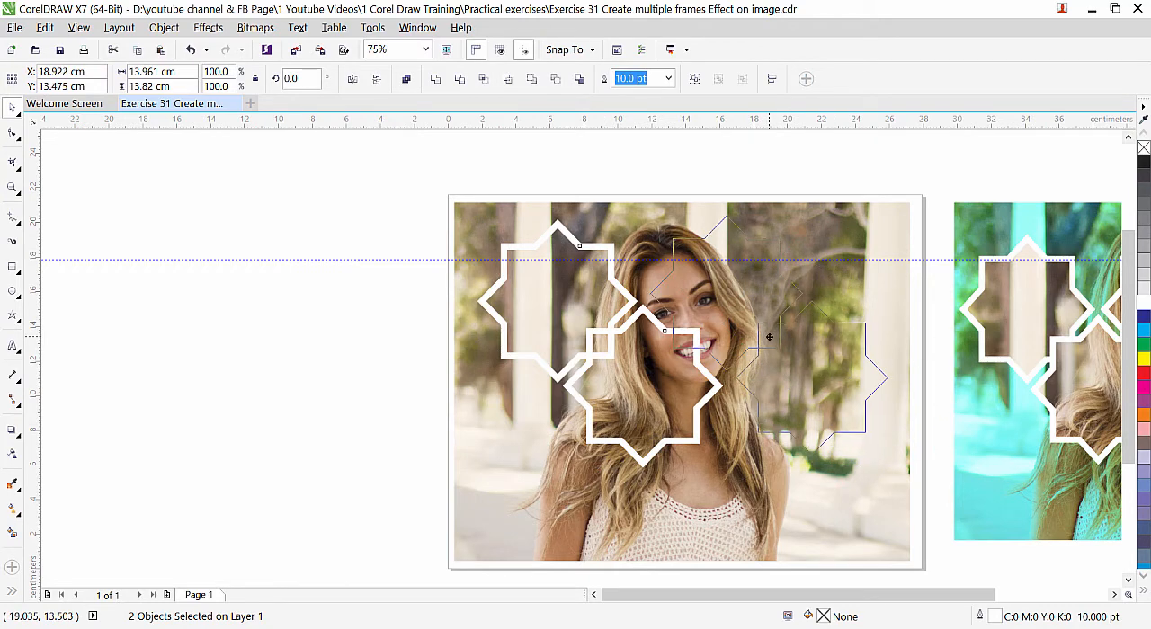
# Step: Copy the pair of stars to the photo's right side, making four frames
pyautogui.moveTo(769, 338); pyautogui.dragTo(766, 340)
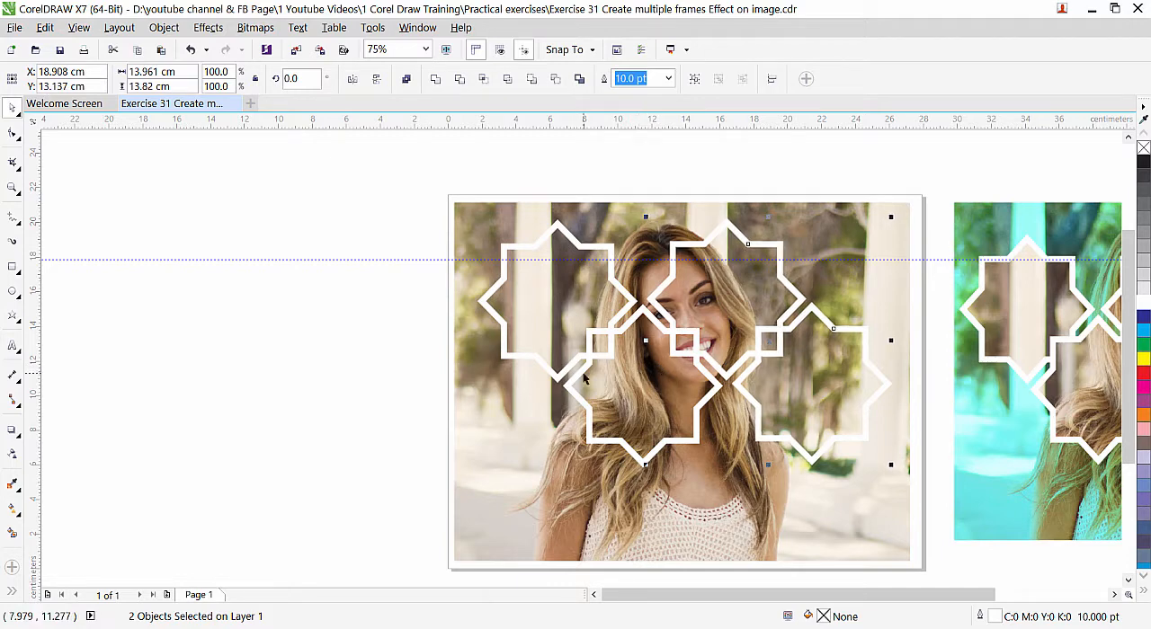
pyautogui.moveTo(590, 380)
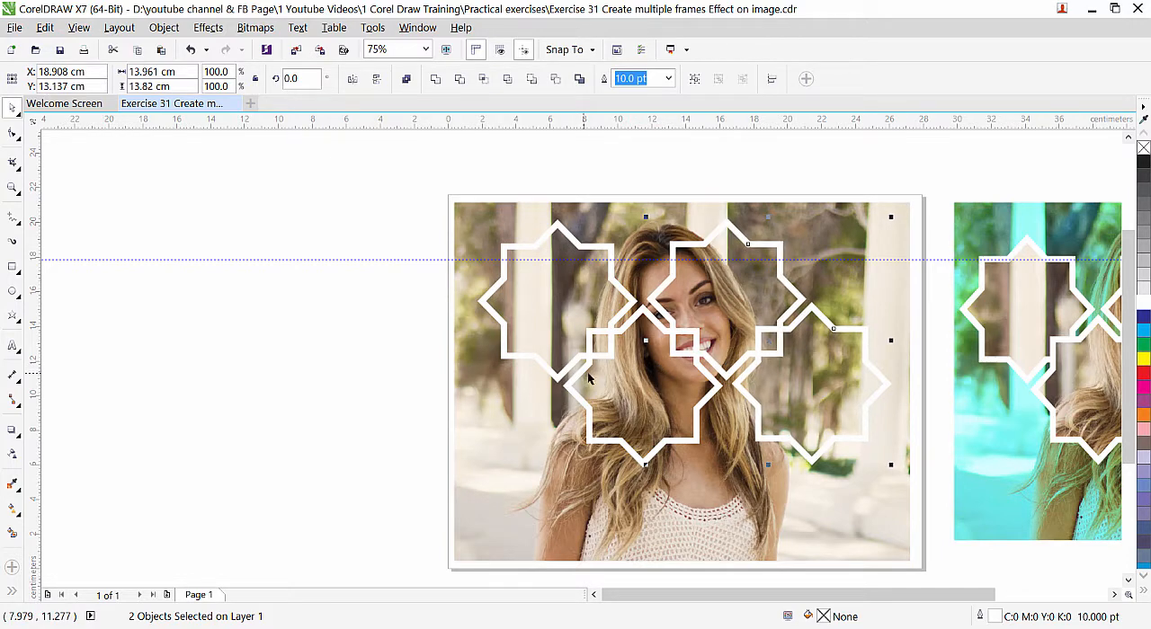
pyautogui.moveTo(392, 345)
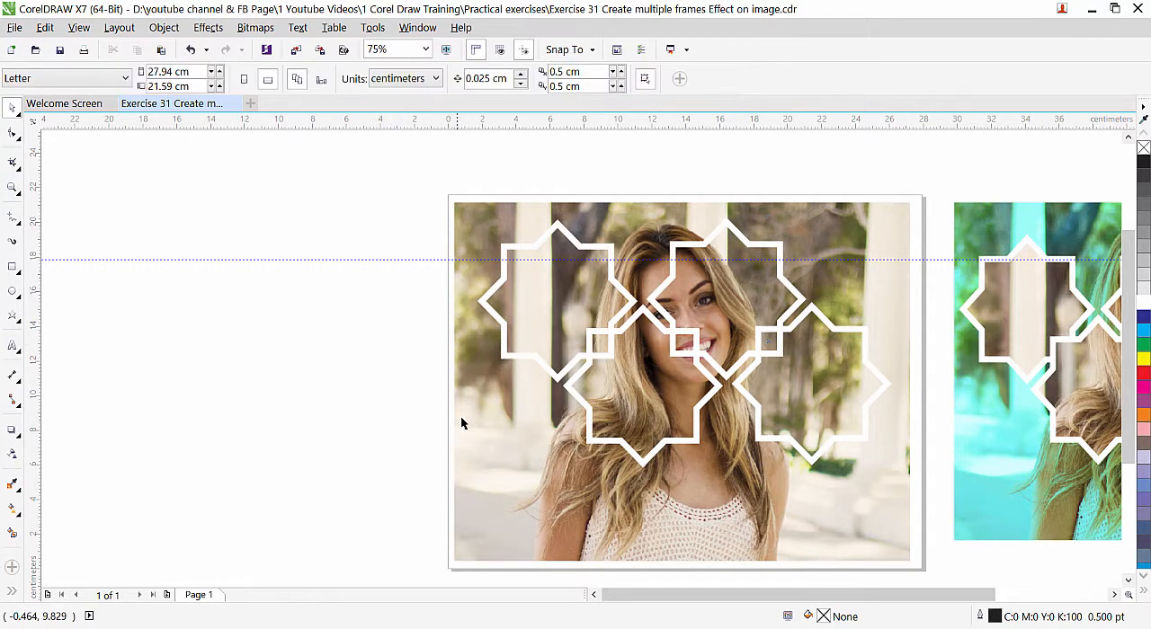
# Step: Try placing the photo inside one star frame via Object > PowerClip, then move the result back
pyautogui.click(680, 381)
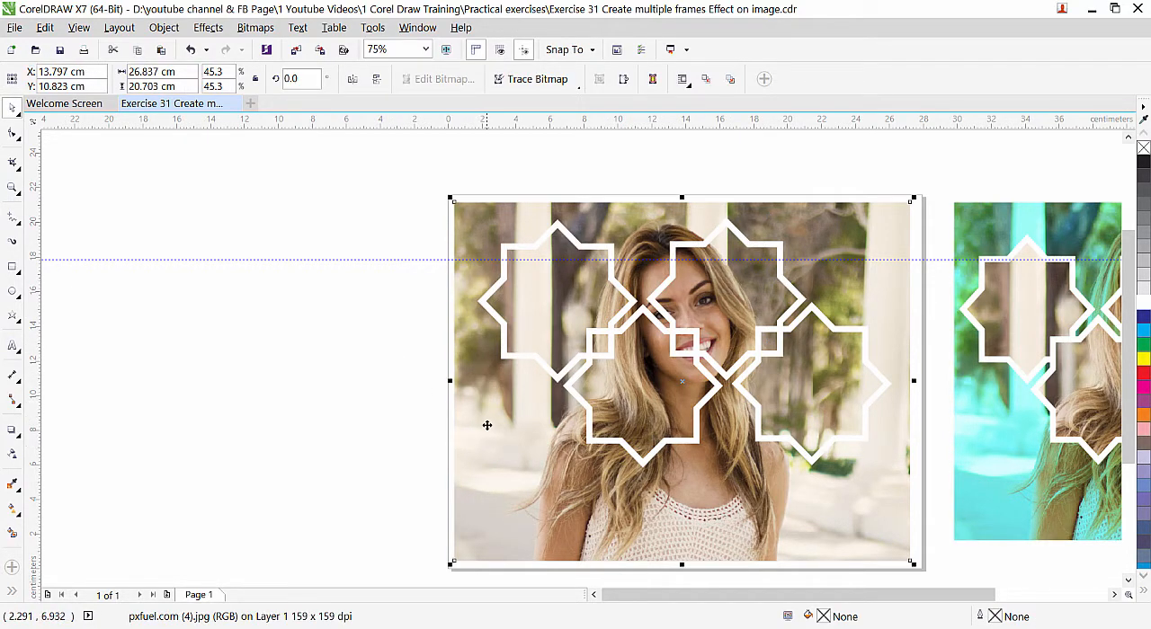
pyautogui.moveTo(489, 428)
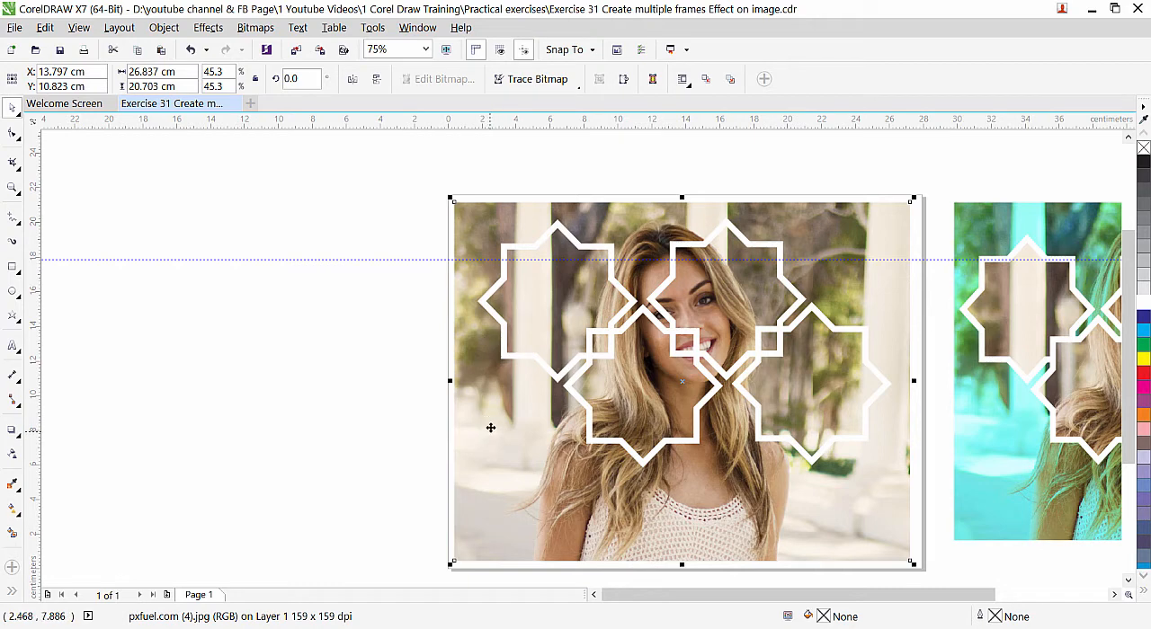
pyautogui.moveTo(449, 374)
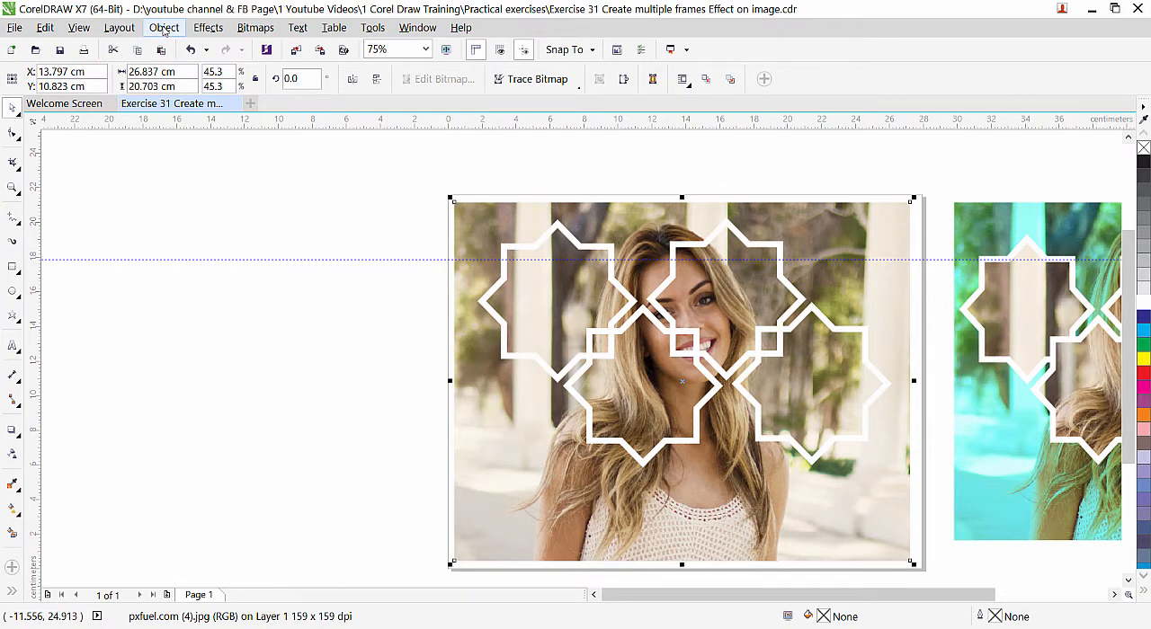
pyautogui.click(165, 27)
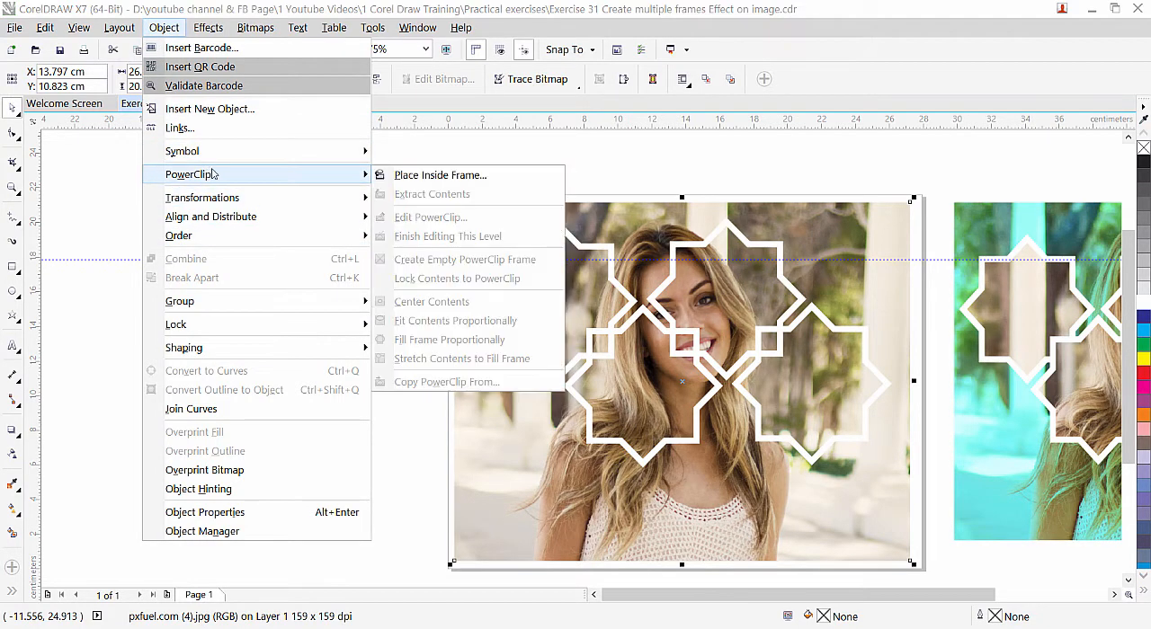
pyautogui.moveTo(439, 175)
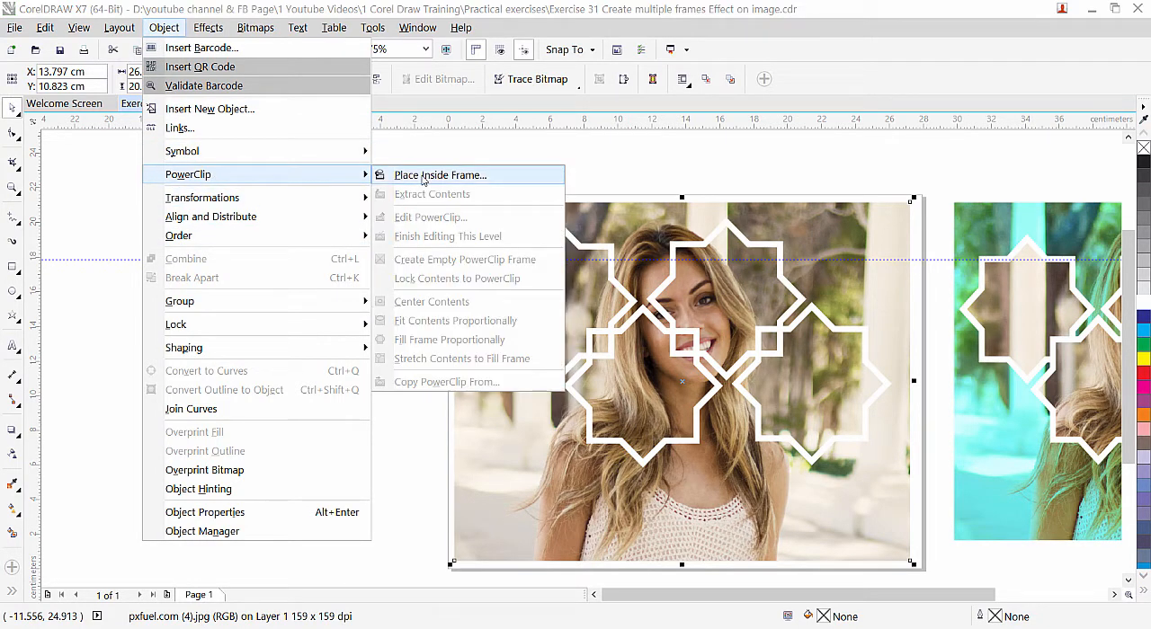
pyautogui.click(441, 174)
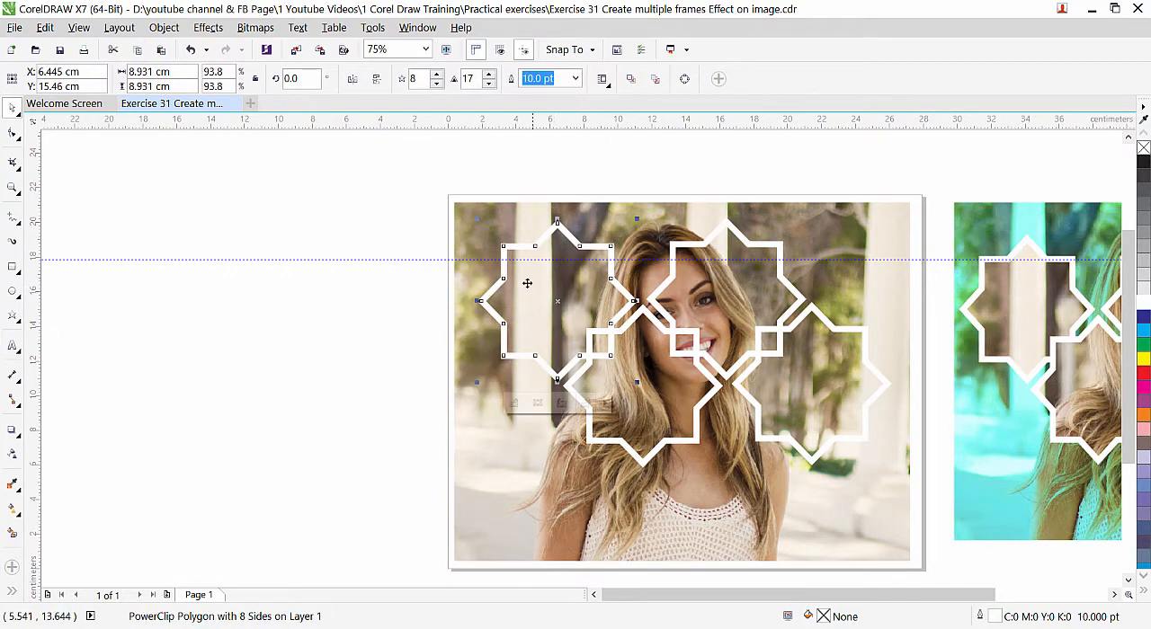
pyautogui.moveTo(527, 285); pyautogui.dragTo(357, 314)
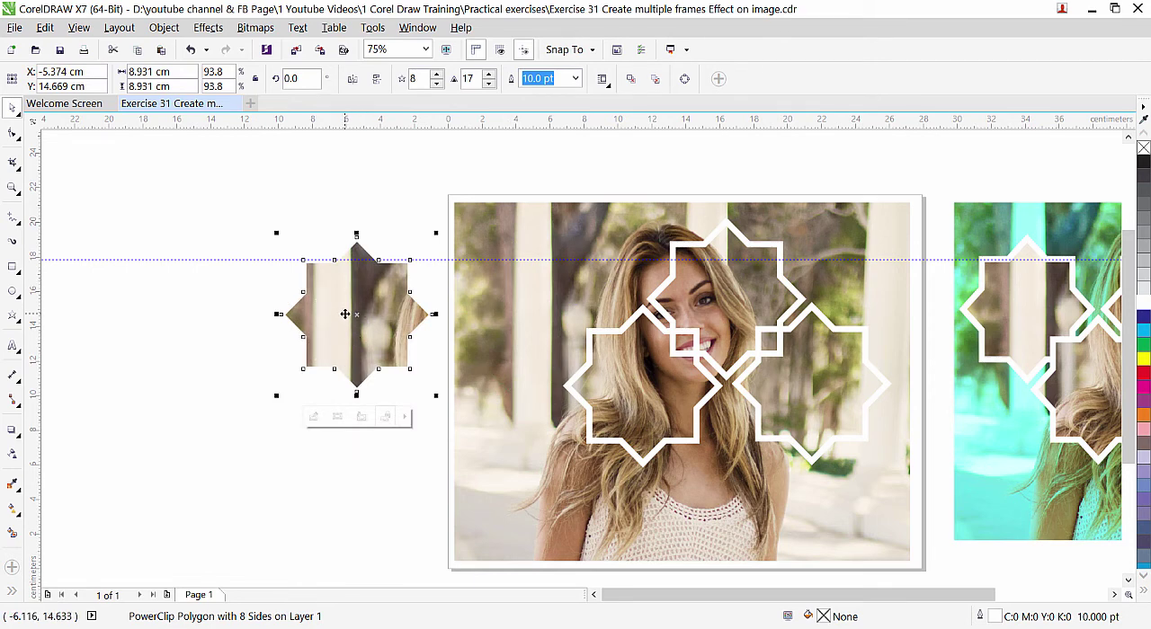
pyautogui.moveTo(356, 315); pyautogui.dragTo(558, 300)
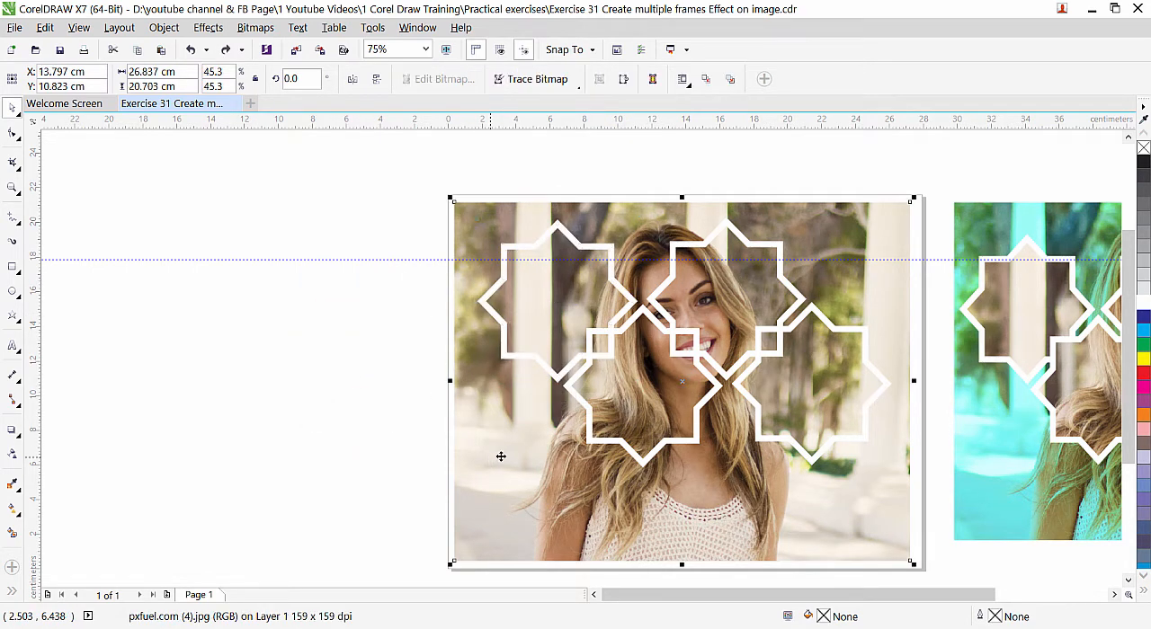
# Step: Retry Place Inside Frame, selecting a star frame and choosing the PowerClip command again
pyautogui.click(169, 27)
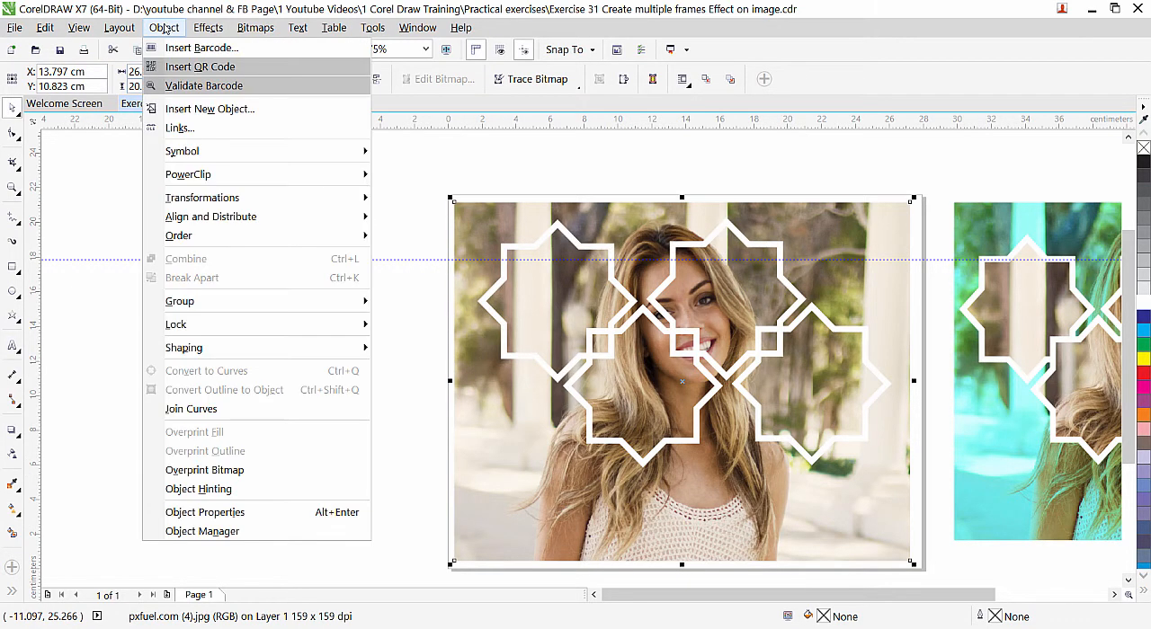
pyautogui.moveTo(187, 172)
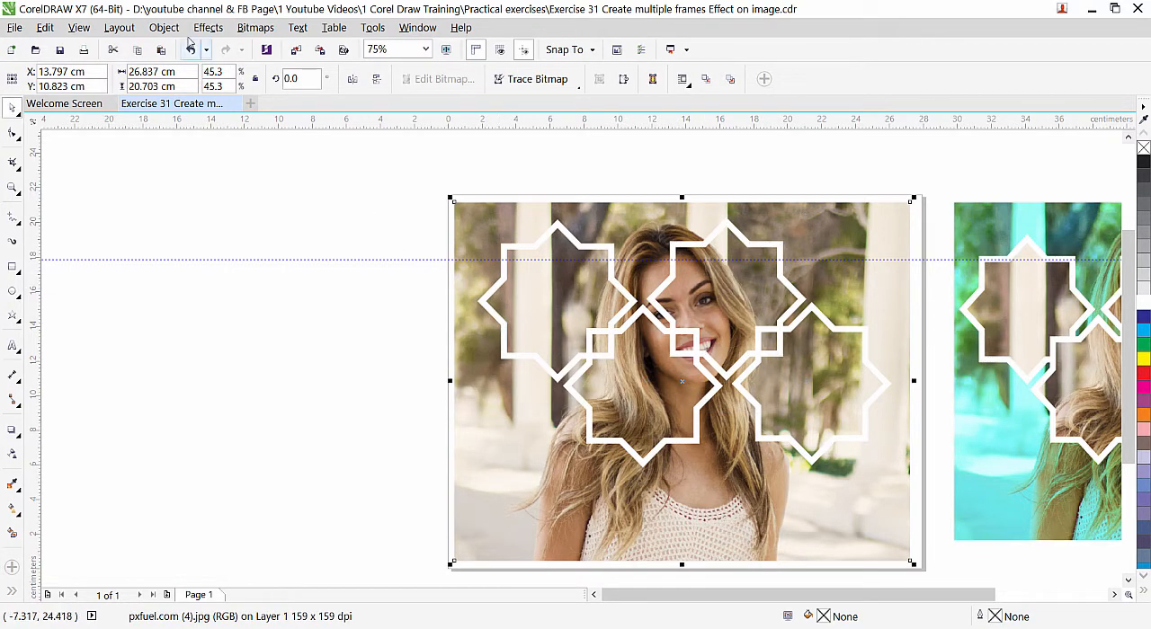
pyautogui.click(166, 27)
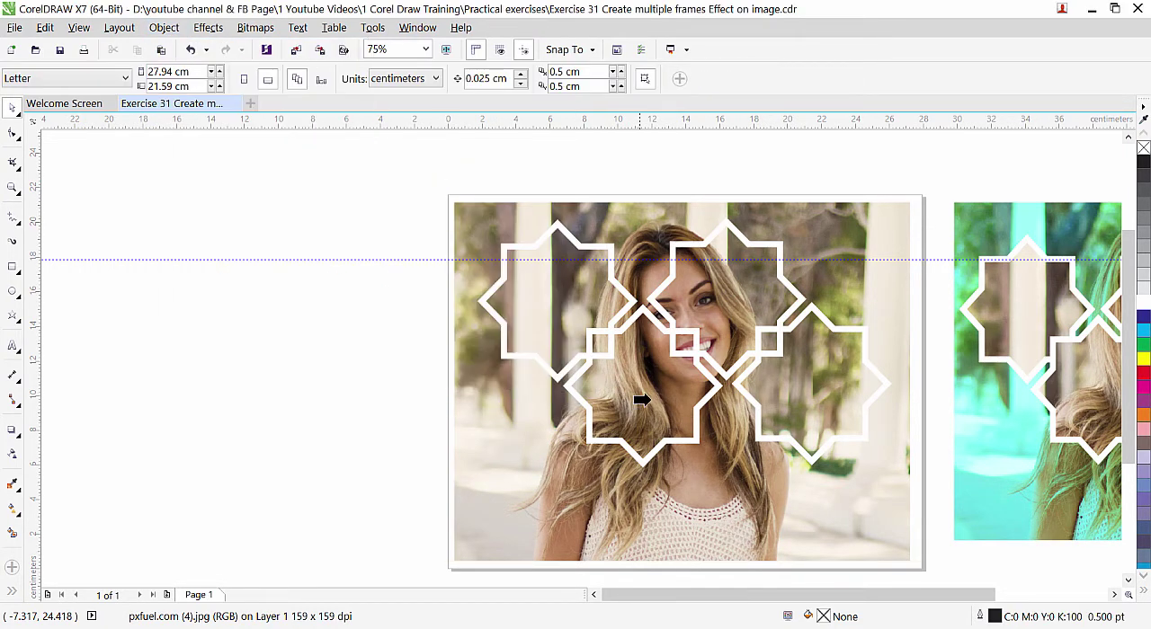
pyautogui.click(640, 399)
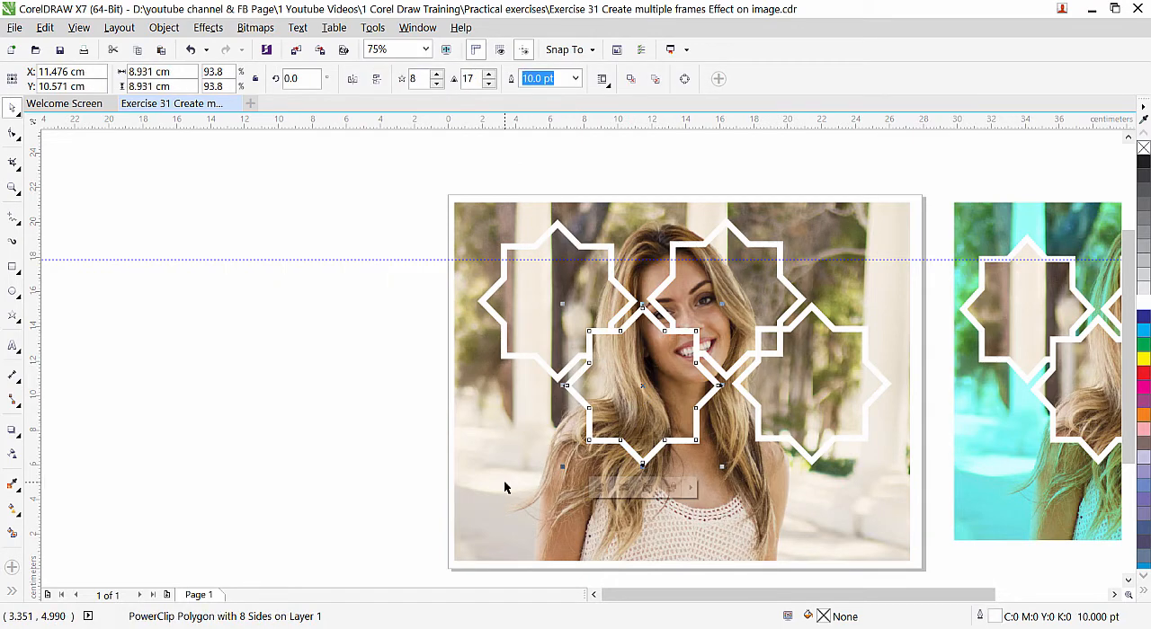
pyautogui.click(165, 27)
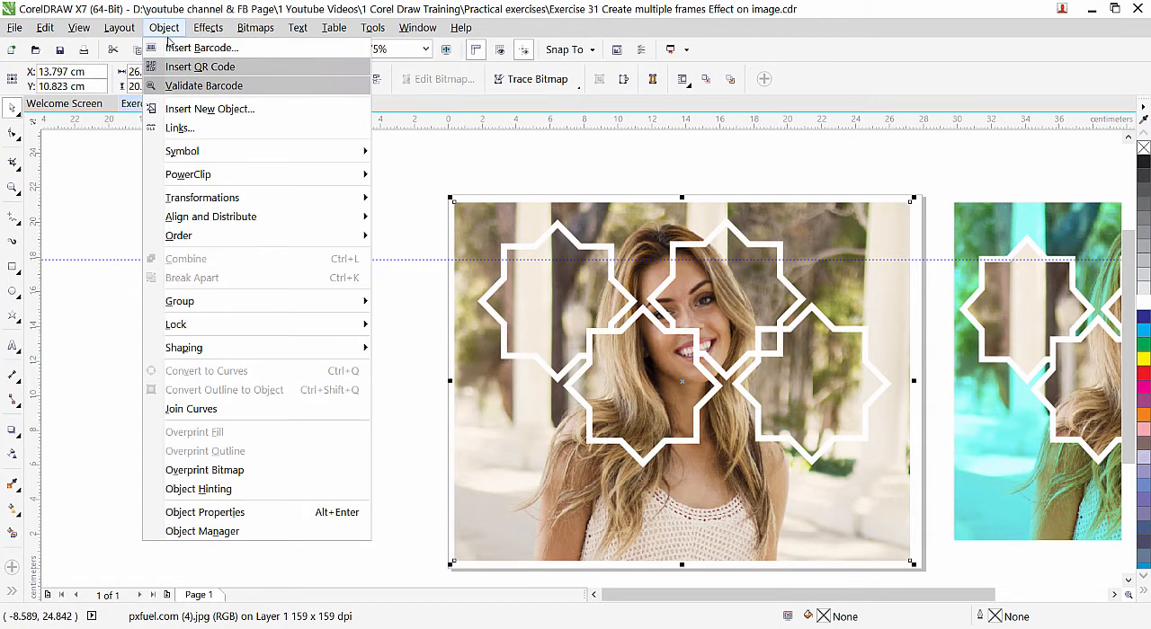
pyautogui.moveTo(187, 173)
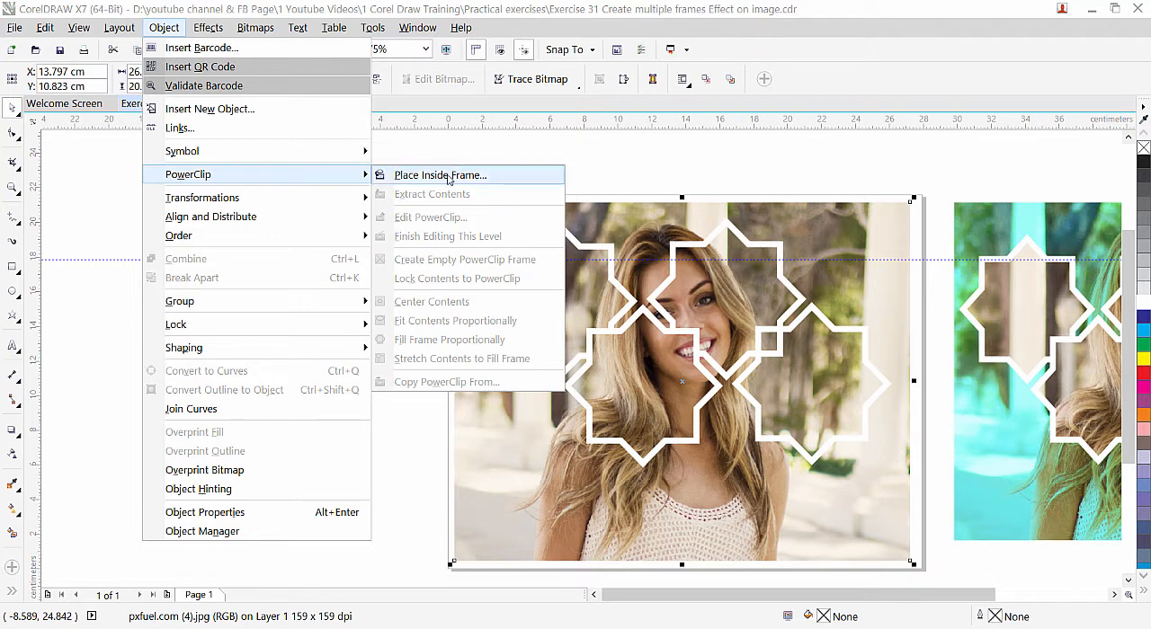
pyautogui.click(438, 174)
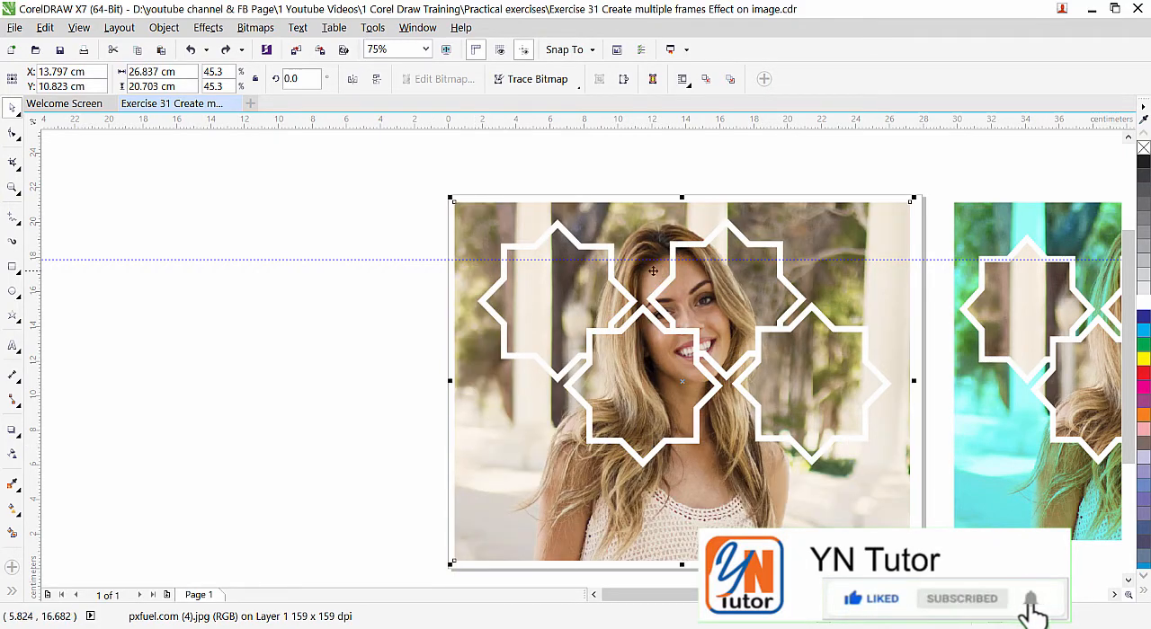
pyautogui.moveTo(685, 352)
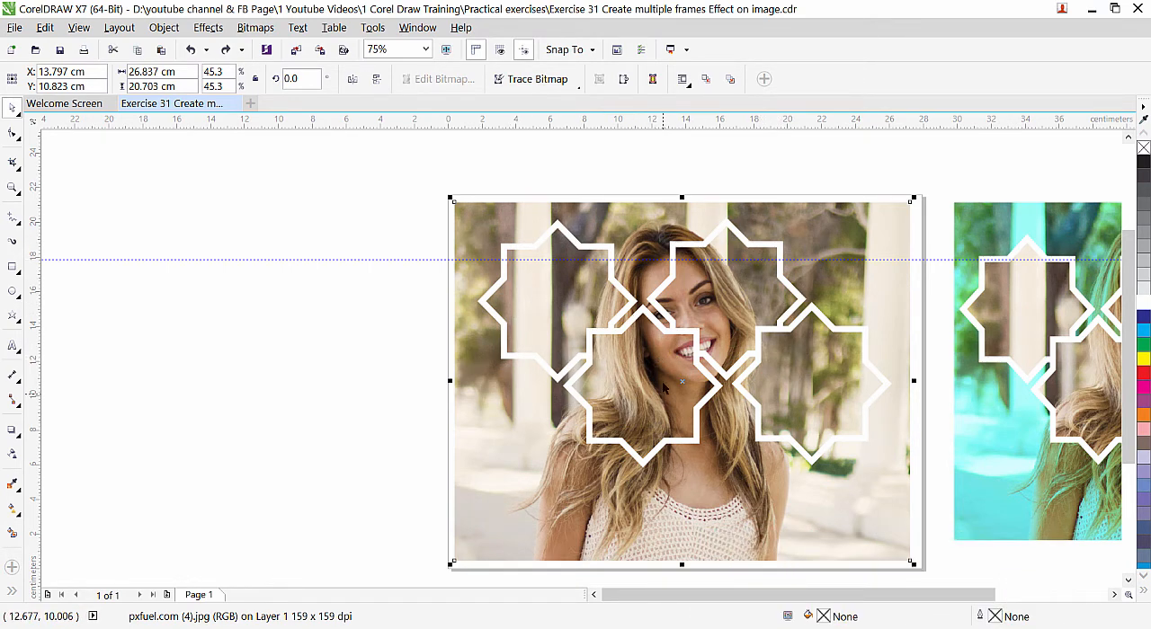
pyautogui.moveTo(585, 370)
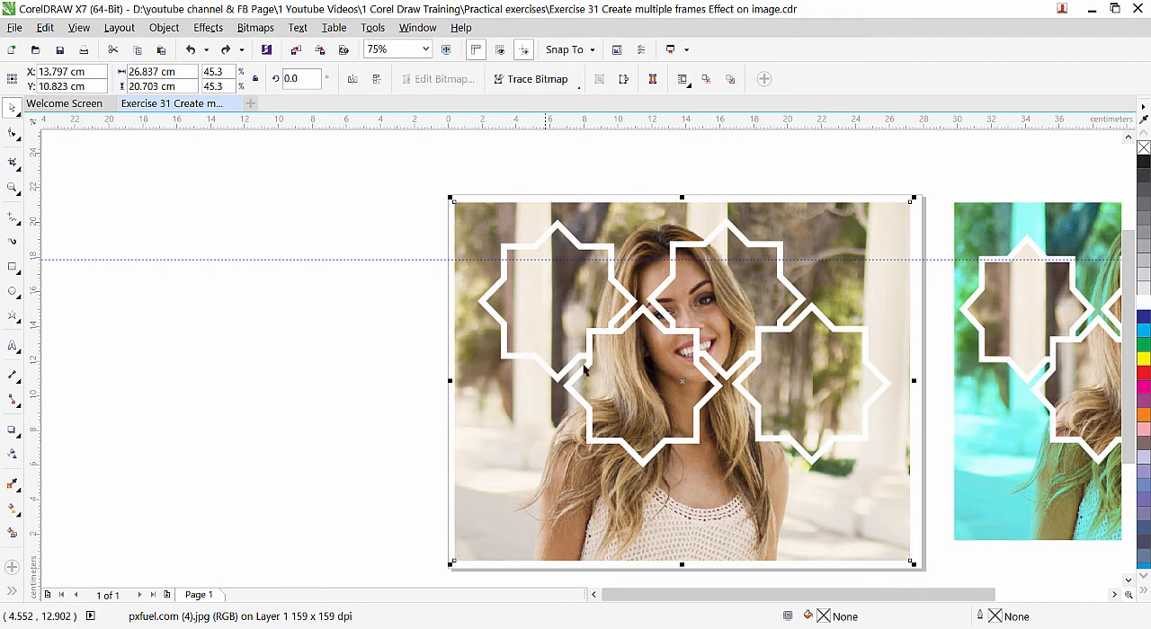
pyautogui.moveTo(504, 446)
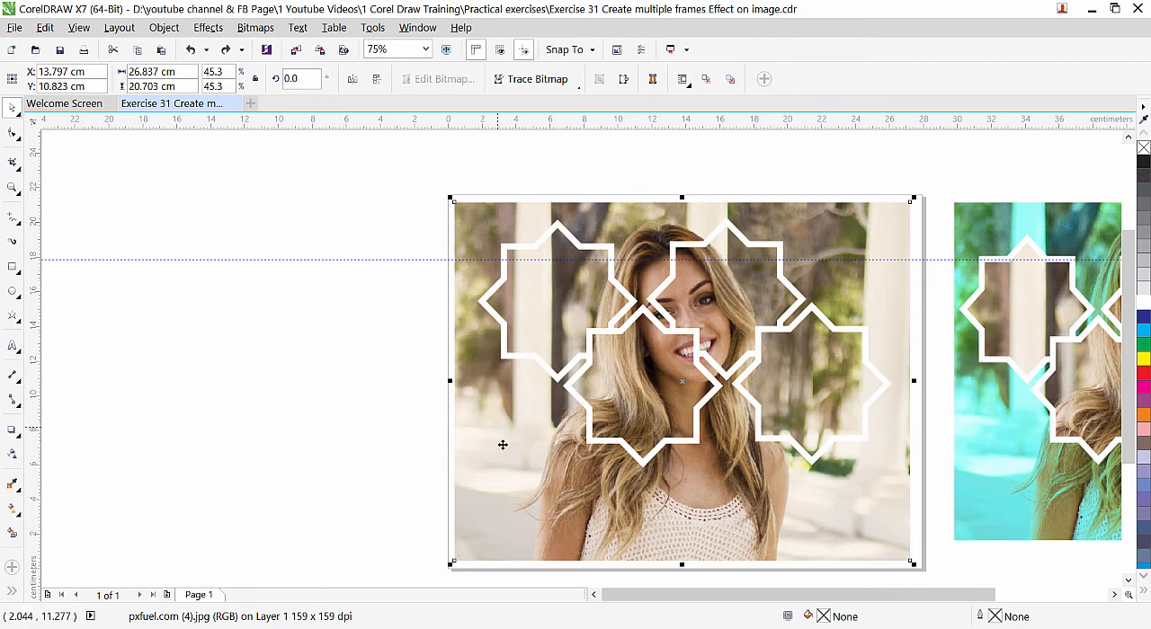
pyautogui.moveTo(468, 421)
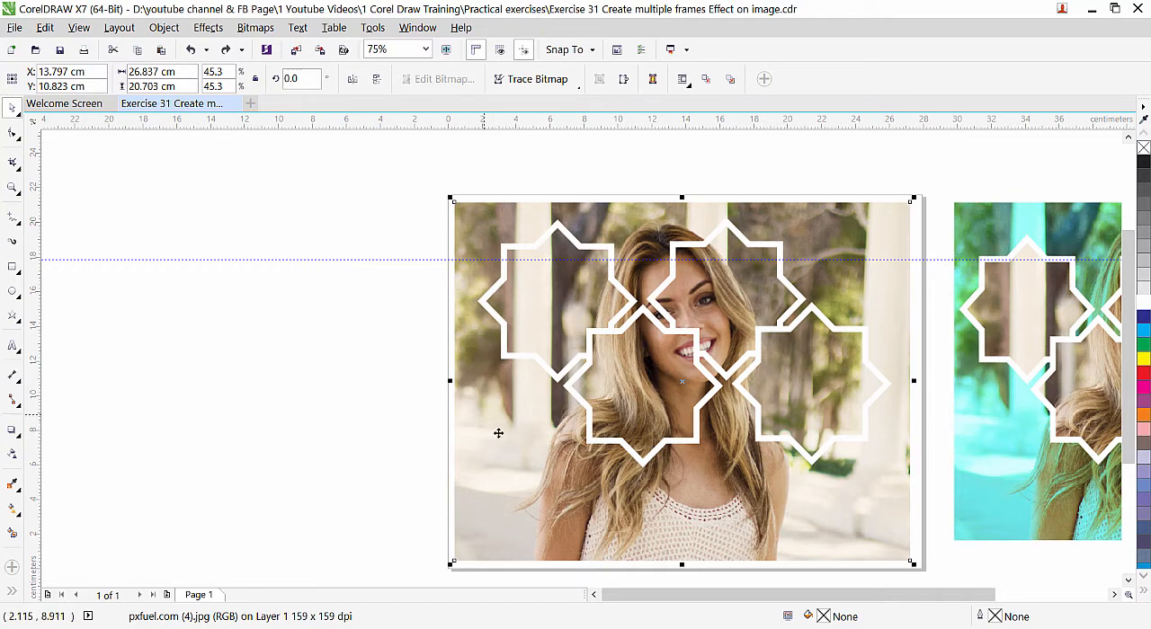
pyautogui.moveTo(511, 433)
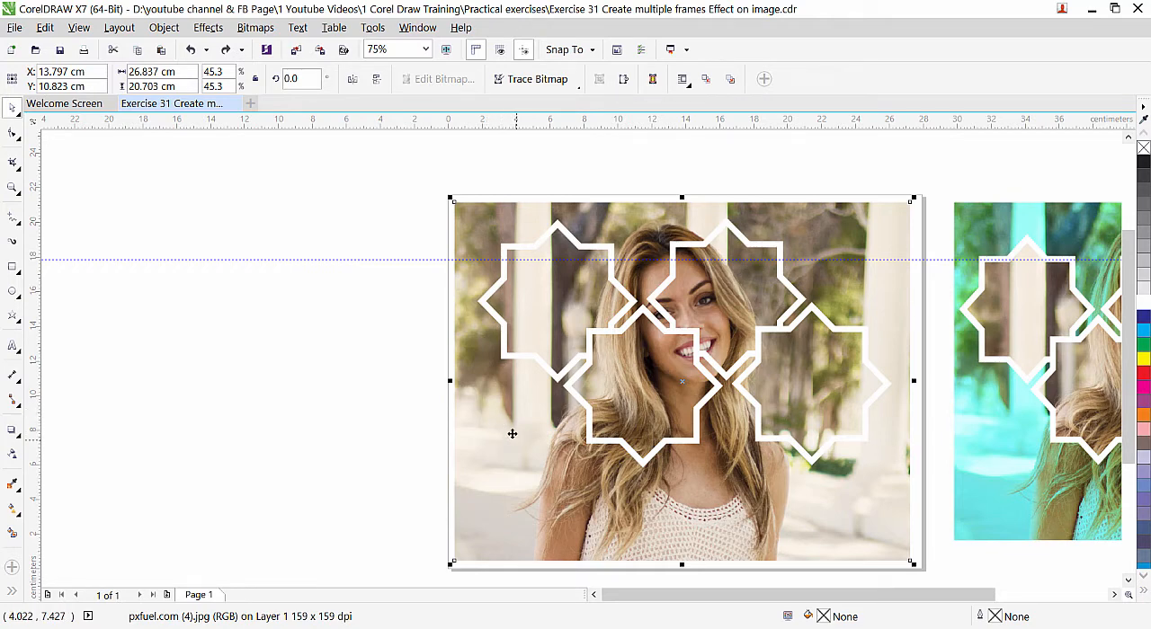
pyautogui.moveTo(507, 417)
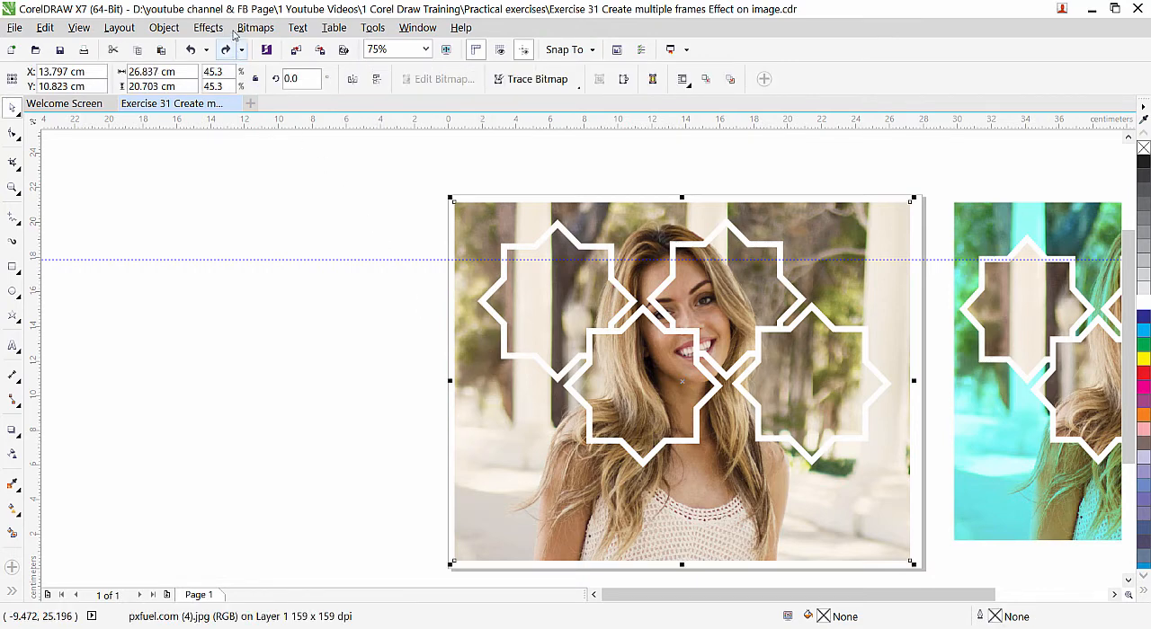
pyautogui.click(255, 27)
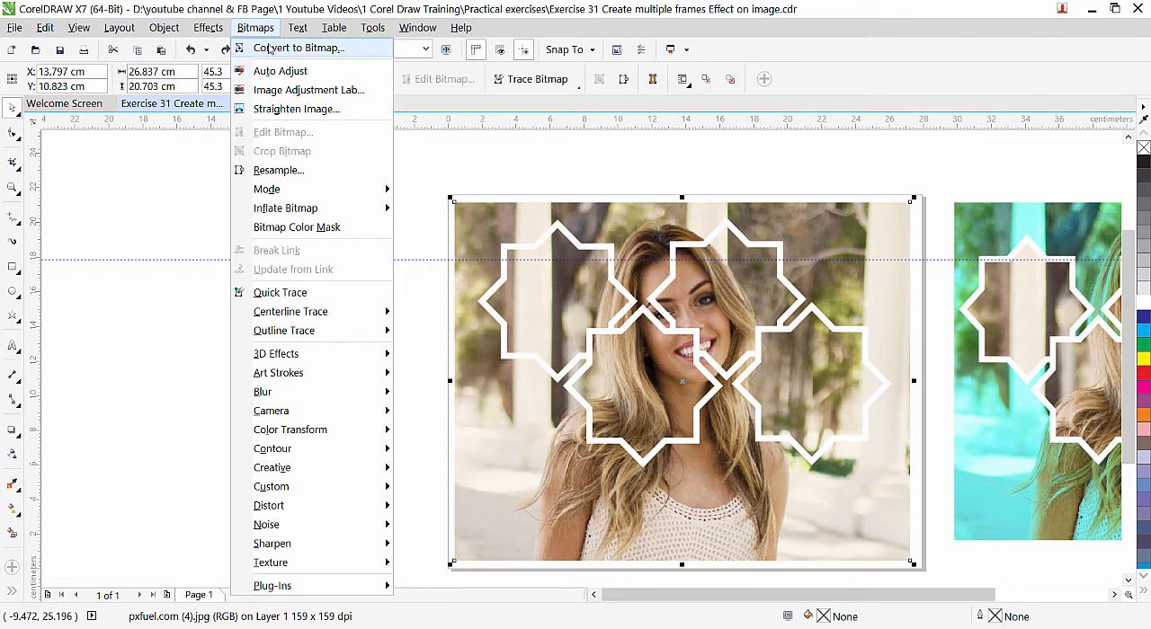
pyautogui.click(299, 49)
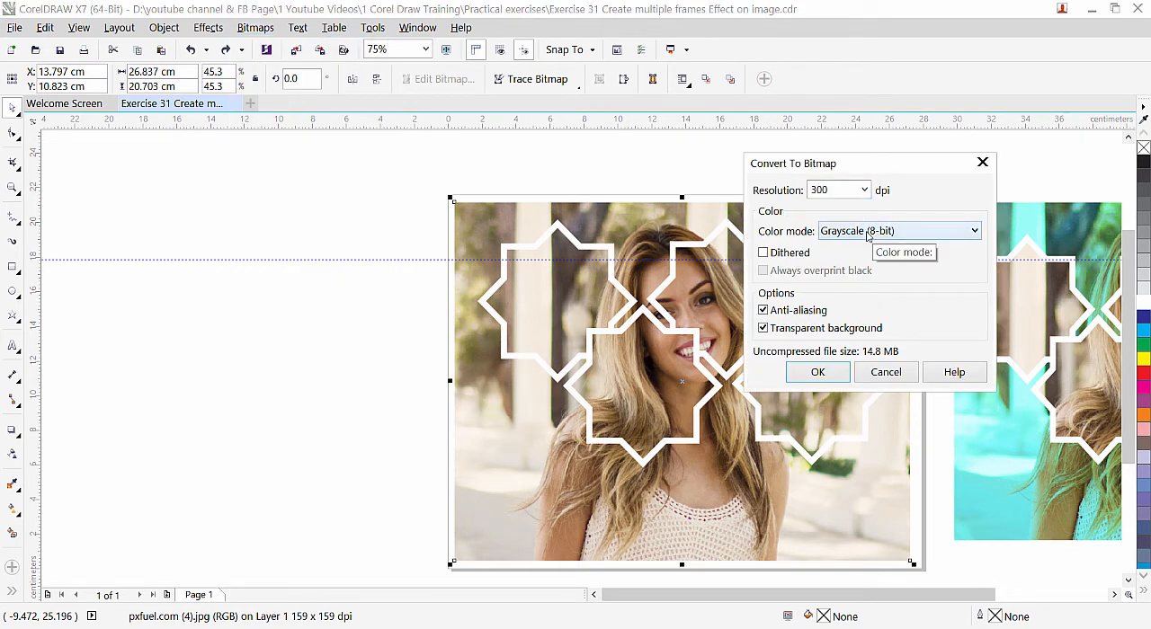
pyautogui.click(974, 231)
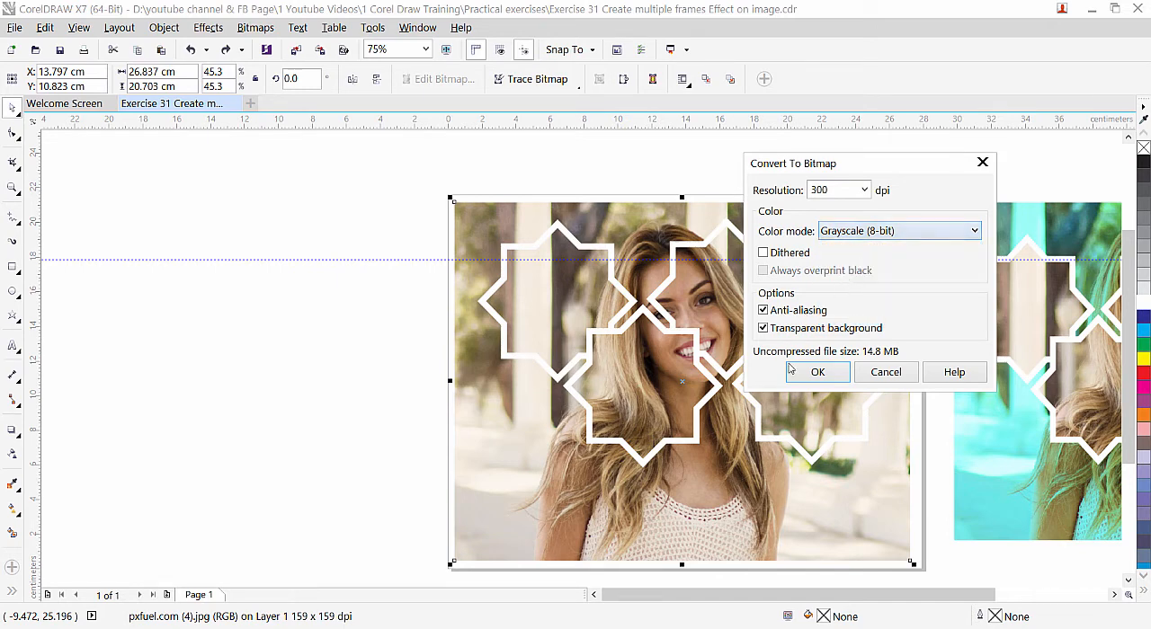
pyautogui.click(816, 372)
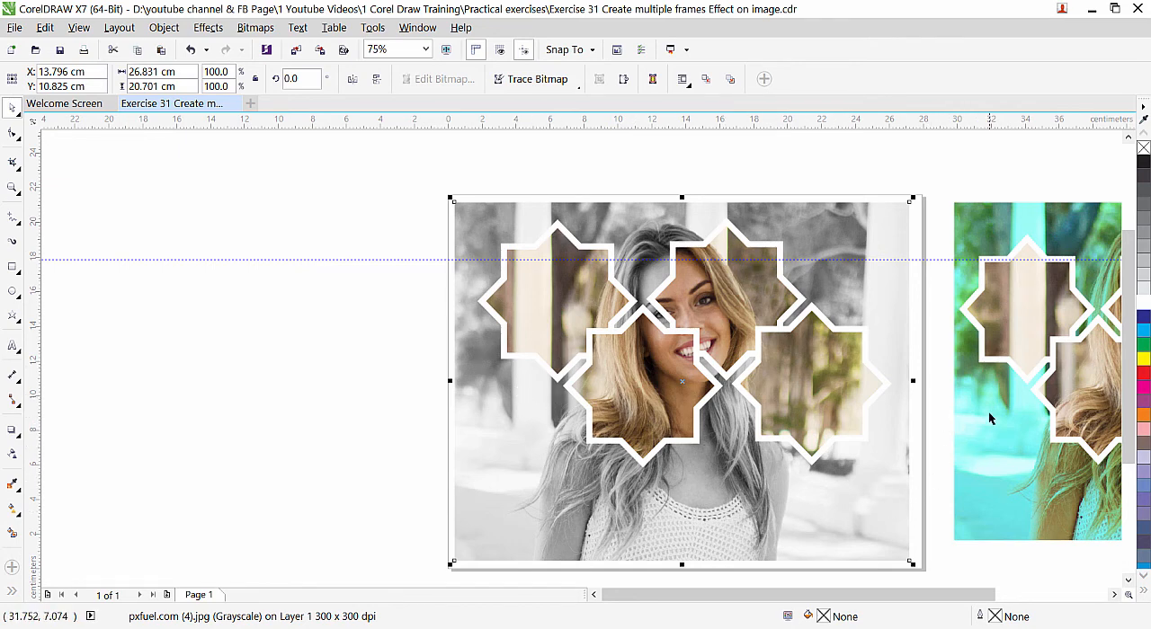
pyautogui.moveTo(486, 415)
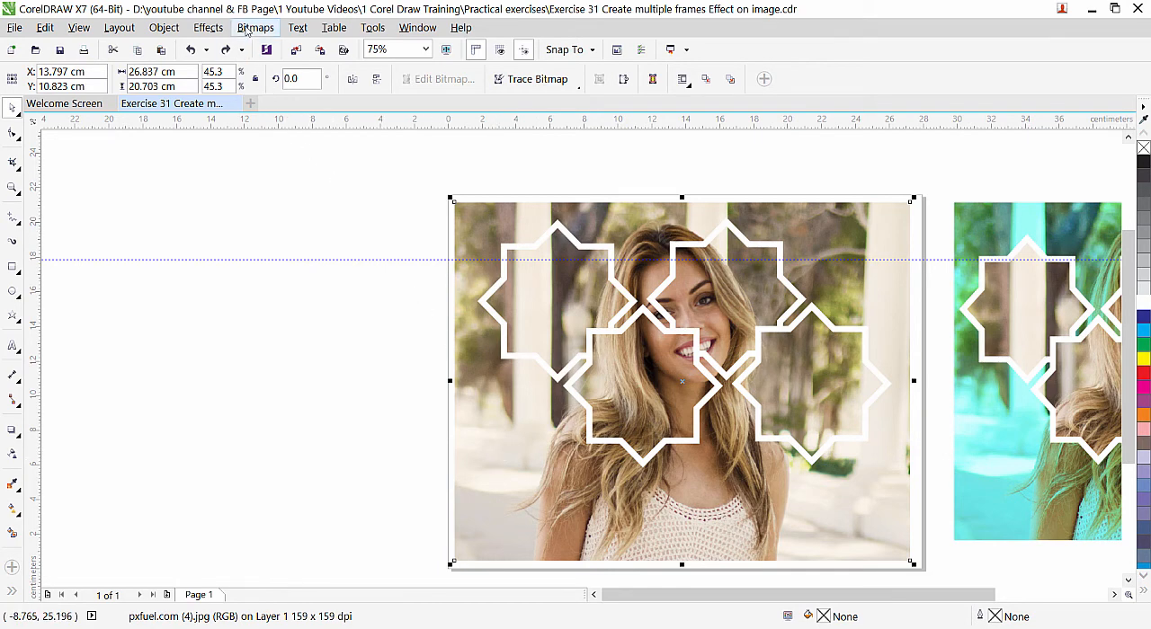
# Step: In Image Adjustment Lab, start warming temperature, shifting tint to magenta and raising saturation to 25
pyautogui.click(255, 27)
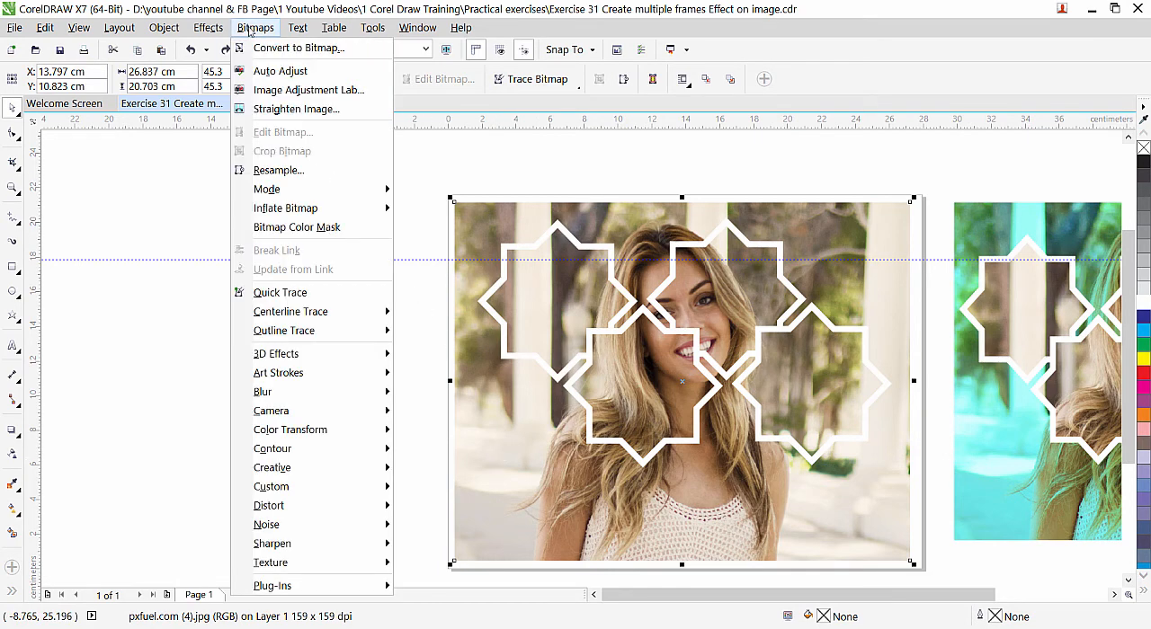
pyautogui.moveTo(281, 72)
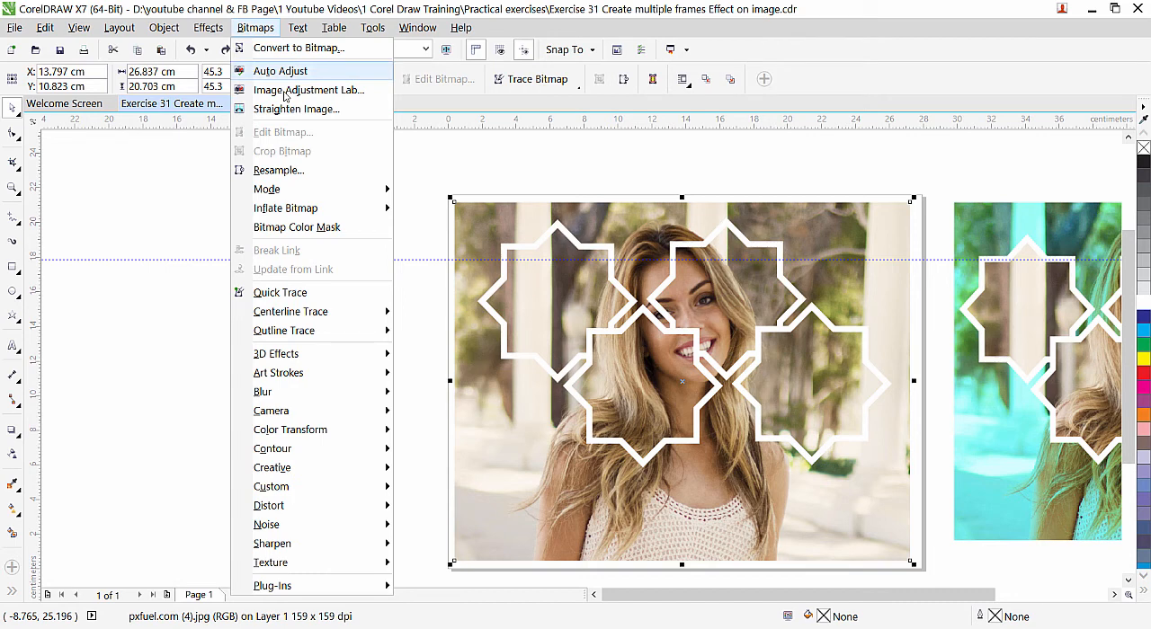
pyautogui.click(310, 90)
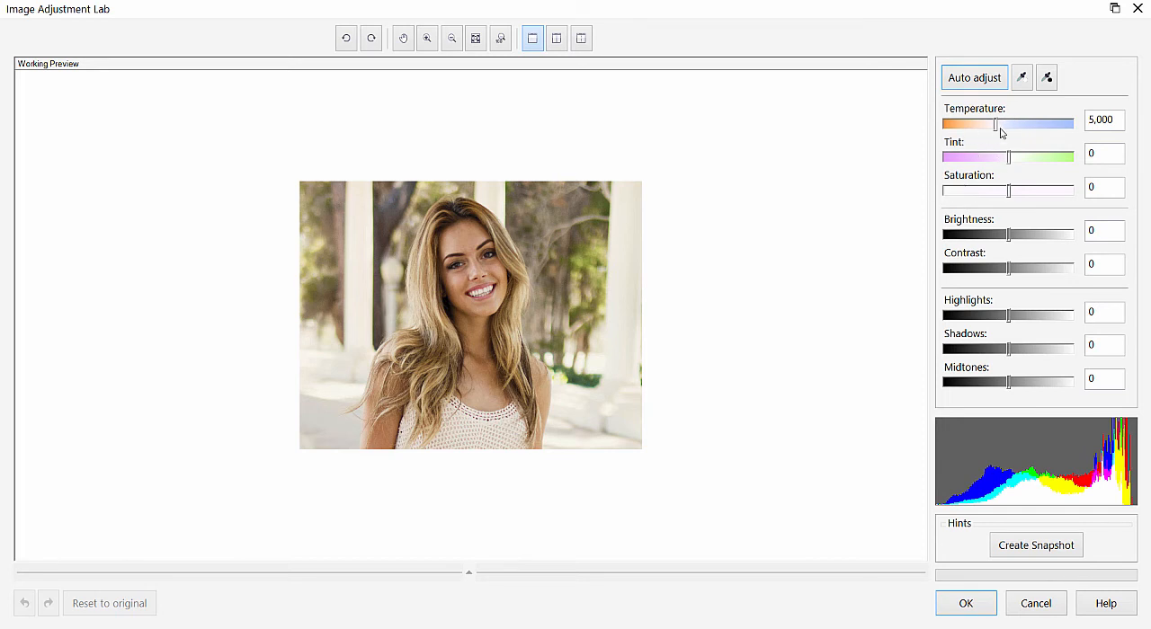
pyautogui.moveTo(997, 123); pyautogui.dragTo(1051, 123)
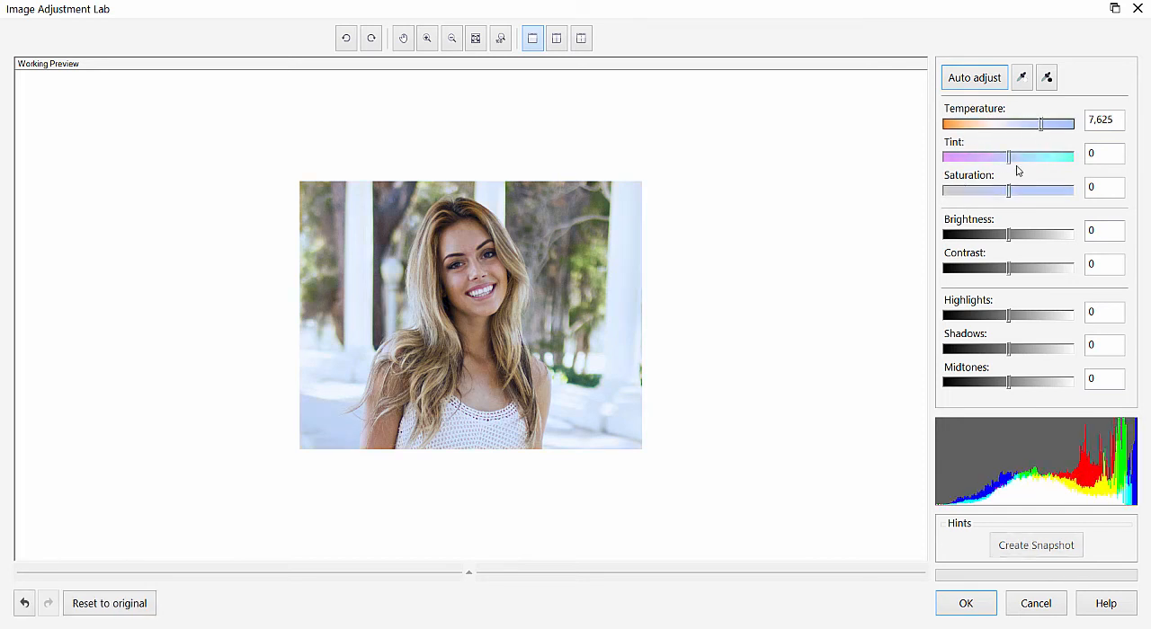
pyautogui.moveTo(1007, 157); pyautogui.dragTo(962, 157)
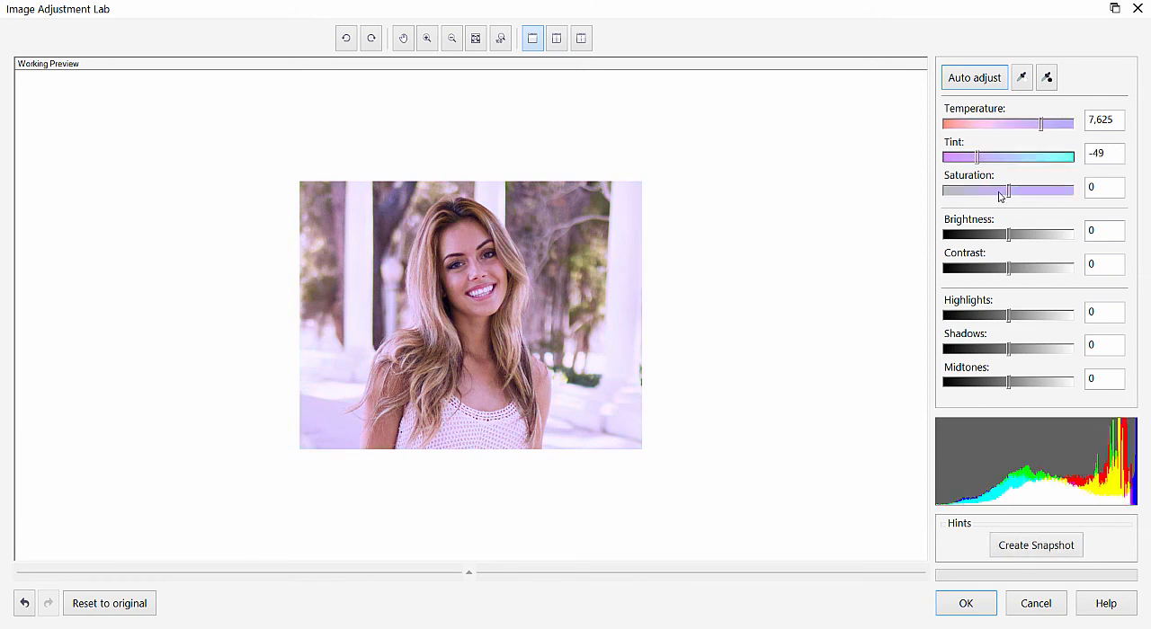
pyautogui.moveTo(1006, 191); pyautogui.dragTo(1026, 191)
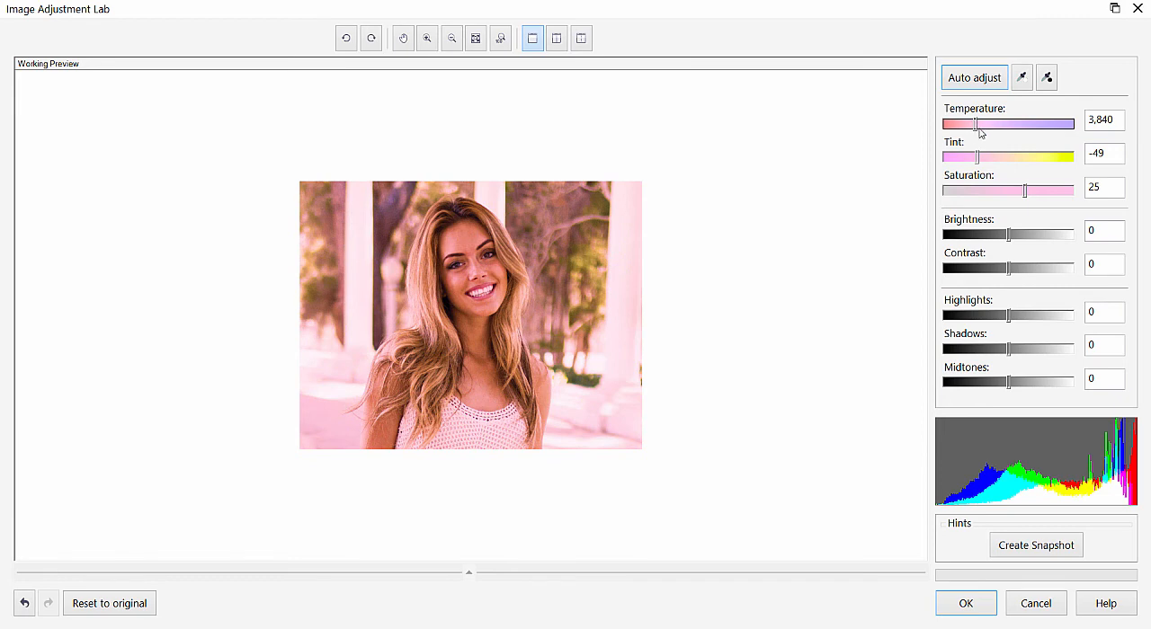
# Step: Finalize temperature 7.694, tint -70, saturation 38 and apply the pink-purple cast
pyautogui.moveTo(957, 124); pyautogui.dragTo(1070, 124)
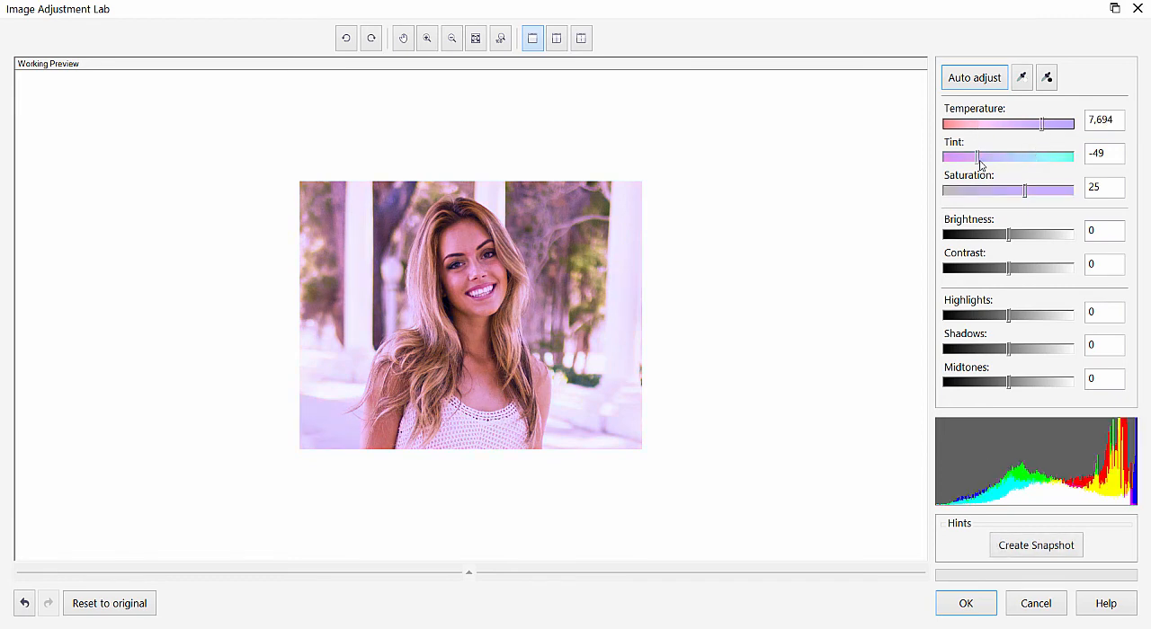
pyautogui.moveTo(975, 156); pyautogui.dragTo(957, 156)
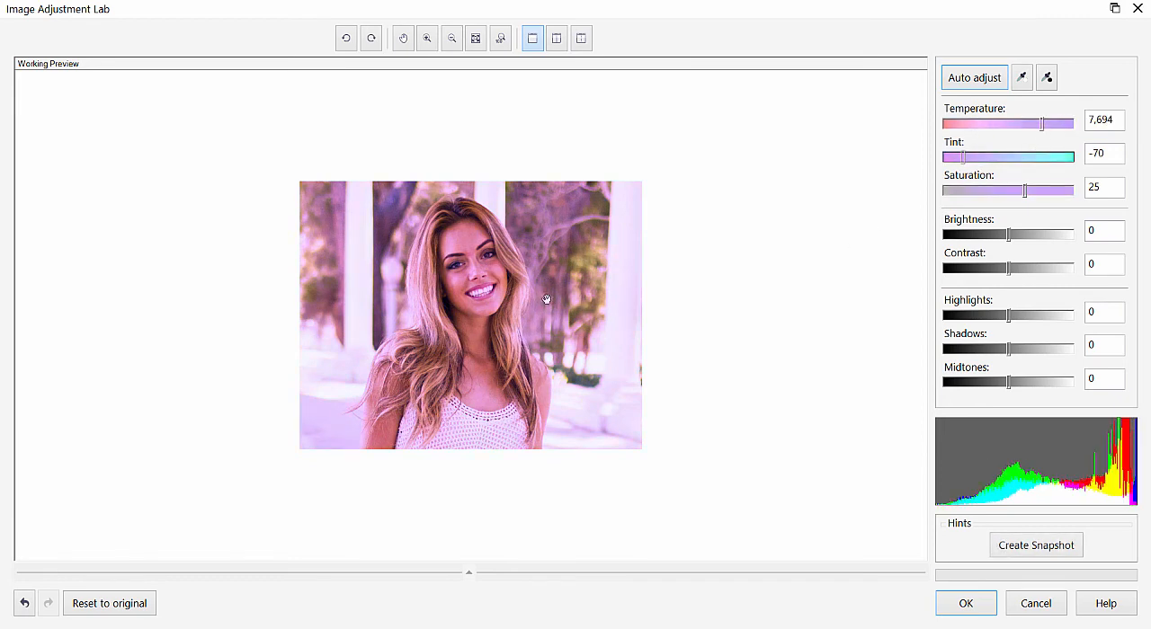
pyautogui.moveTo(1000, 190); pyautogui.dragTo(1029, 190)
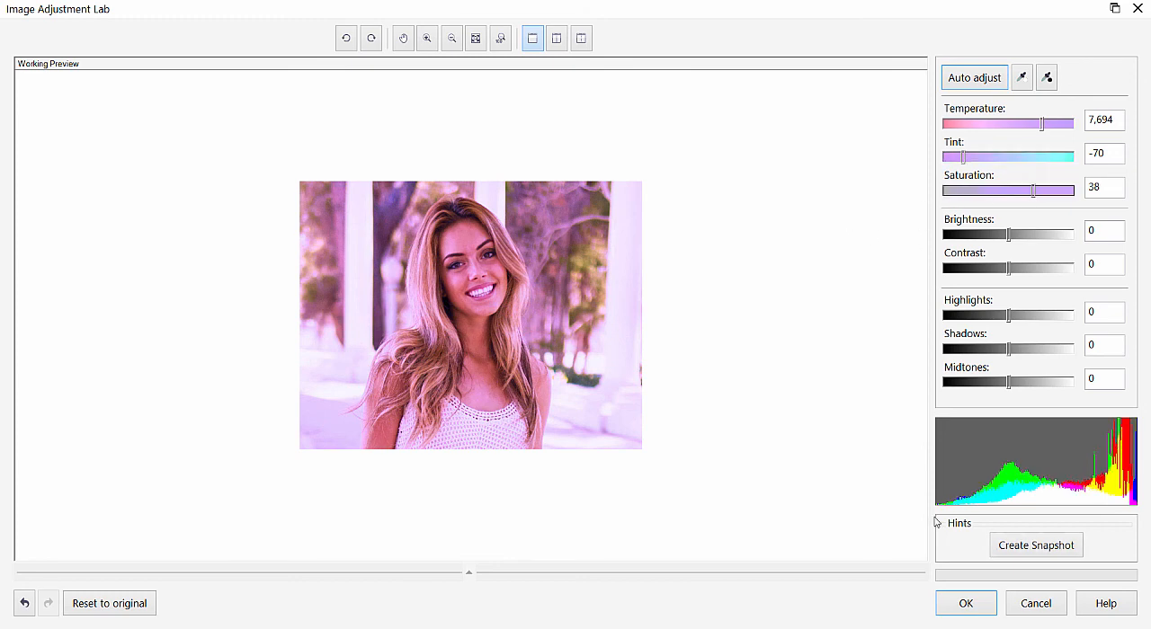
pyautogui.click(964, 603)
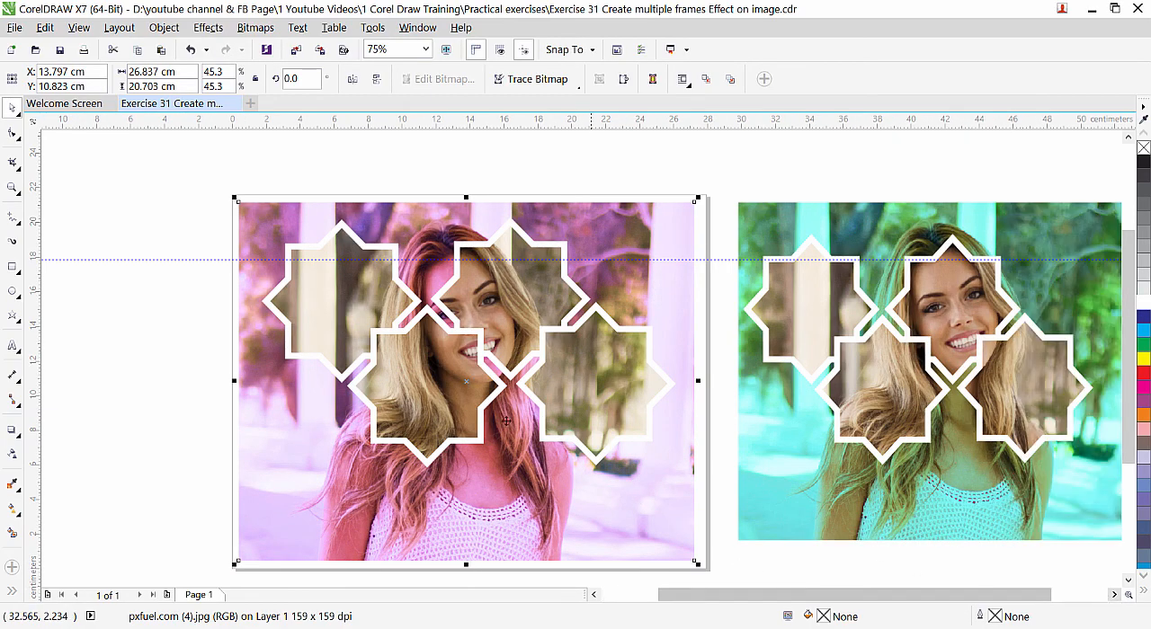
pyautogui.moveTo(367, 367)
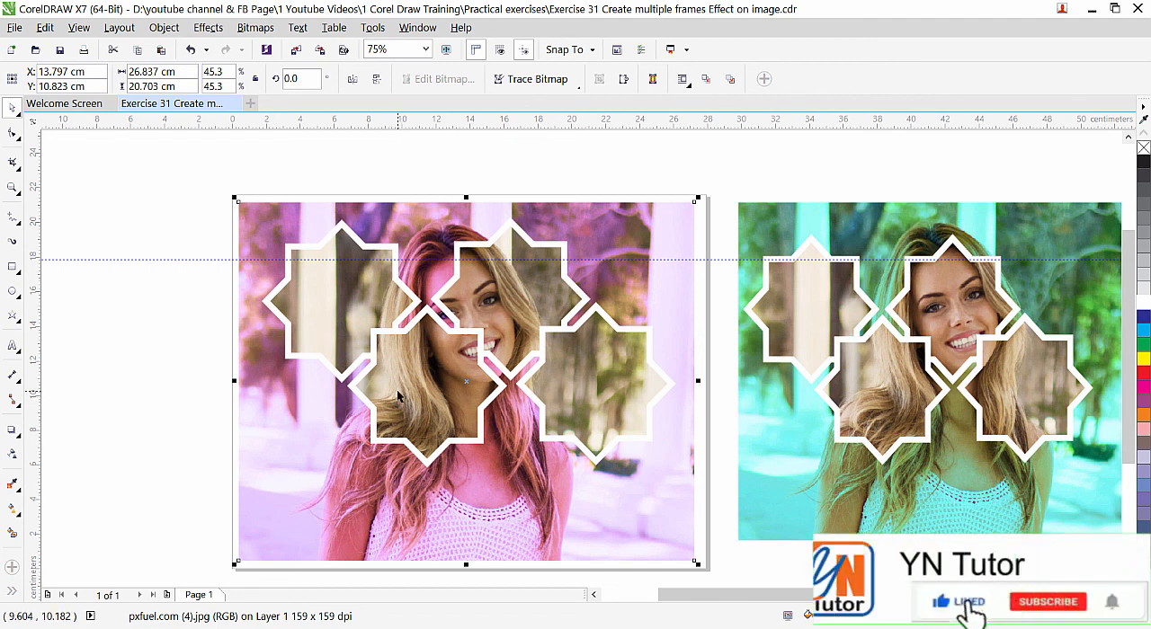
pyautogui.click(1047, 601)
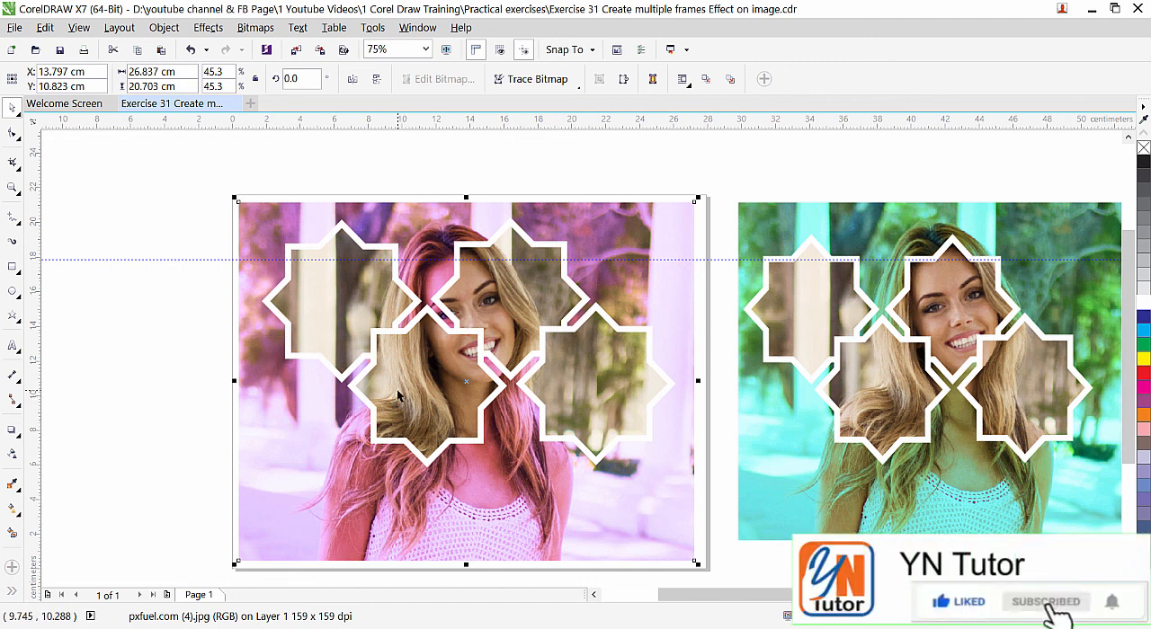